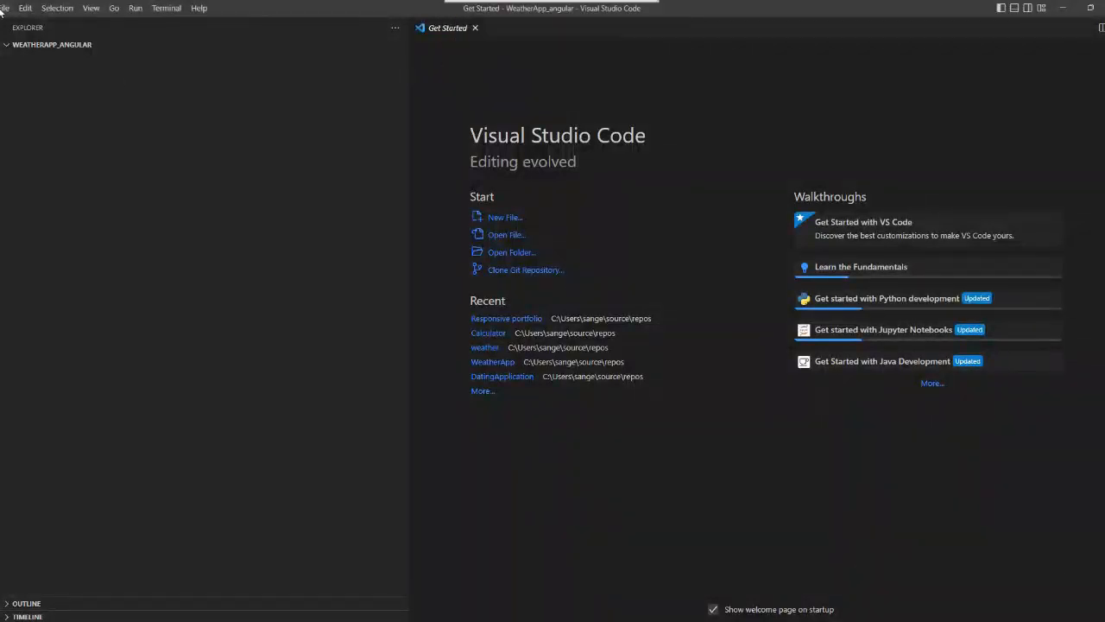
Generate a new Angular project named weather-app from the terminal with CSS as the stylesheet format
click(165, 7)
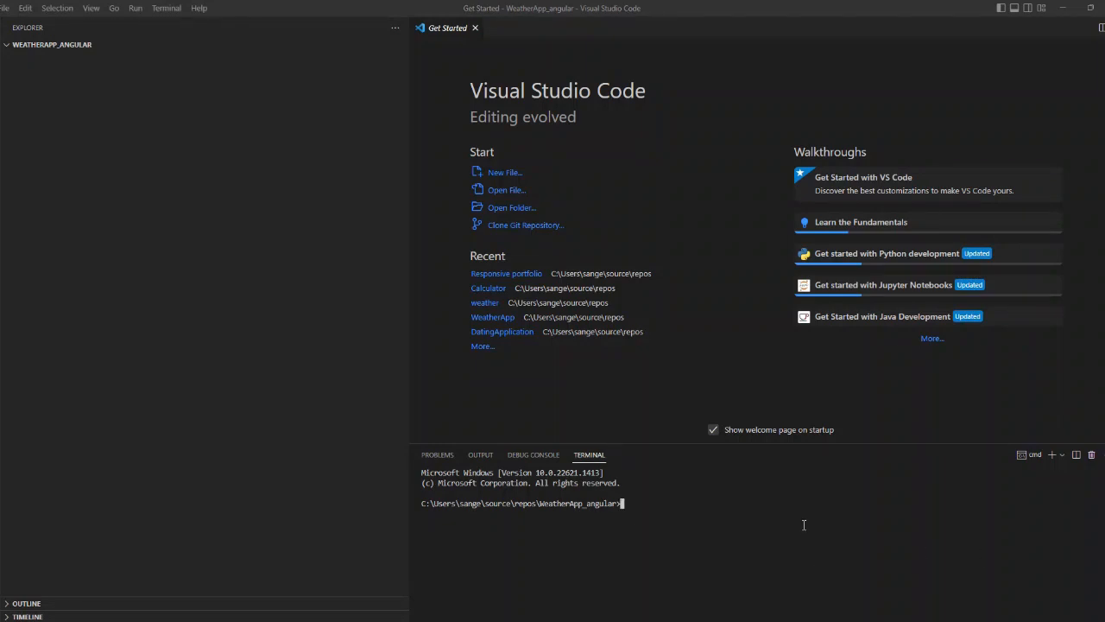
text(ng new weather-app)
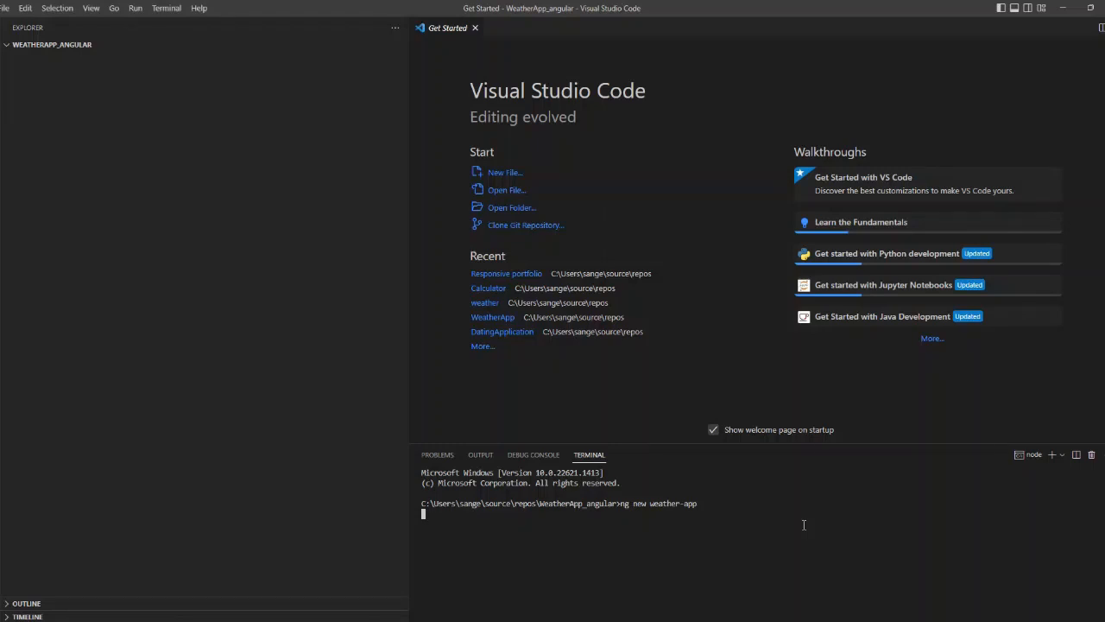
key(Enter)
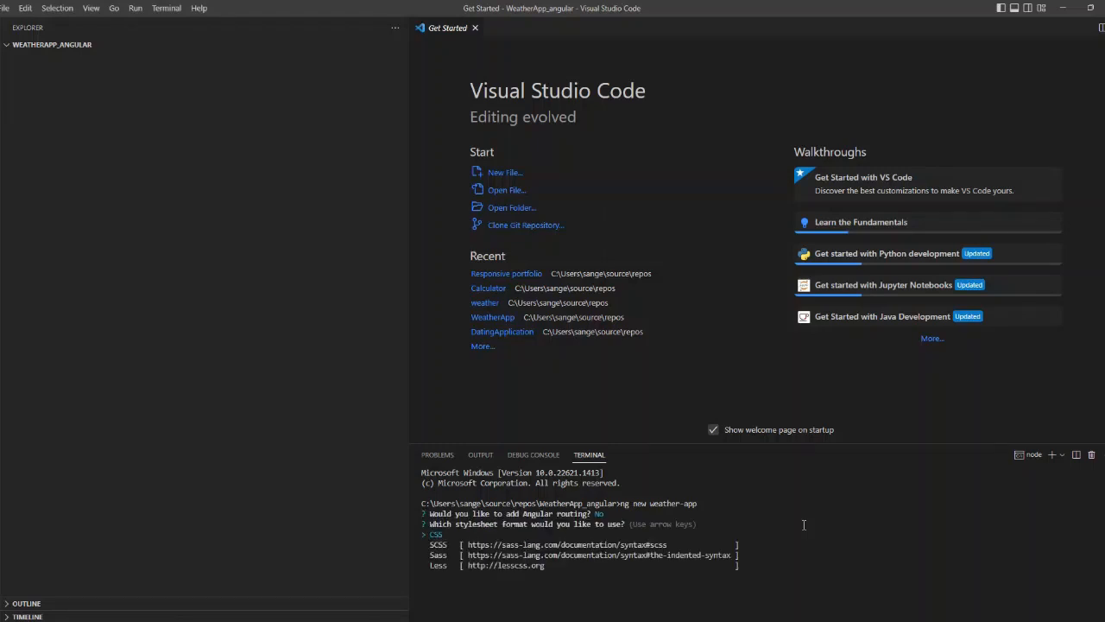
key(enter)
text(cd weather-app)
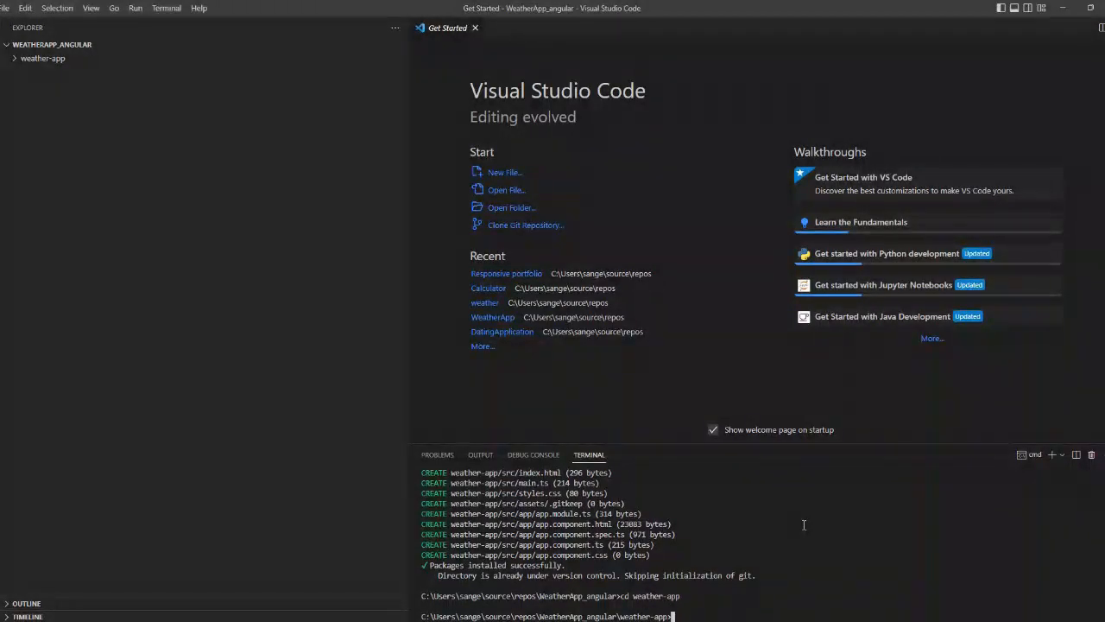
text(ng serve)
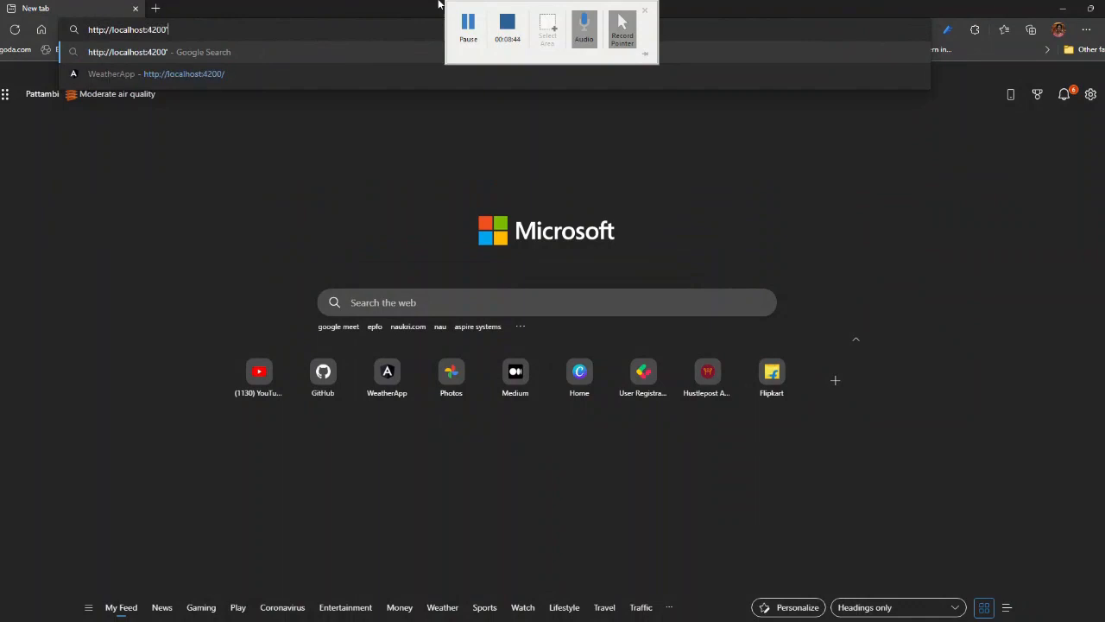
Load the app at localhost:4200 and start a web search for 'open weather api'
key(Enter)
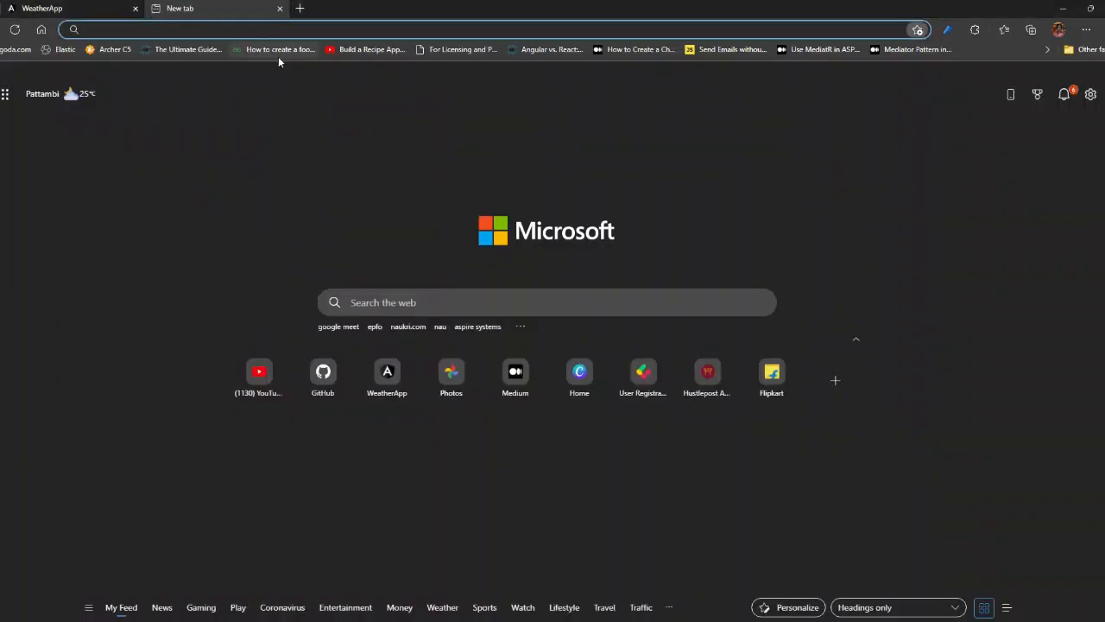
text(open)
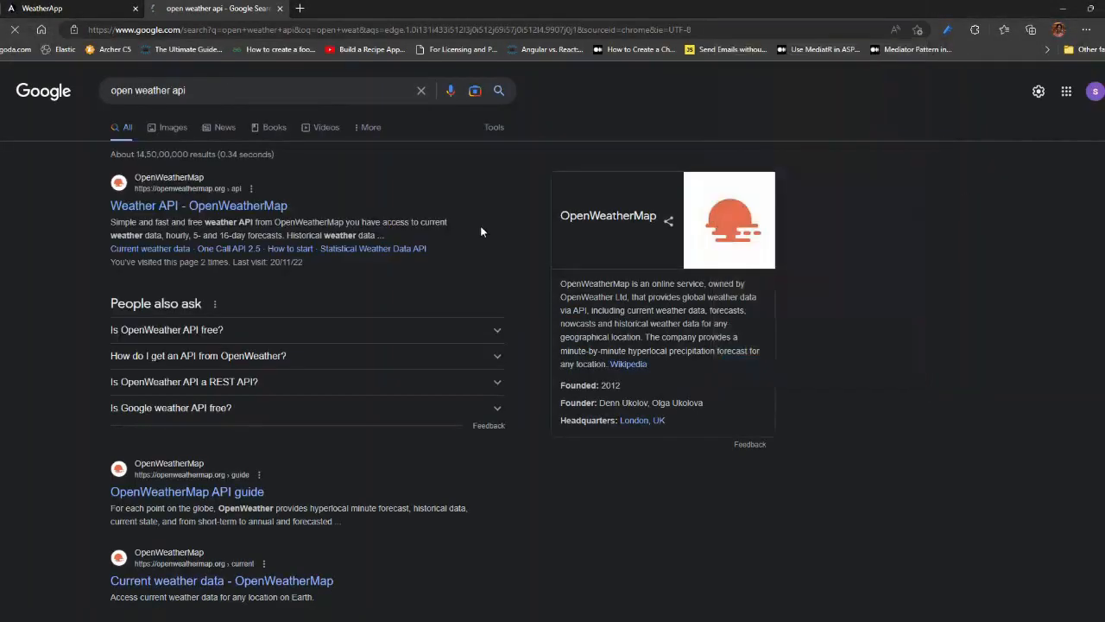
Go to the OpenWeatherMap Weather API page and sign in with a saved email address
click(198, 205)
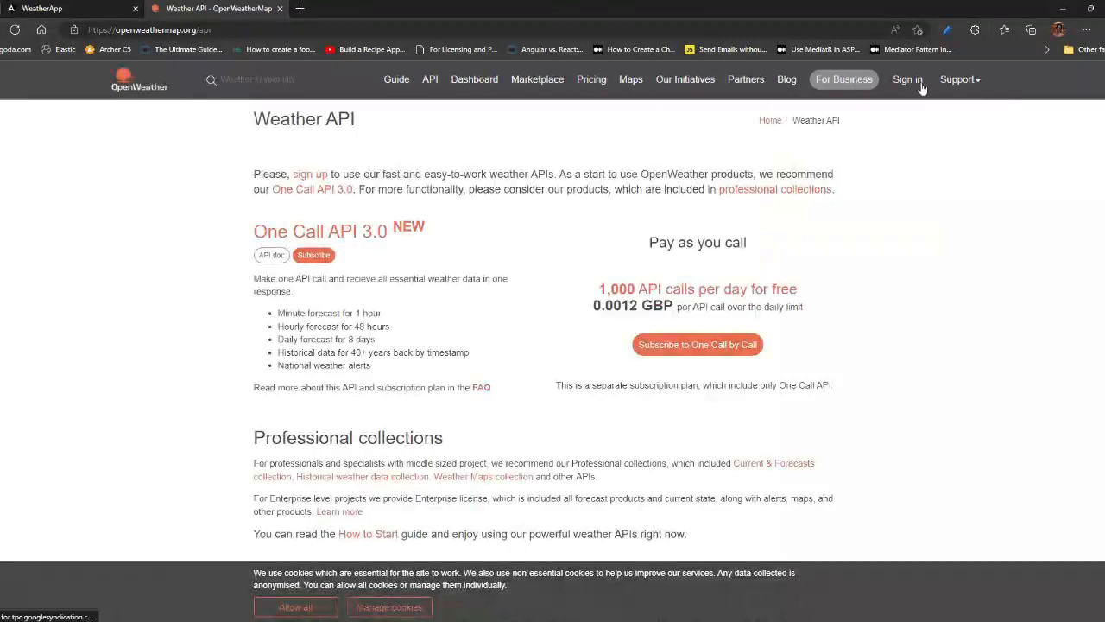
click(908, 79)
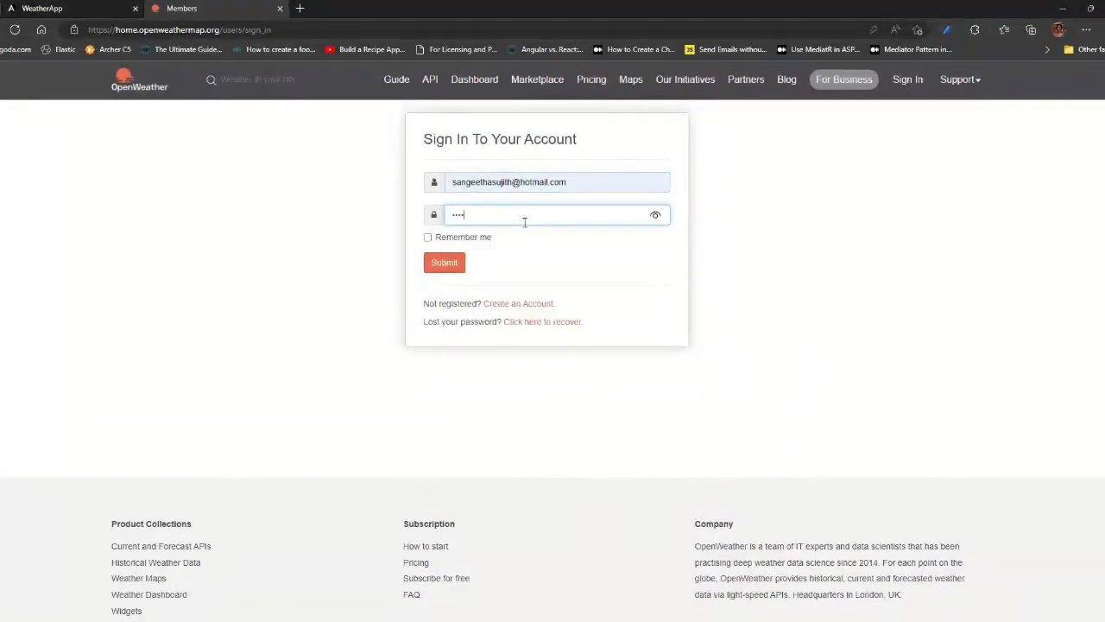
click(444, 263)
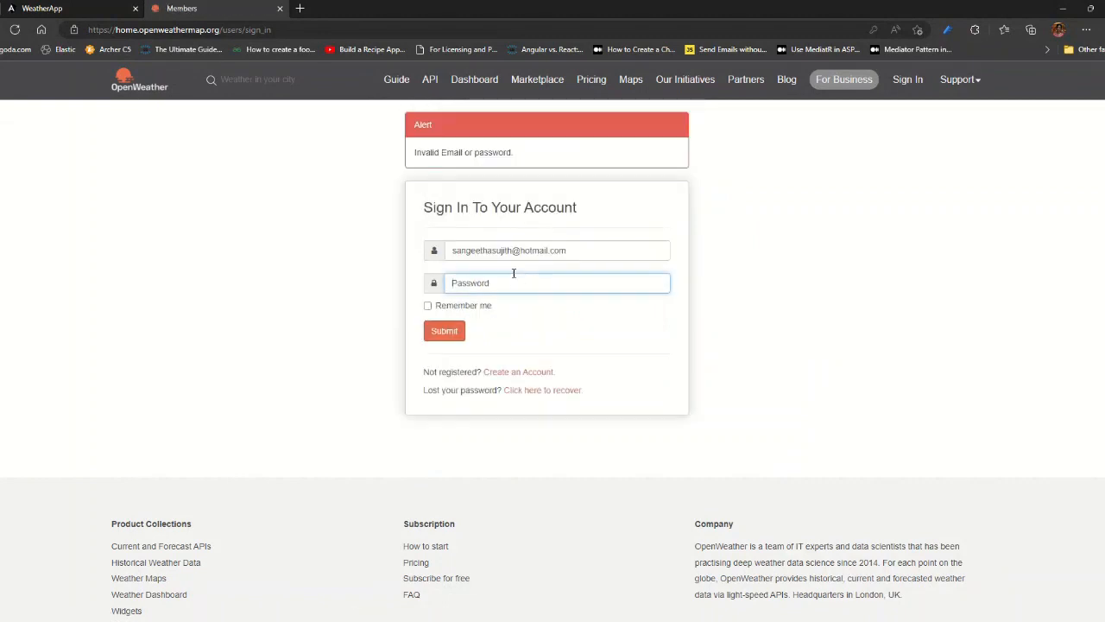
mouse_move(482, 266)
text(sa)
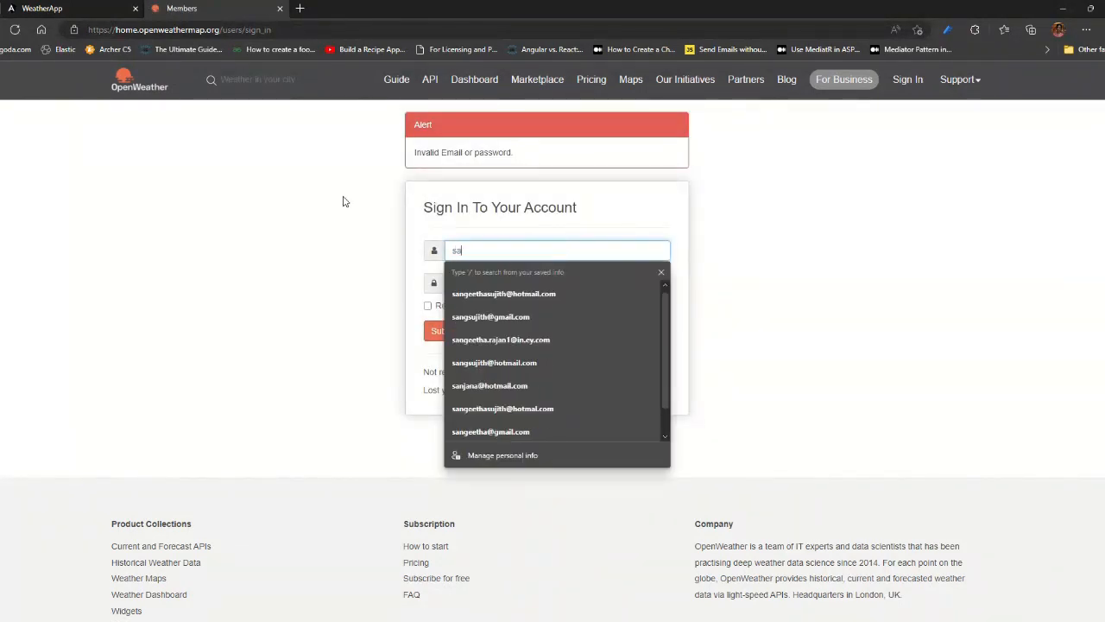
click(490, 318)
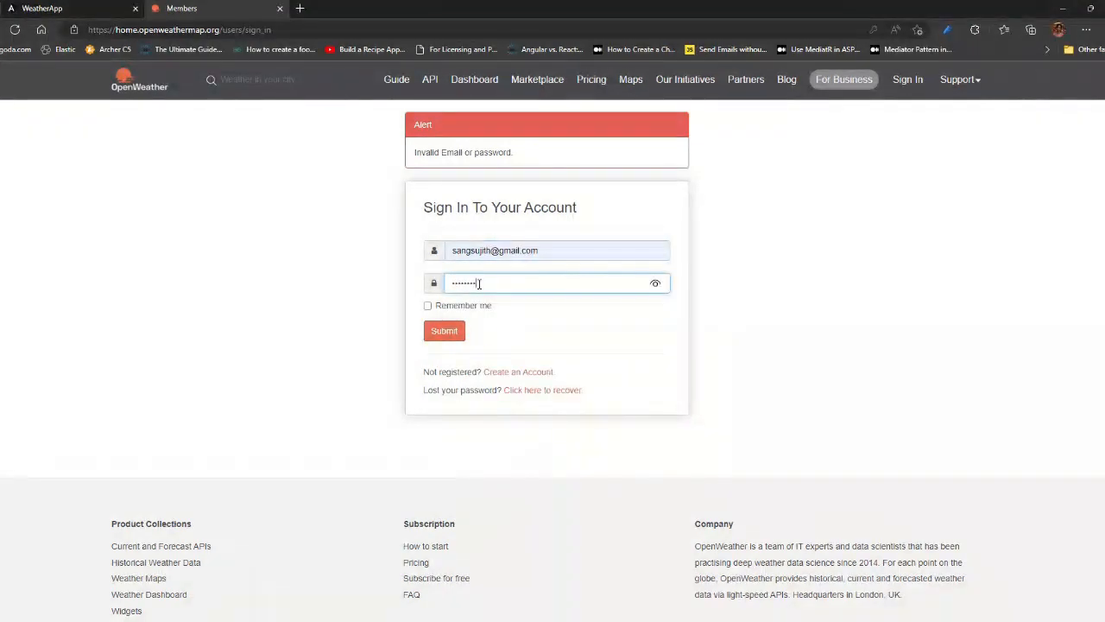
click(444, 331)
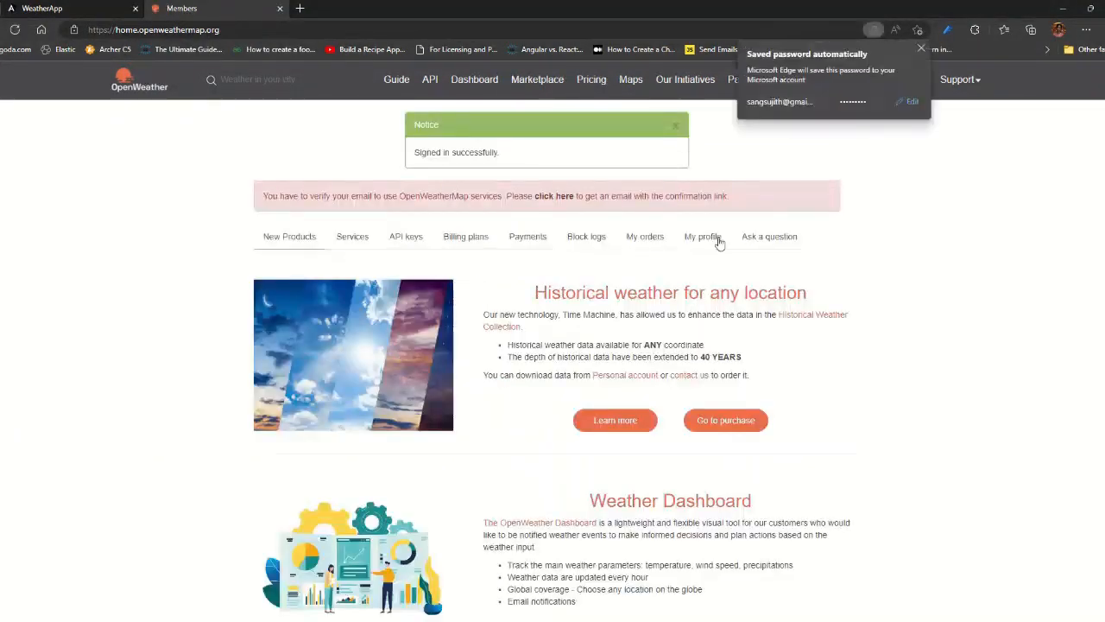
Find the Current weather data example API call, copy its URL and load it in a new tab
click(397, 79)
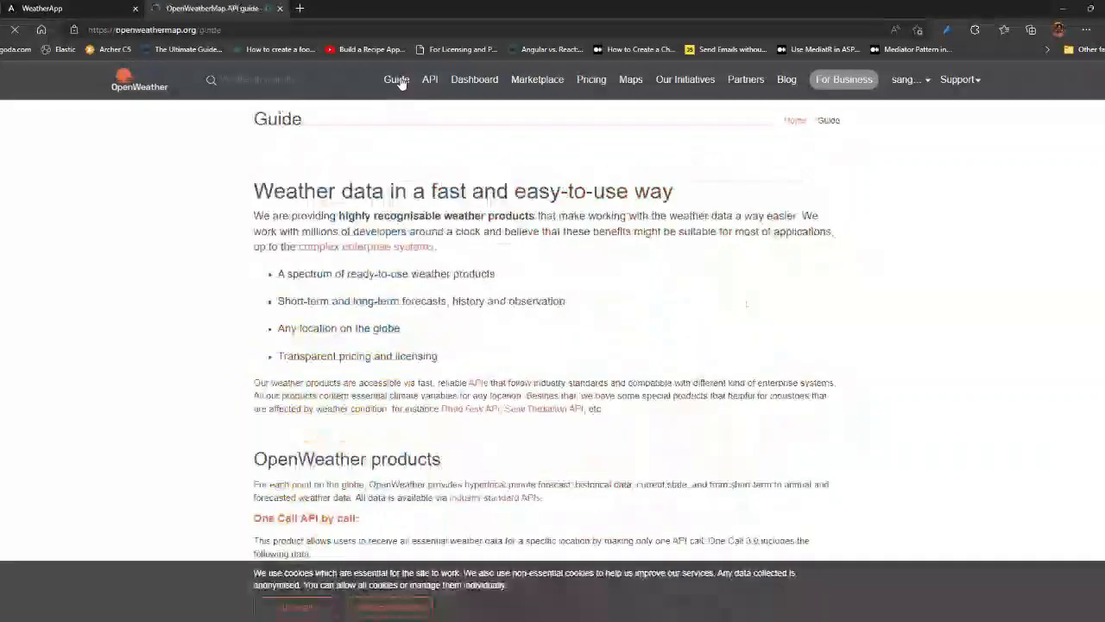
click(429, 79)
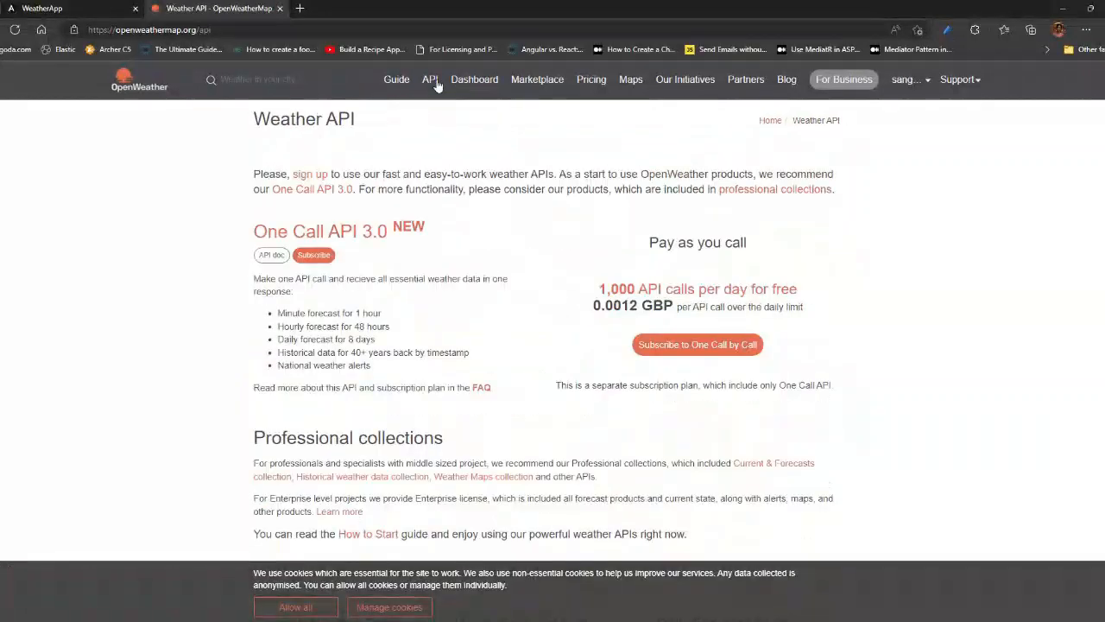
scroll(down, 3)
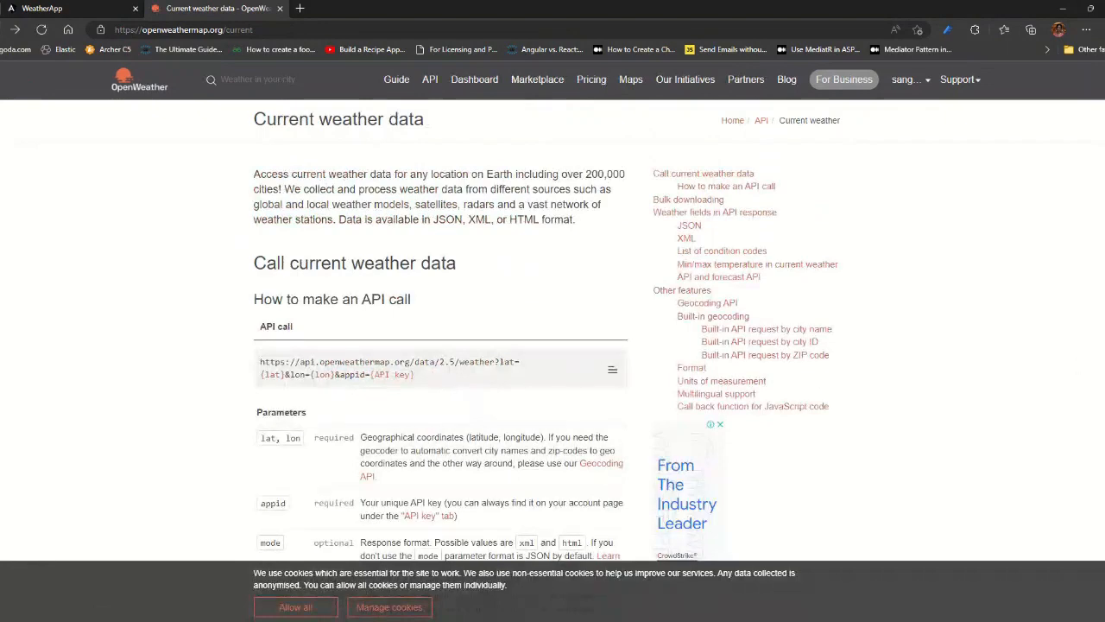
scroll(down, 3)
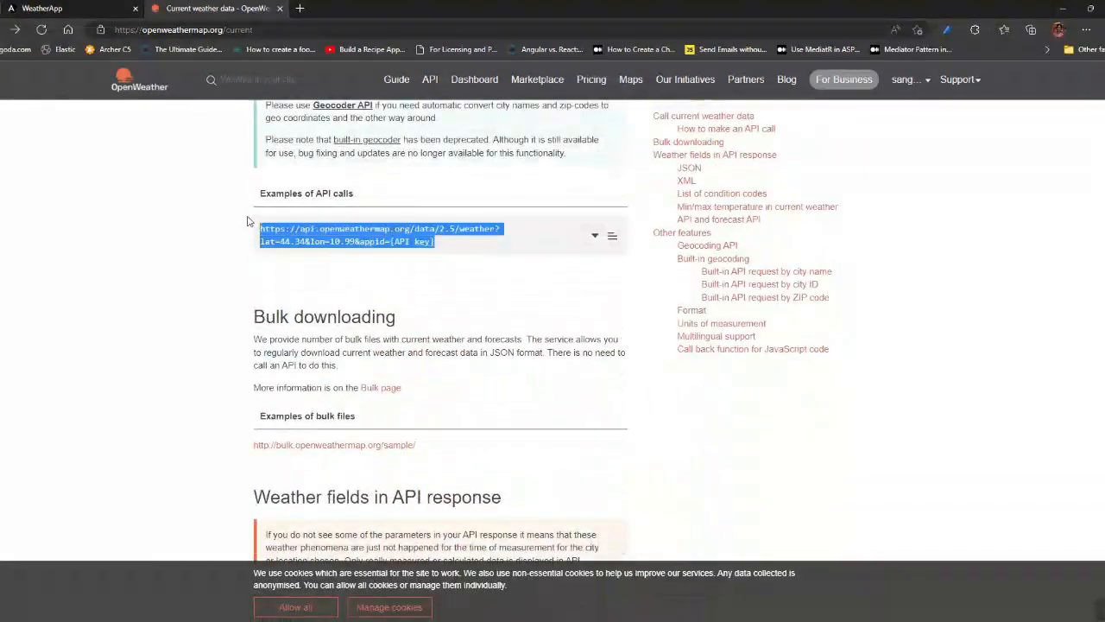
click(300, 7)
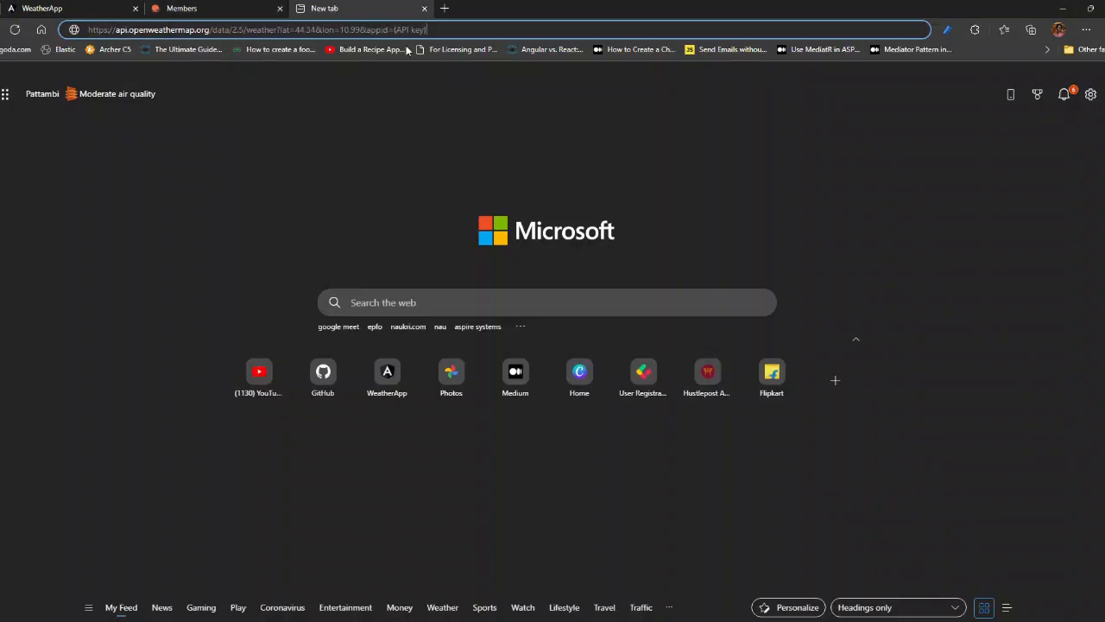
key(Enter)
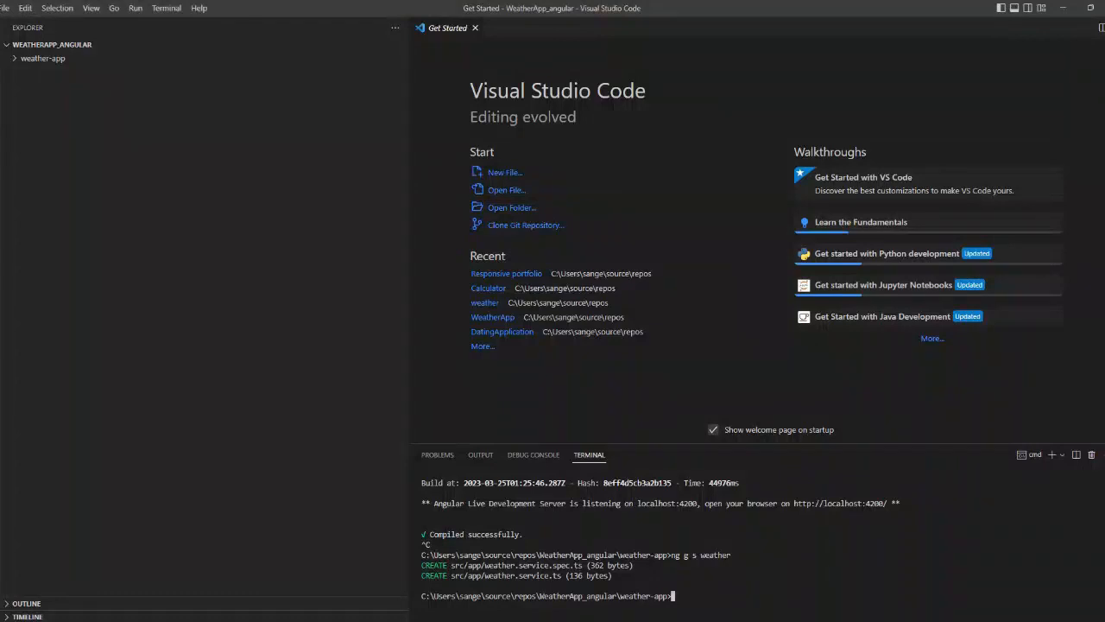
In weather.service.ts add an apiKey property and inject HttpClient through the constructor
click(42, 58)
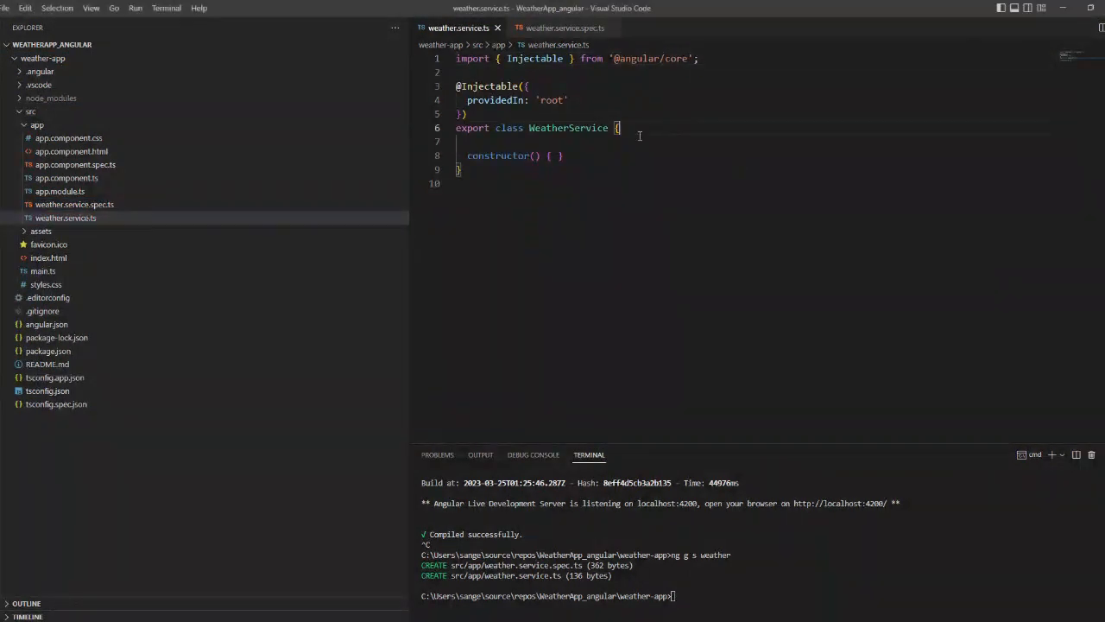
text(api)
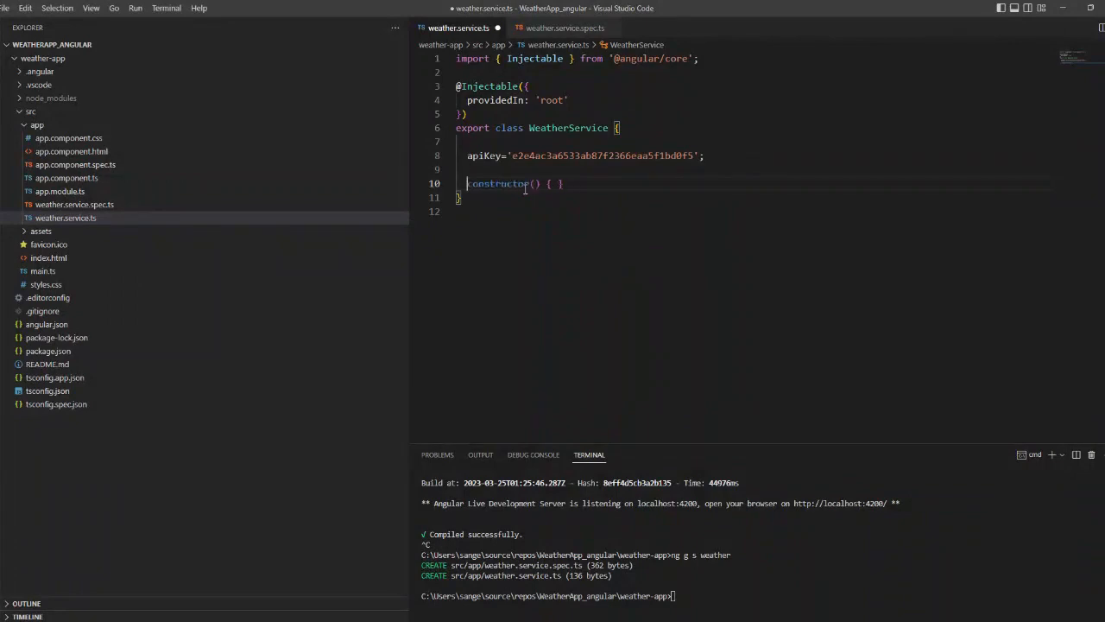
text(private h)
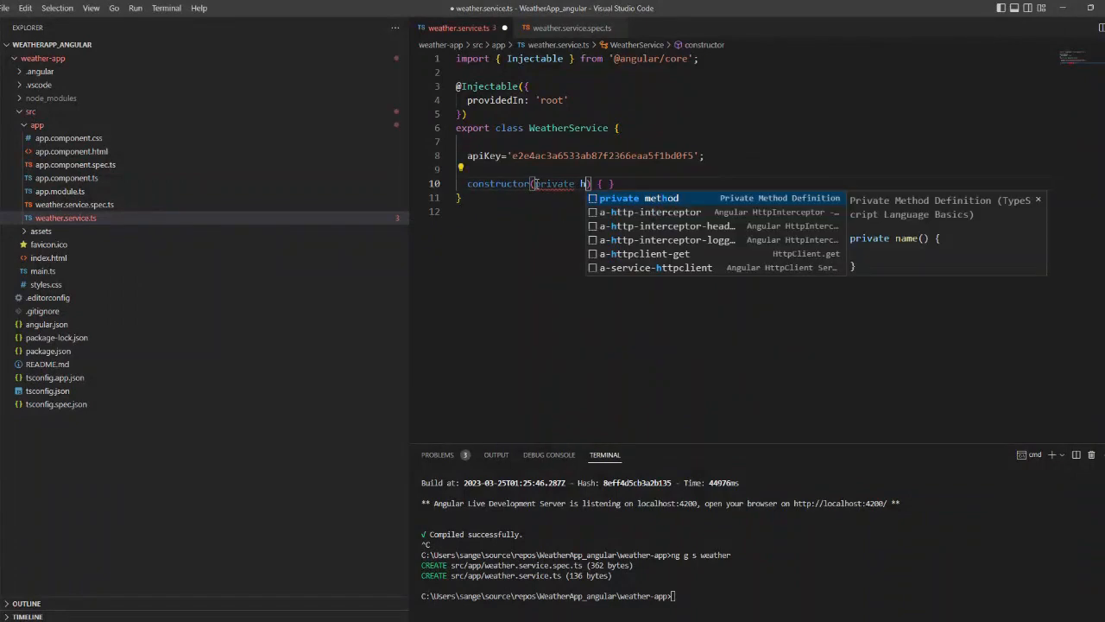
text(http:HttpClient)
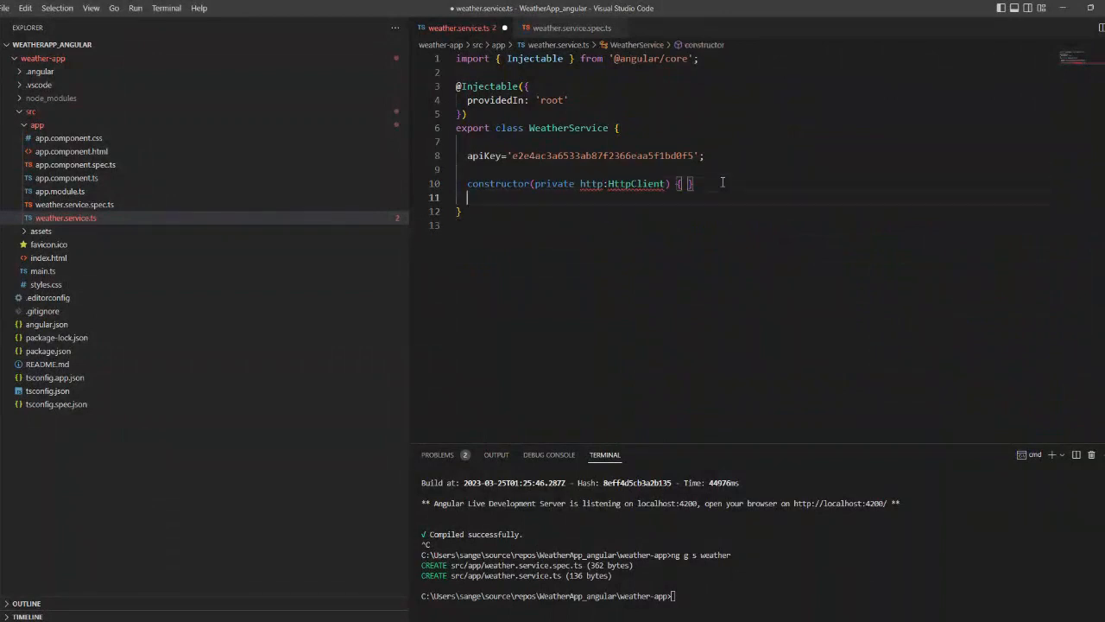
Write getWeather(city: string) returning this.http.get on the OpenWeather URL with the city and this.apiKey
text(getWeather(){)
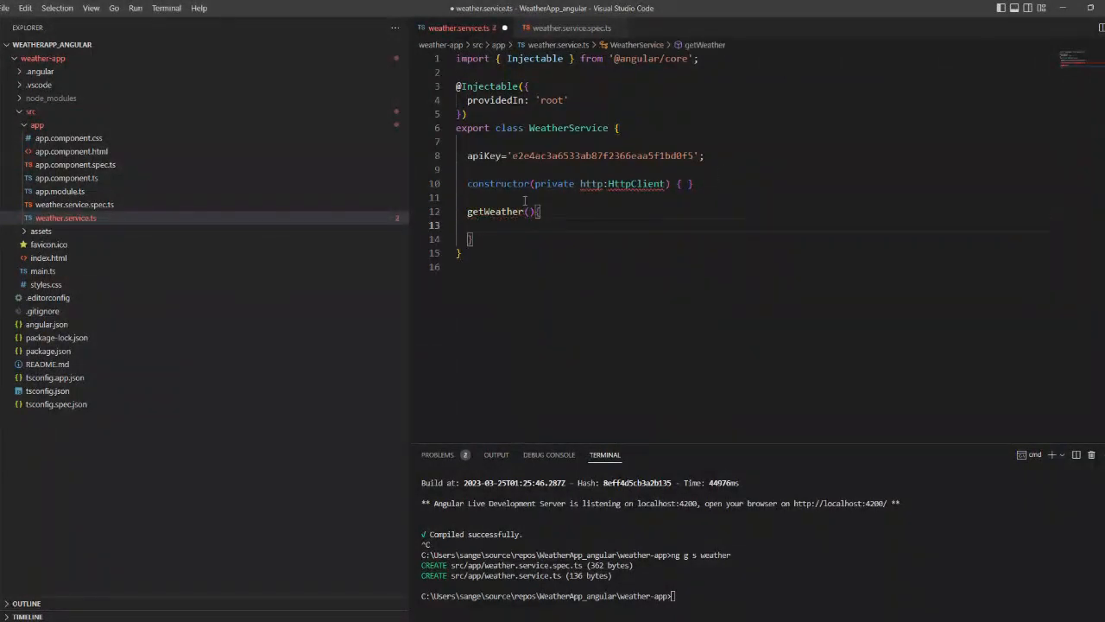
text(city: string)
text(return t)
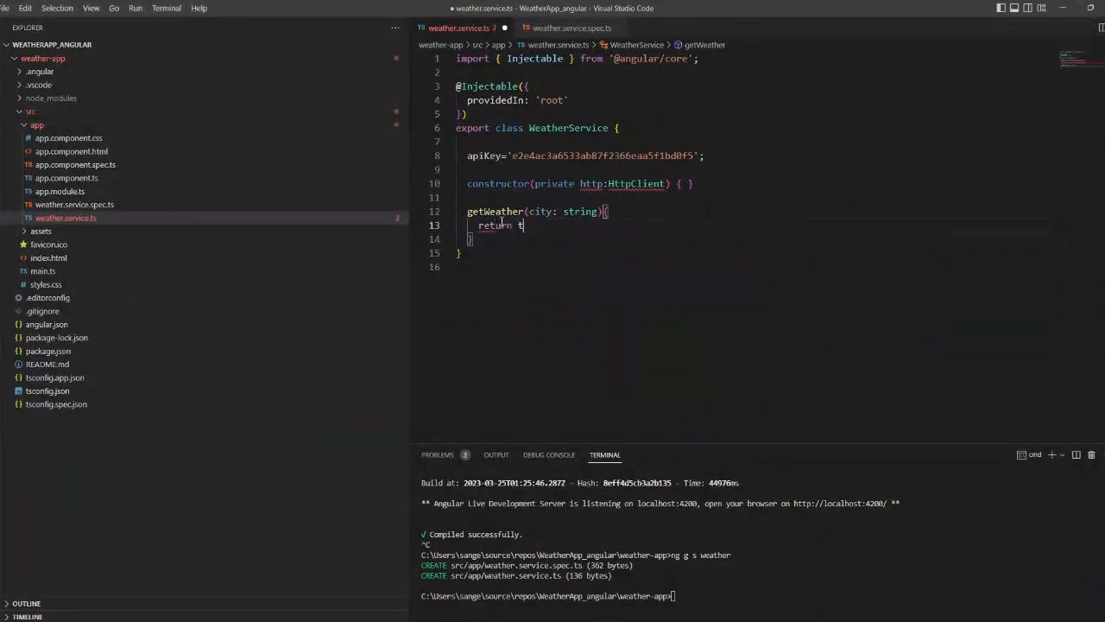
text(his.http.get)
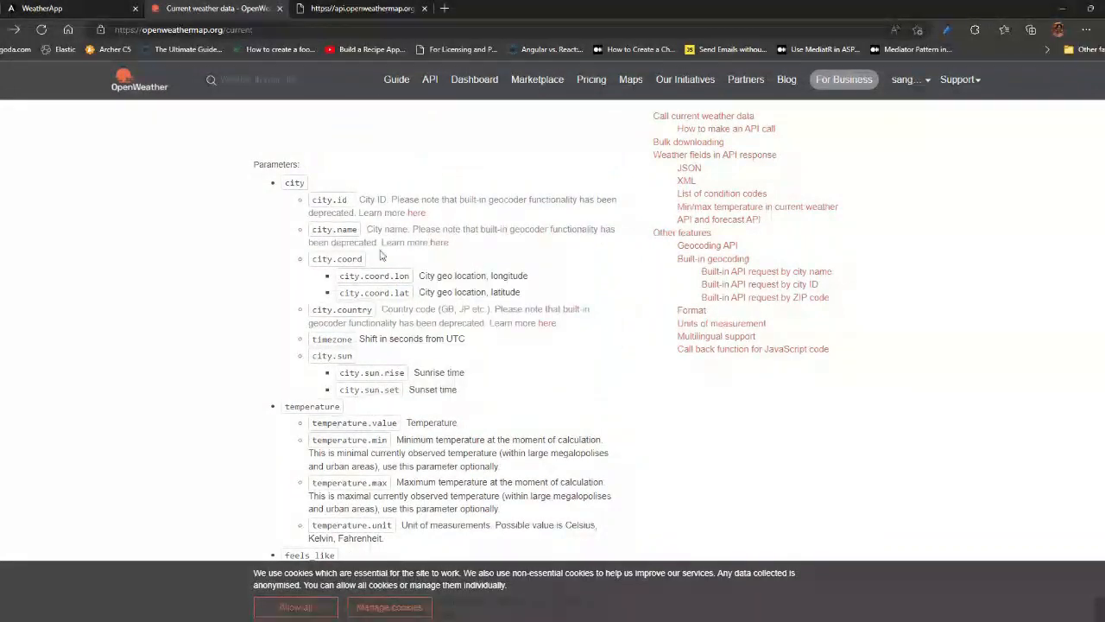
click(713, 259)
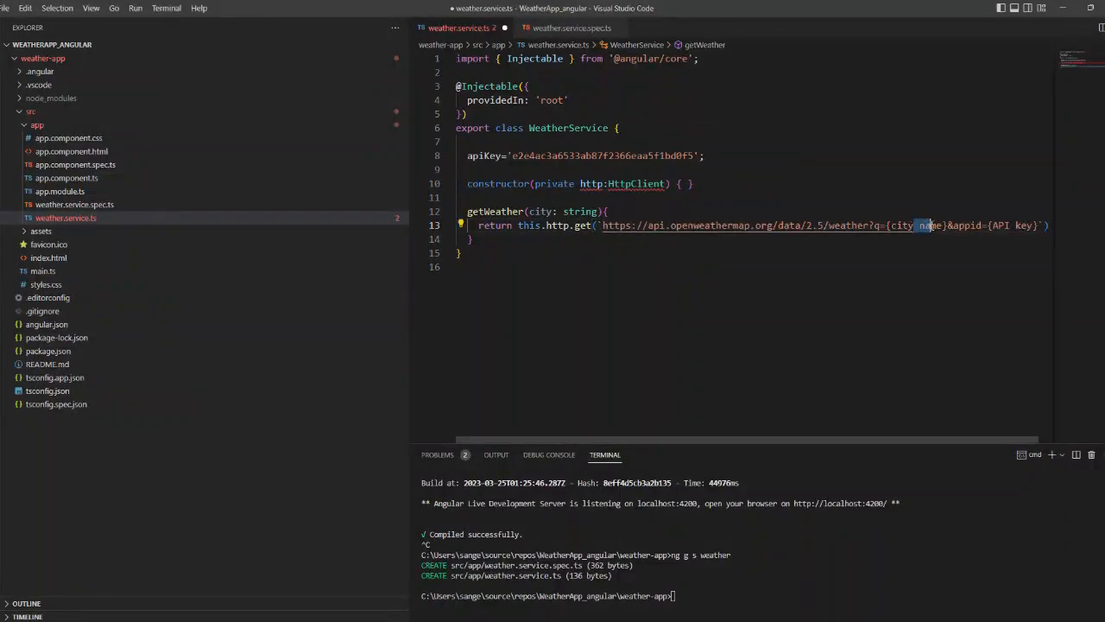
key(Delete)
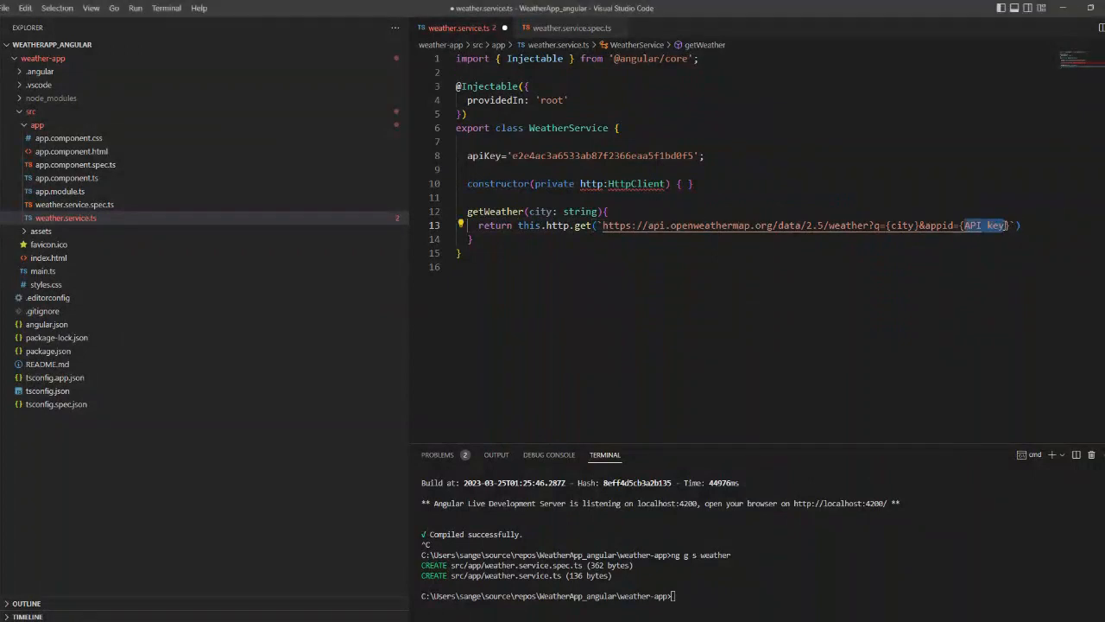
text(this.apiKey)
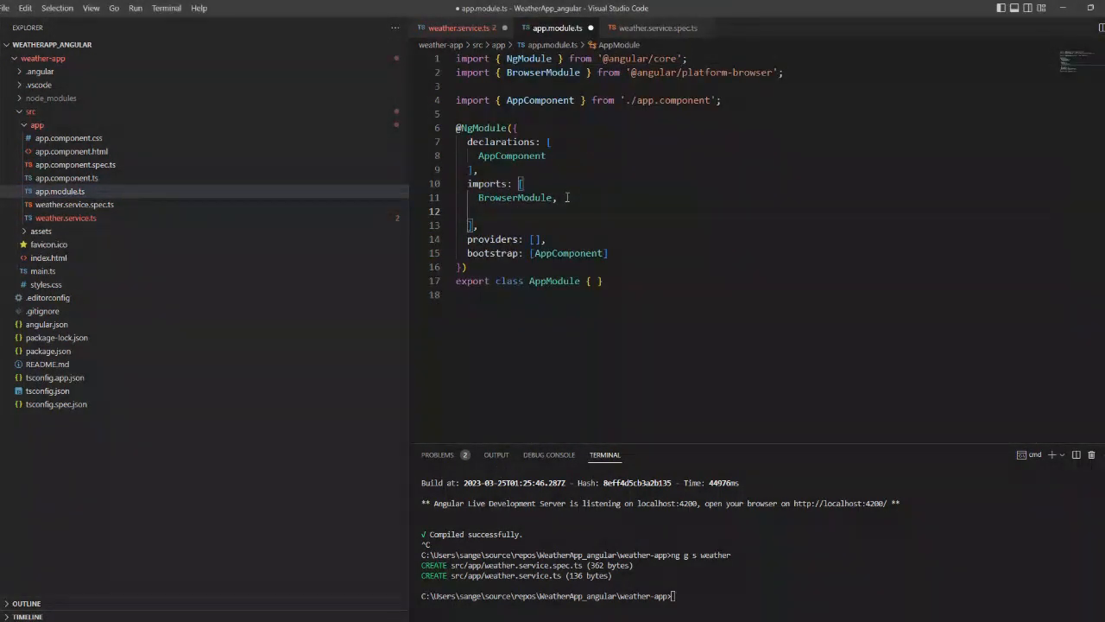
Add HttpClientModule to the app module's imports array with its import line
text(HttpCleintModul)
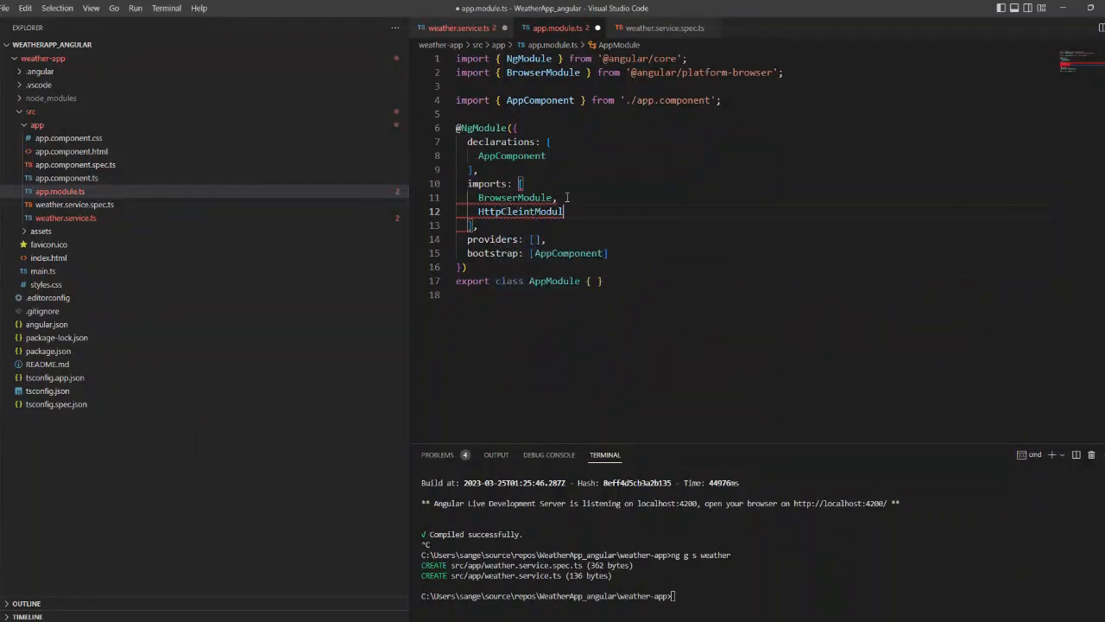
double_click(511, 155)
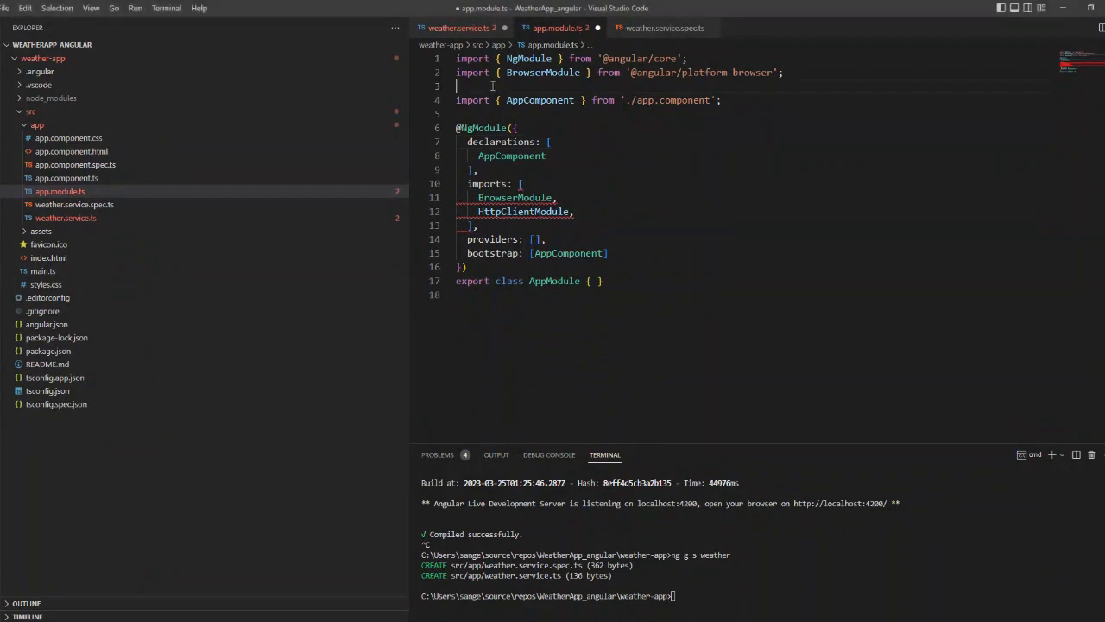
click(66, 218)
text(ng g c weather)
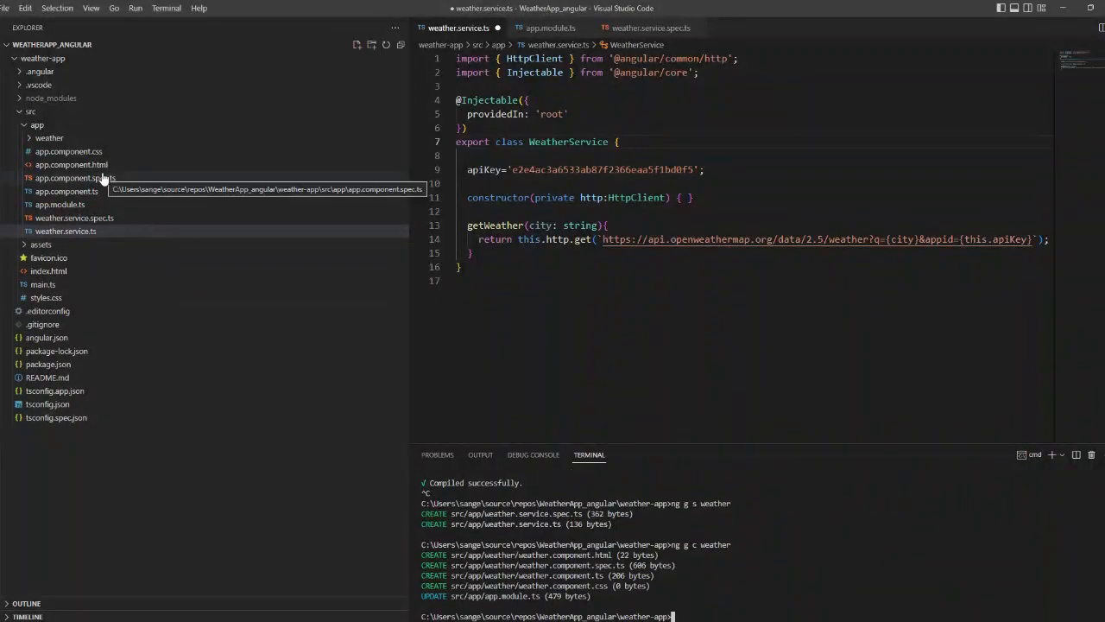
Place <app-weather></app-weather> in the root app.component.html template
click(70, 166)
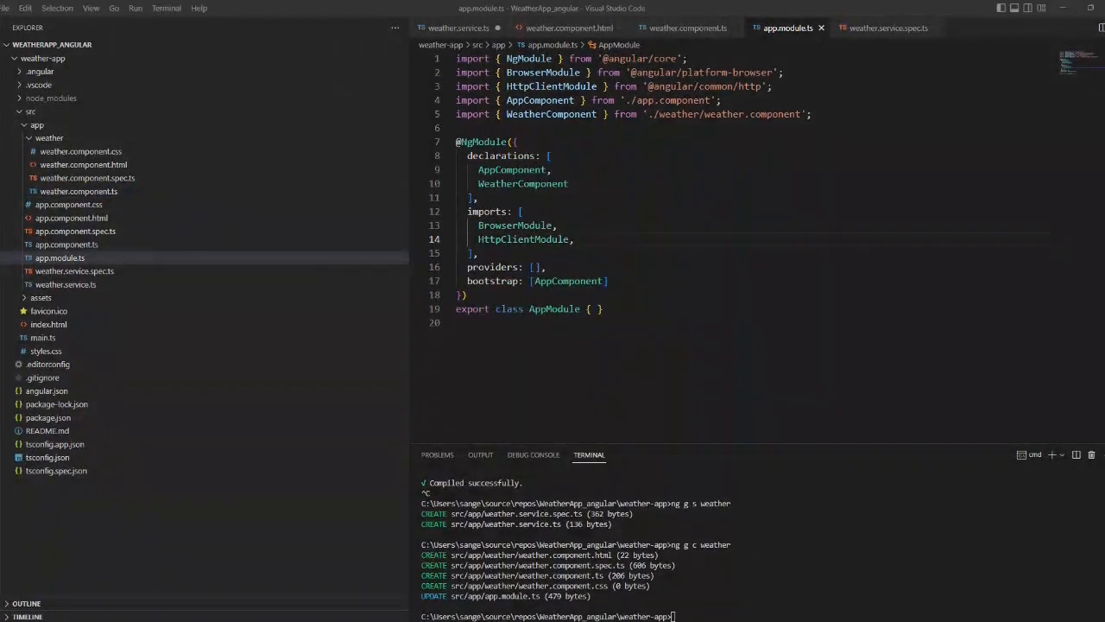
double_click(522, 183)
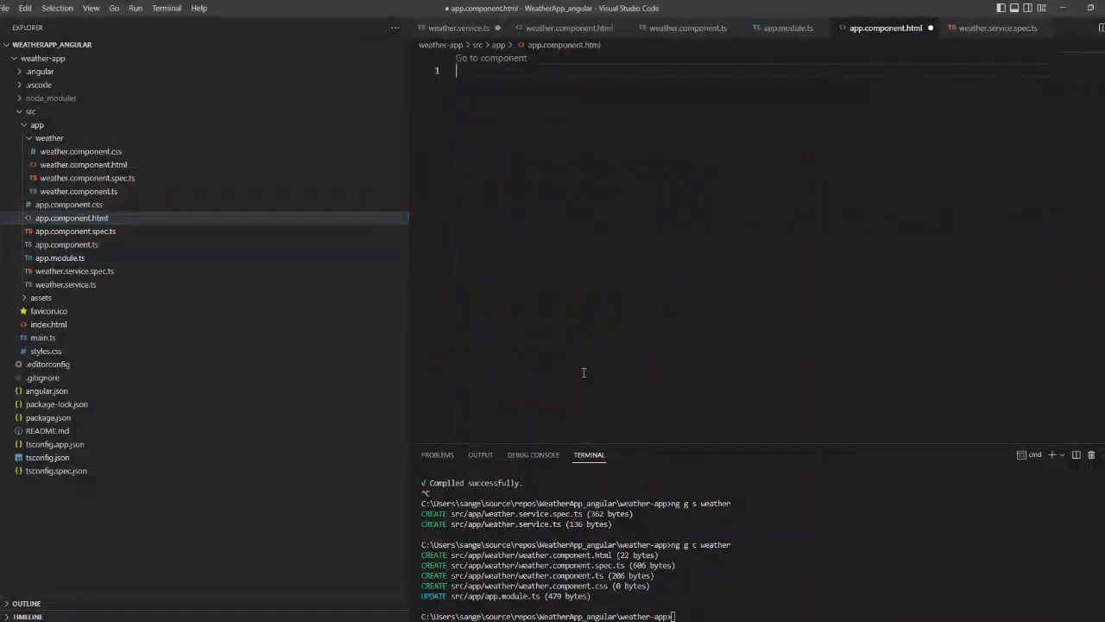
text(<app-weather></app-weather>)
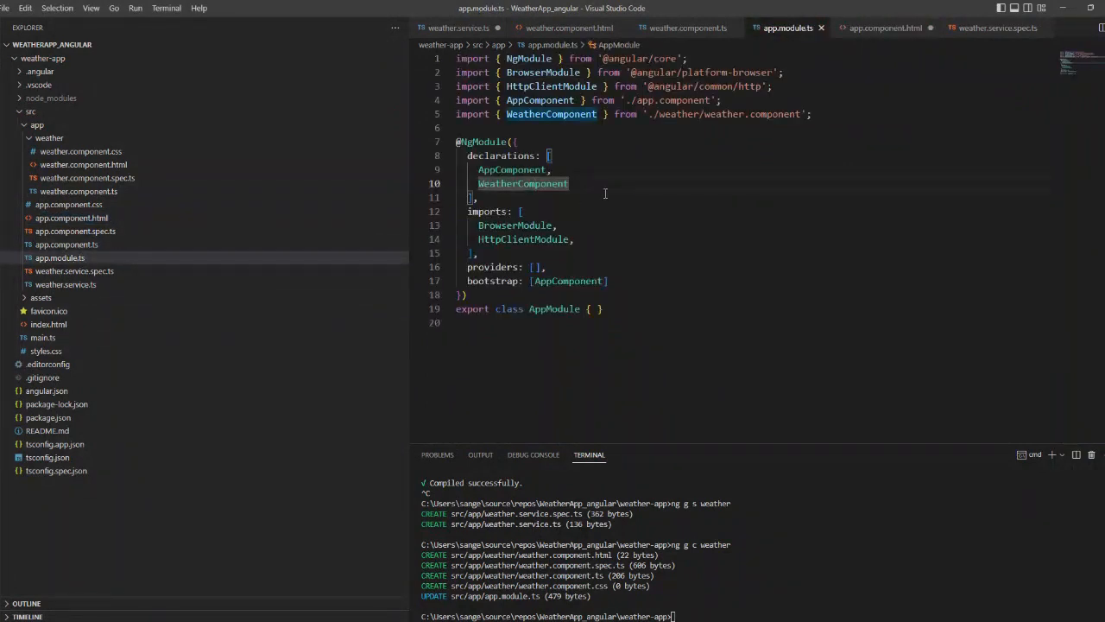
mouse_move(810, 392)
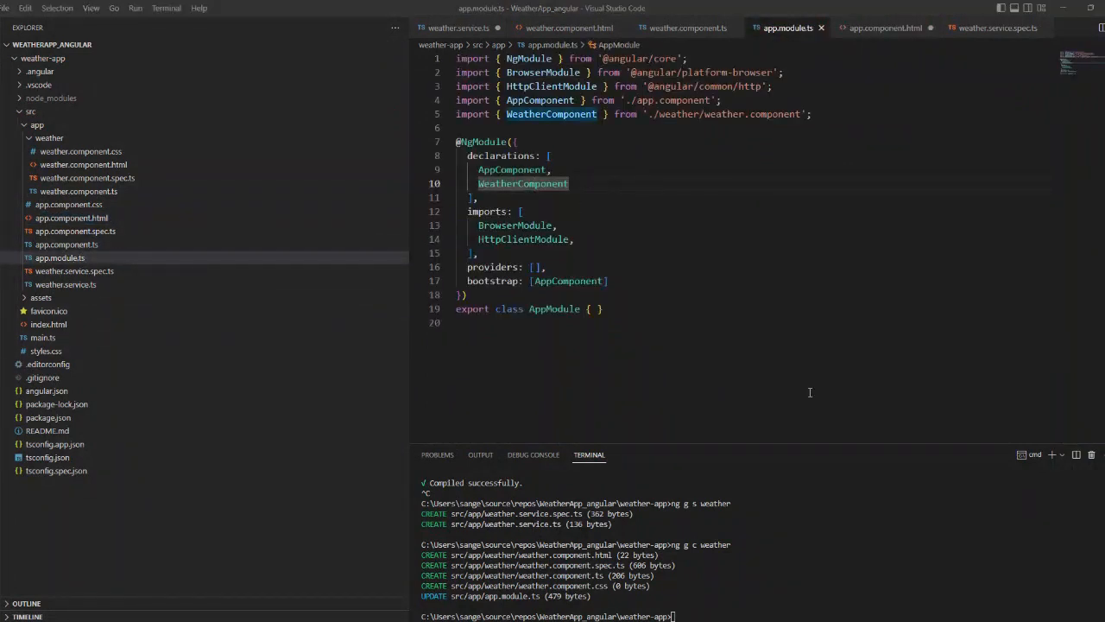
Register WeatherService in the app module's providers array
text(Wea)
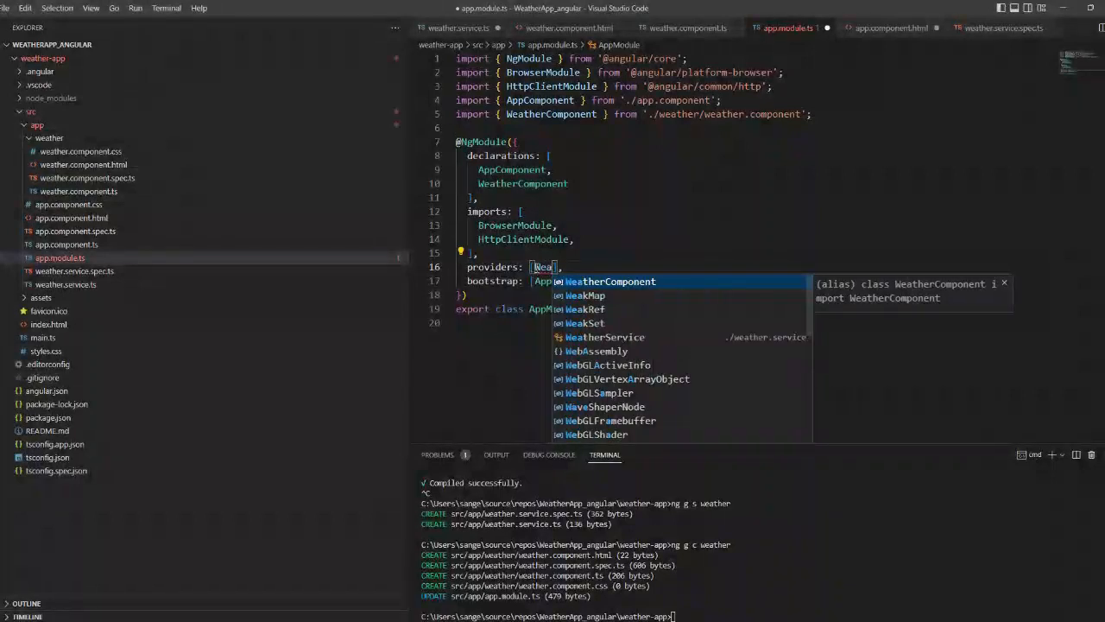
text(WeatherService)
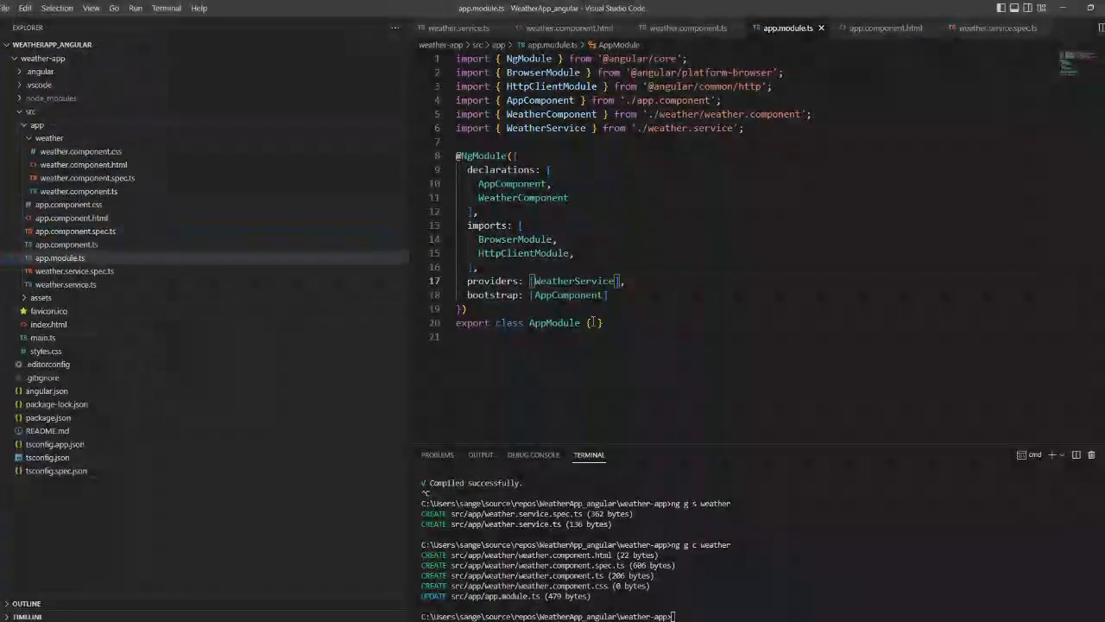
click(83, 164)
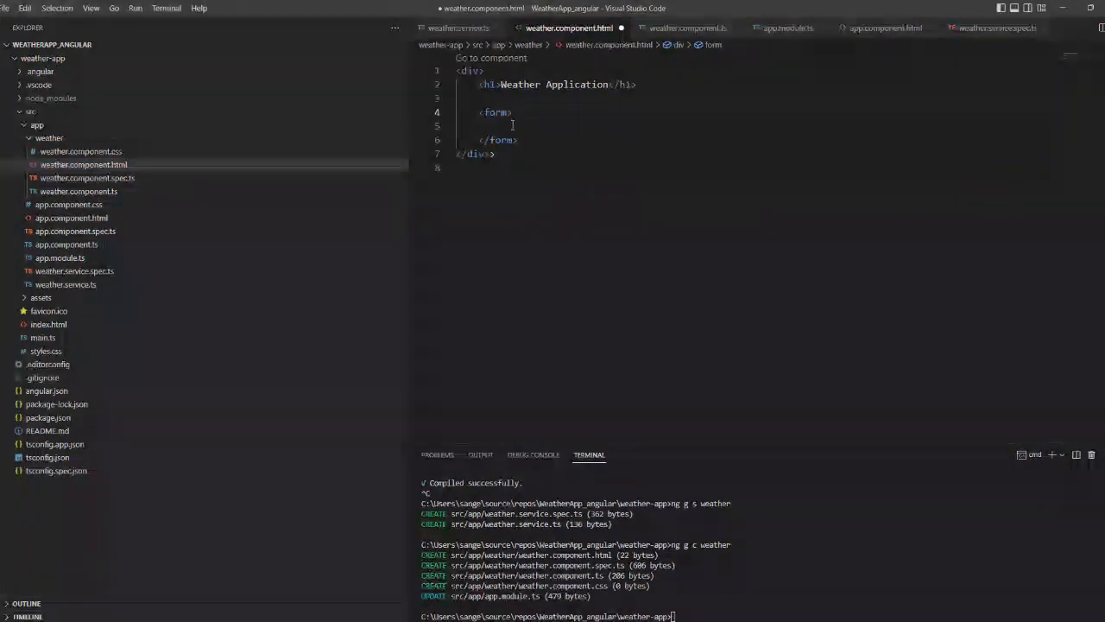
Add a text input with name city, a city placeholder and [(ngModel)] bound to city
text(i)
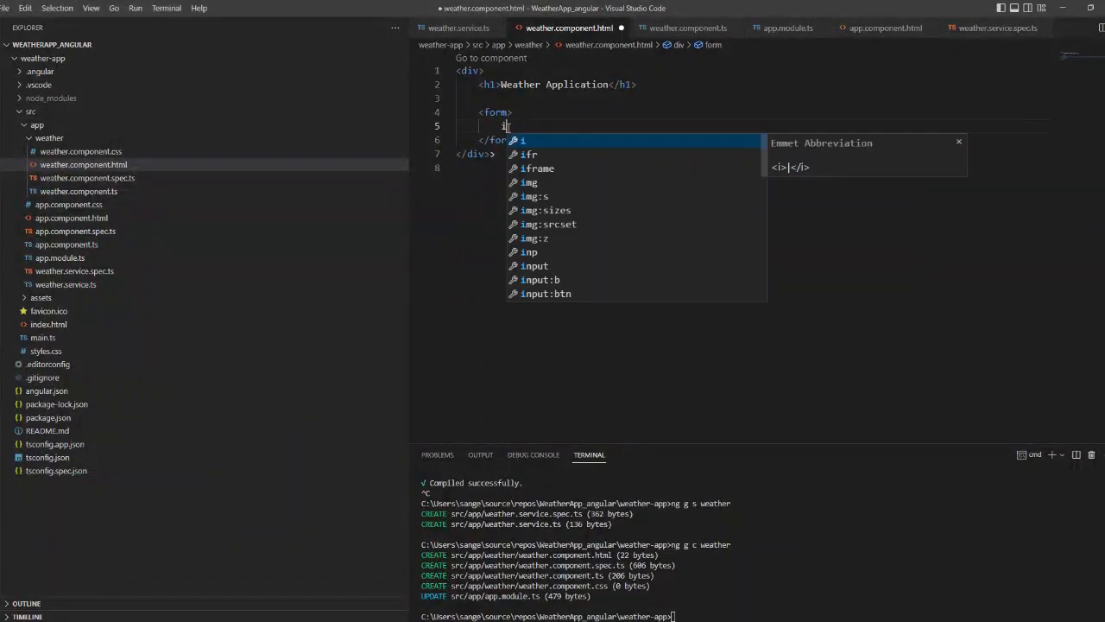
text(nput:t)
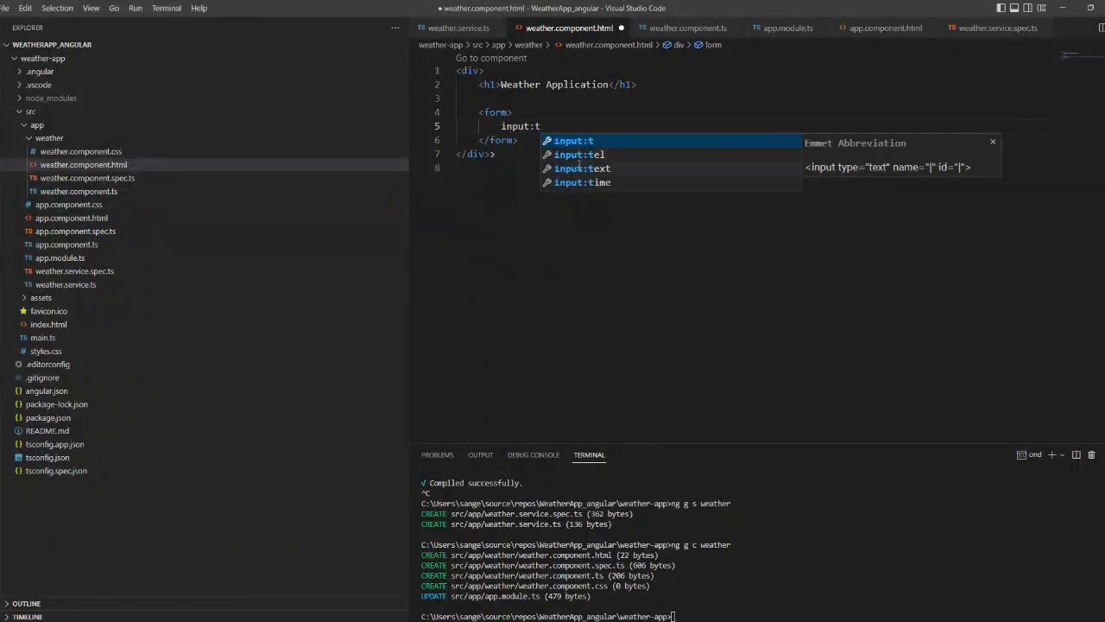
key(Tab)
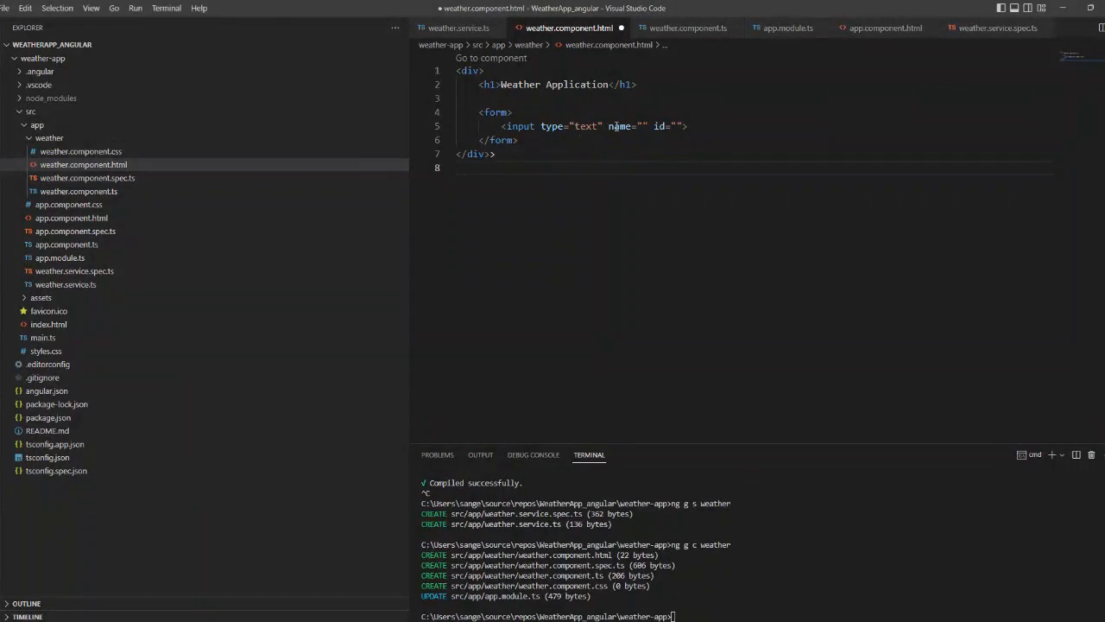
click(642, 126)
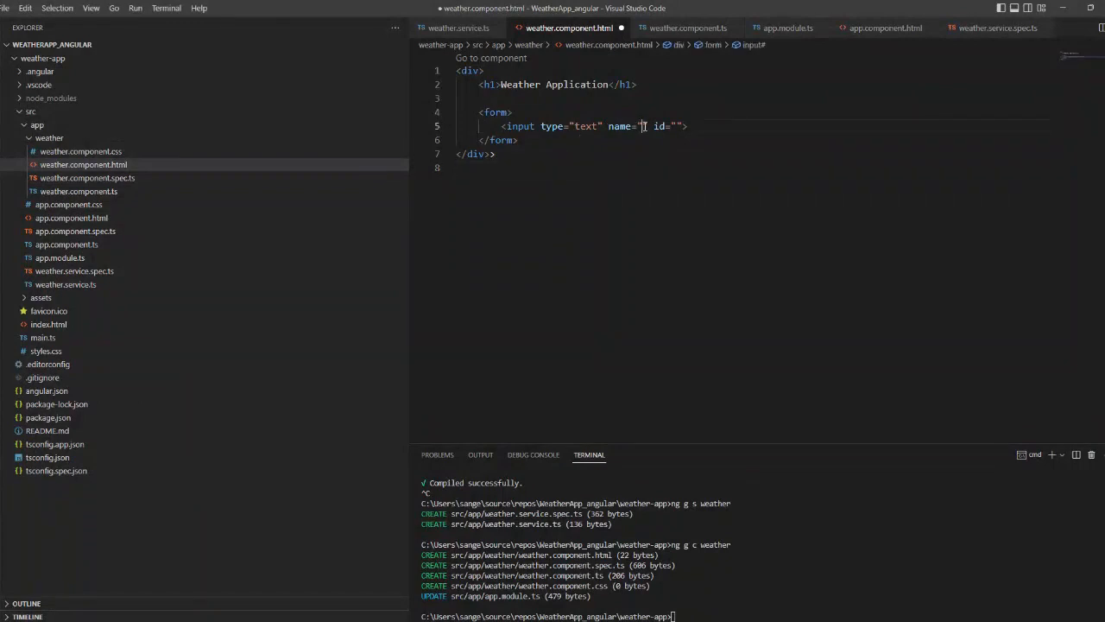
text(cityName)
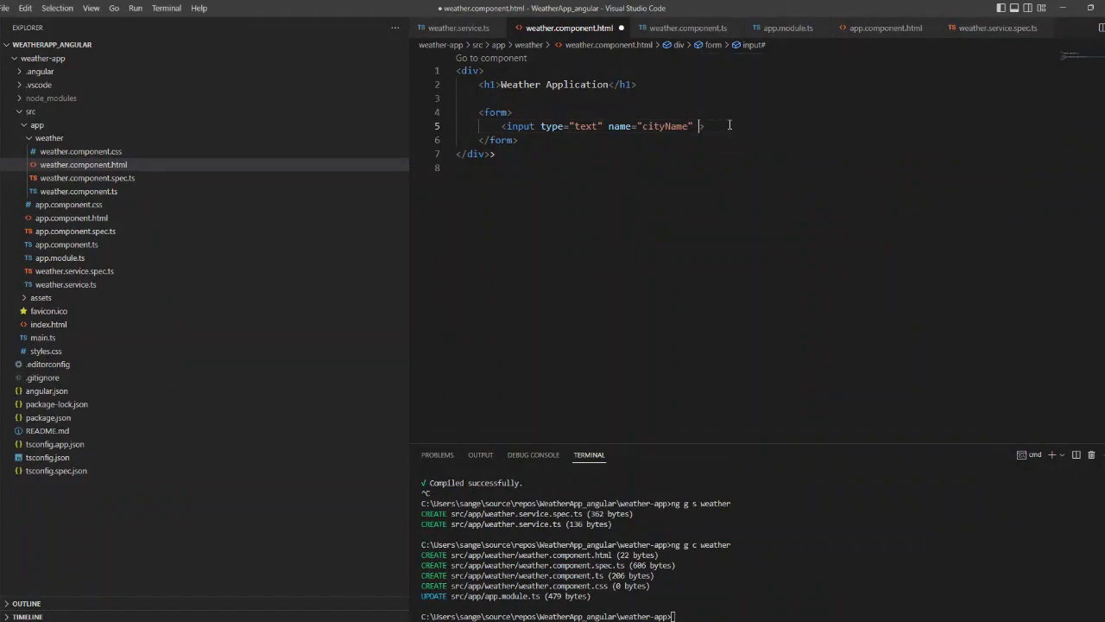
text(placeholder="Enter a city name" [([(ngModel)]="binding)
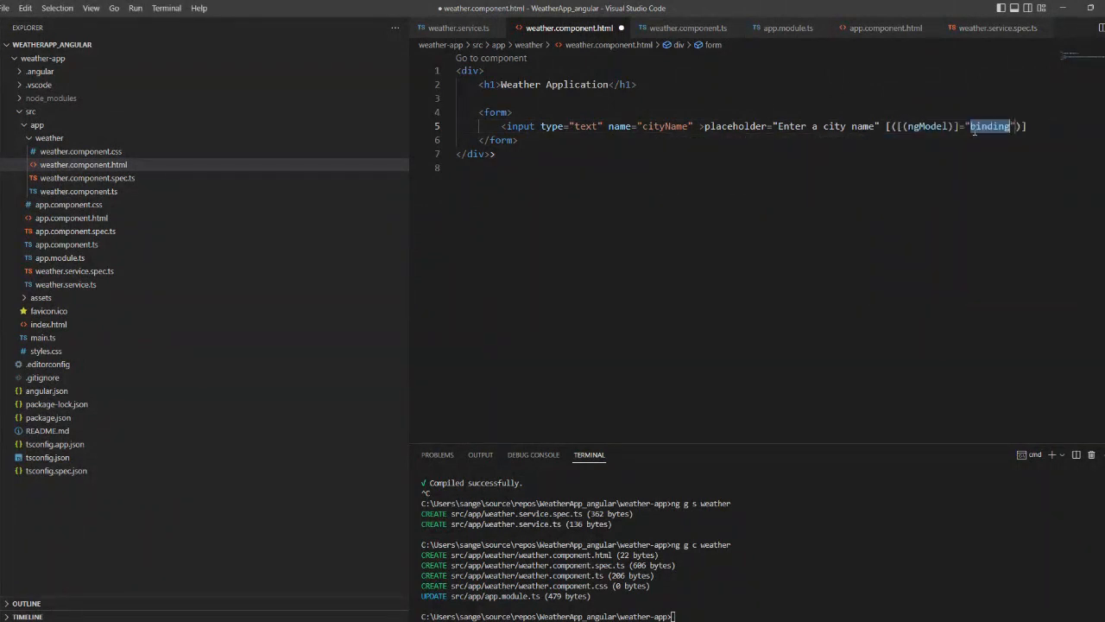
text(city)
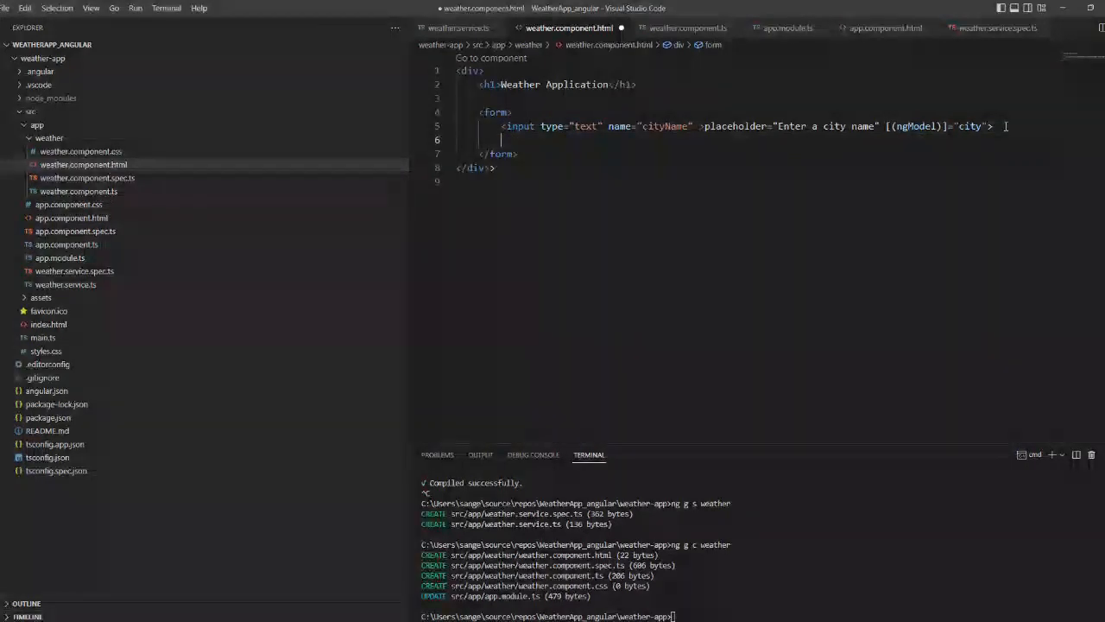
Add a button with (click)="getWeather()" labelled Get Weather, then start a div below it
text(button)
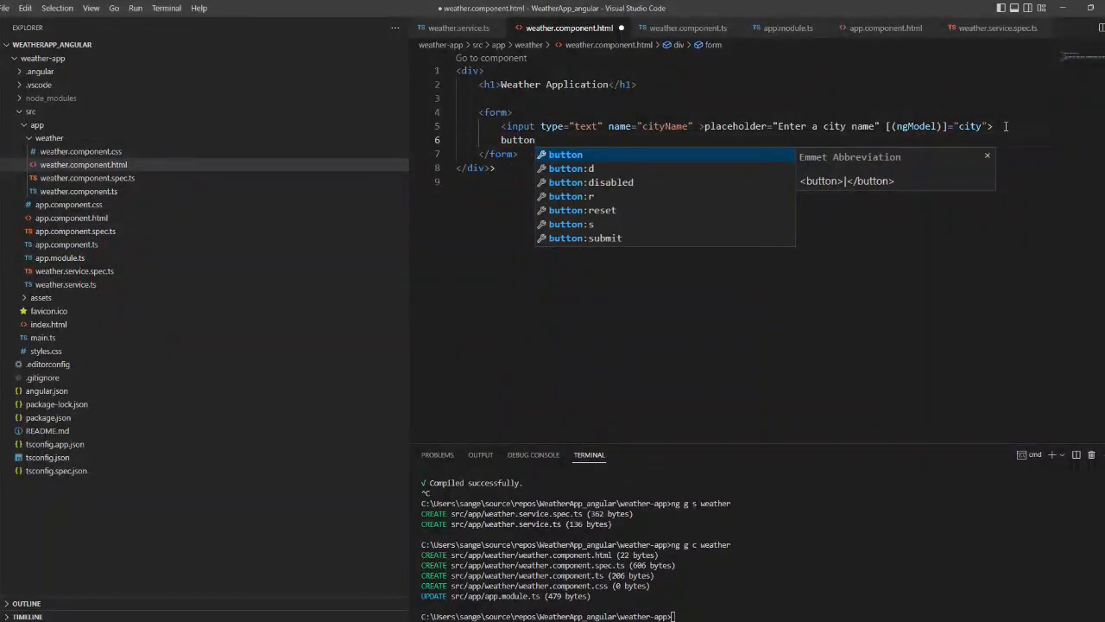
key(Tab)
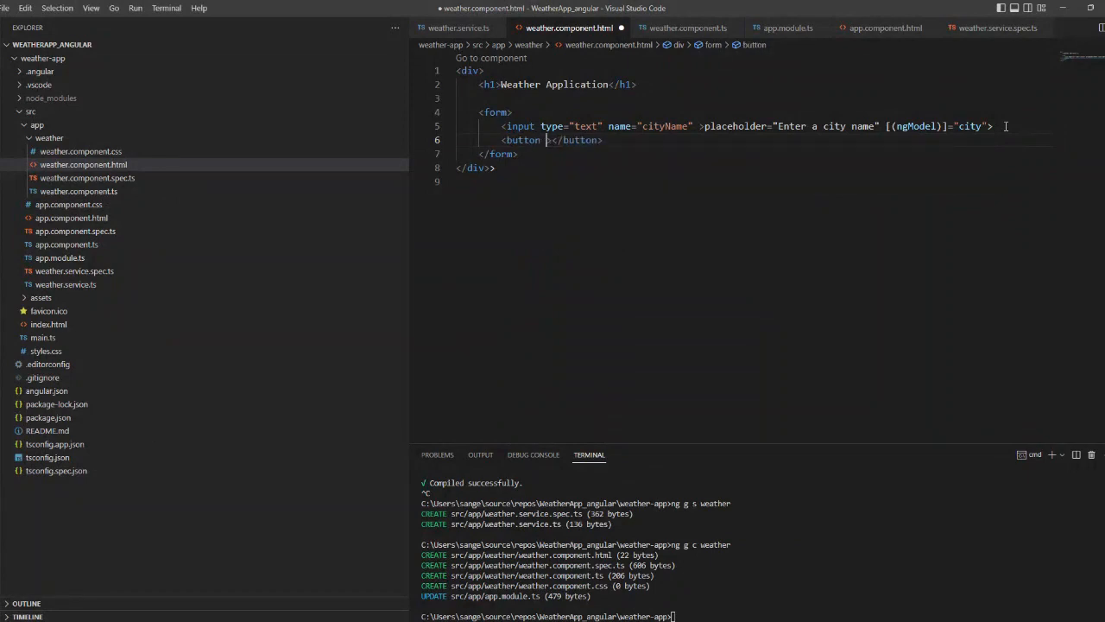
text(type="")
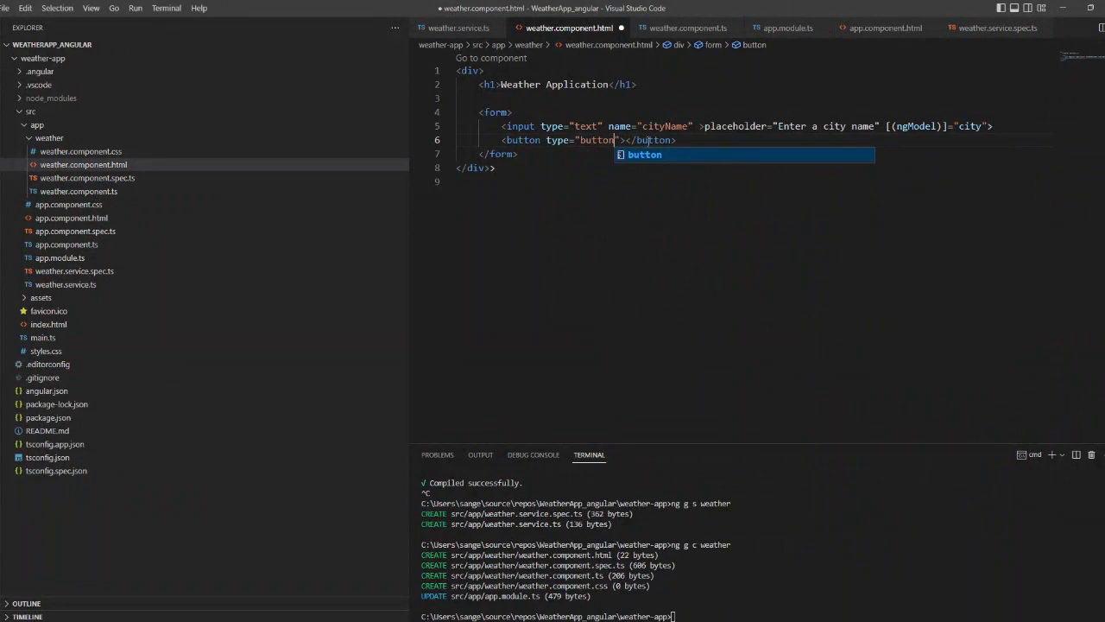
text(()
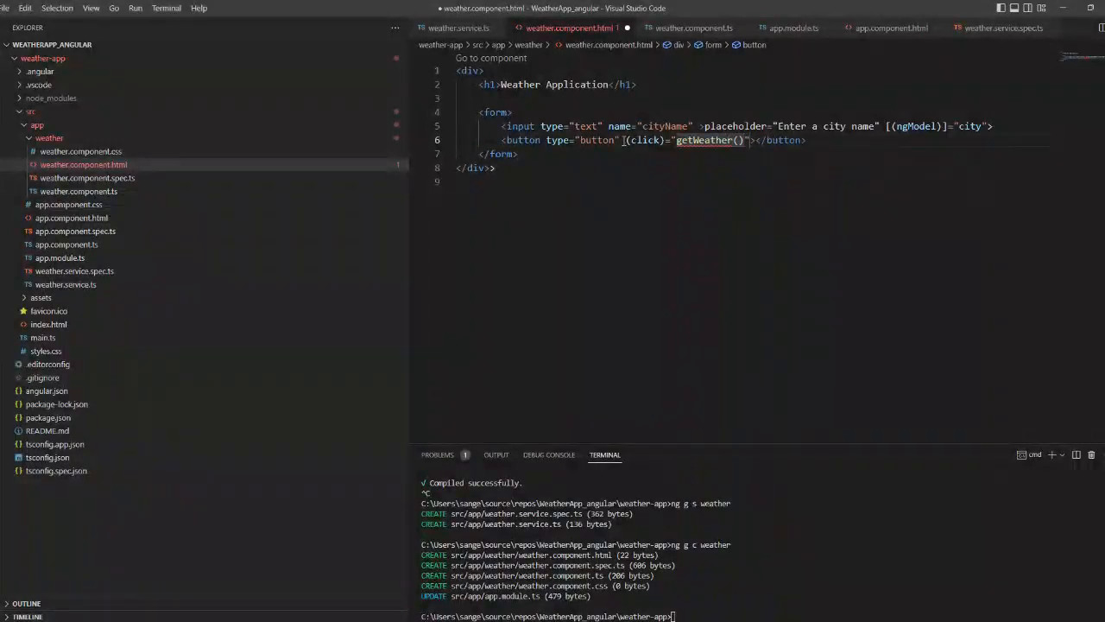
text(Get Weather)
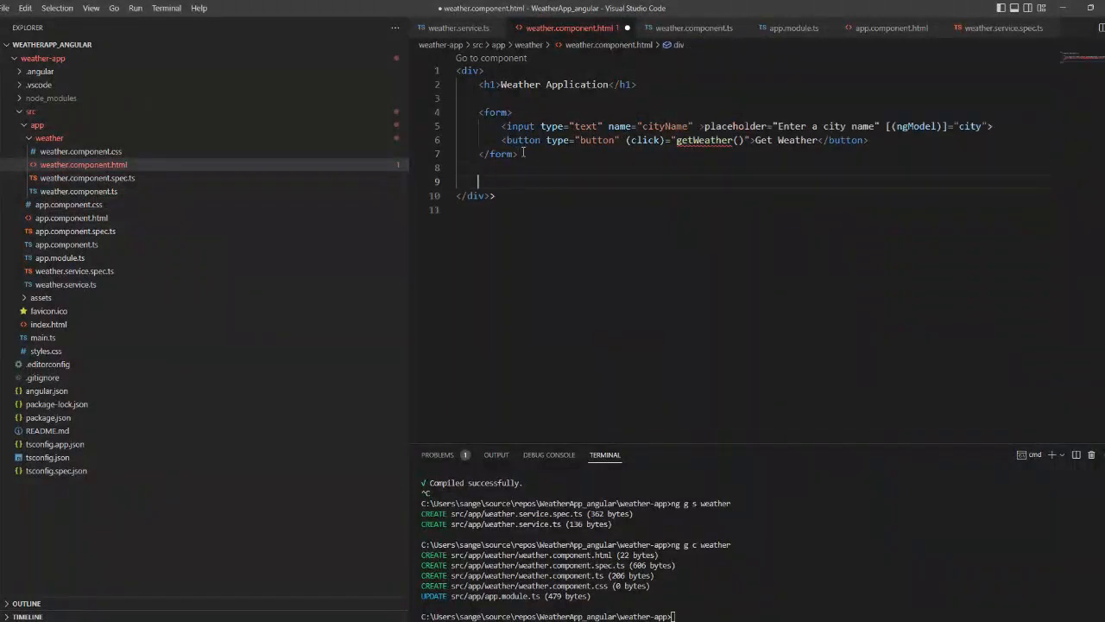
text(div>)
text(<h2></h2>)
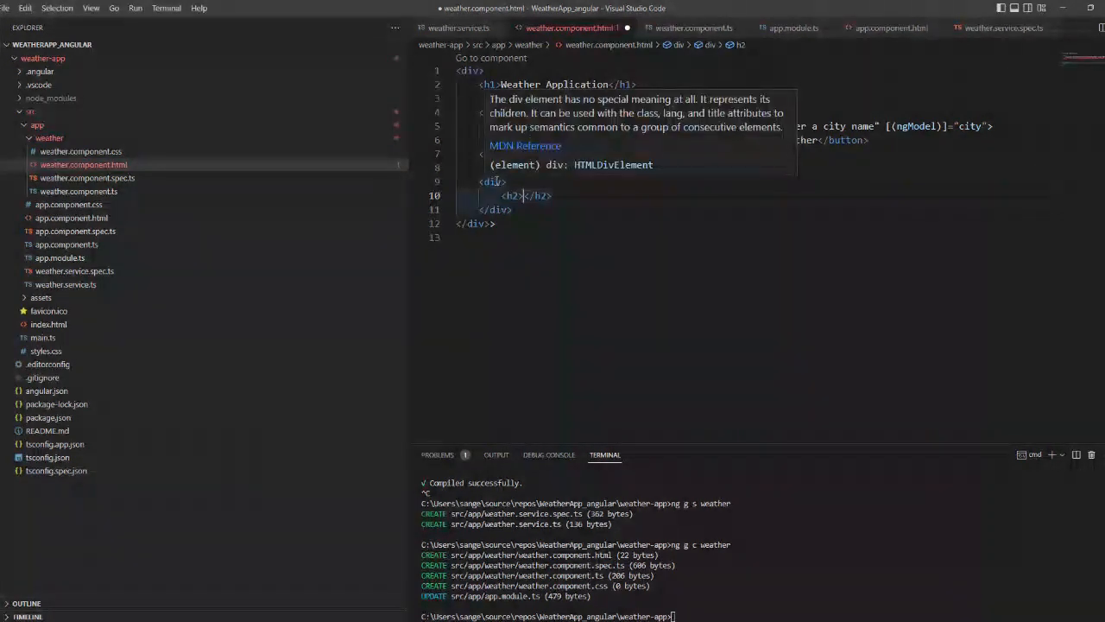
Make the div *ngIf="weatherData" with an h2 showing {{ weatherData.name }} and an empty paragraph
text(*ngI)
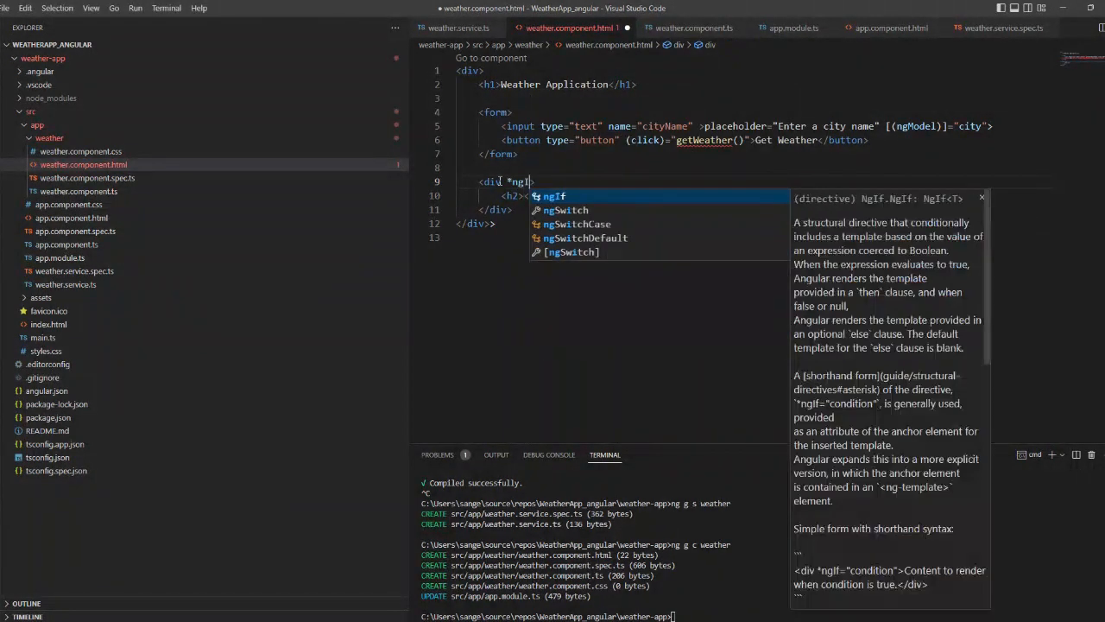
text(="weatherData">)
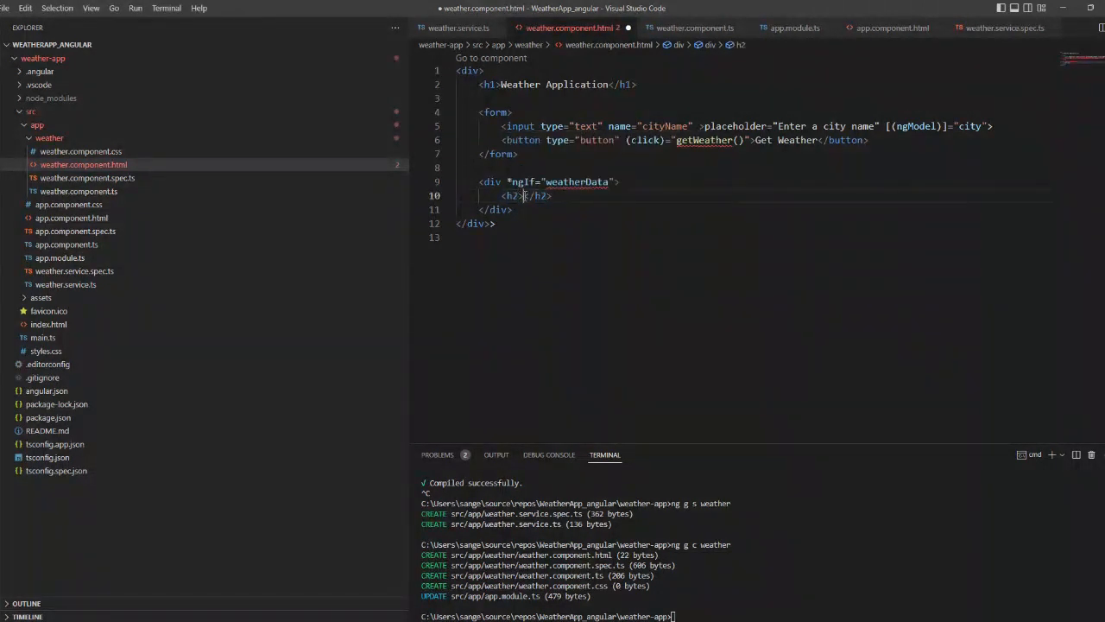
text({{  }})
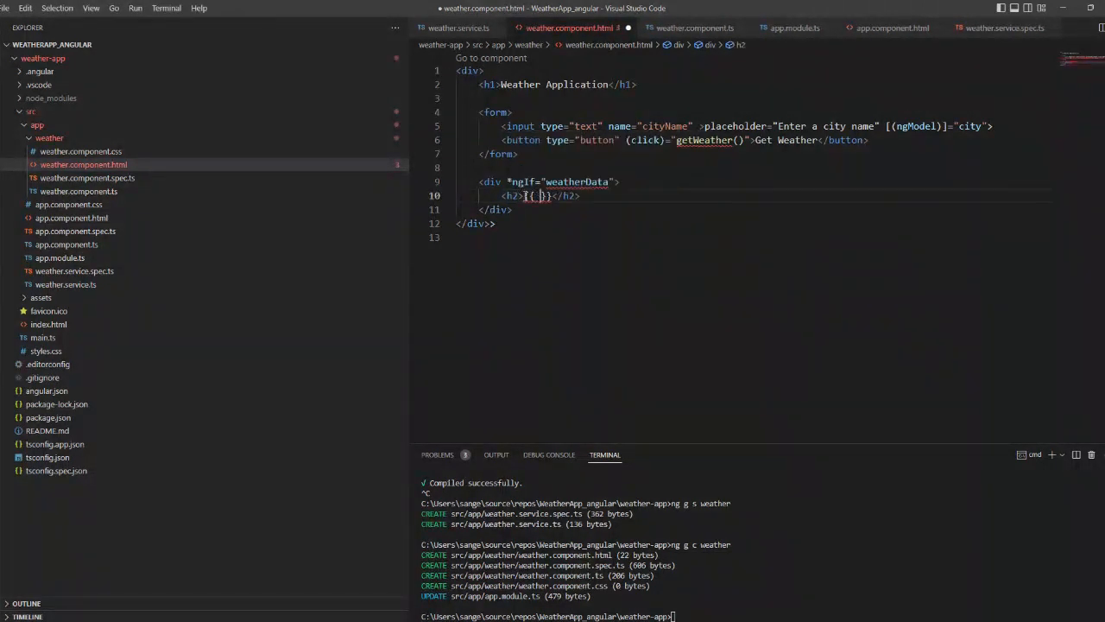
text(weatherData.name)
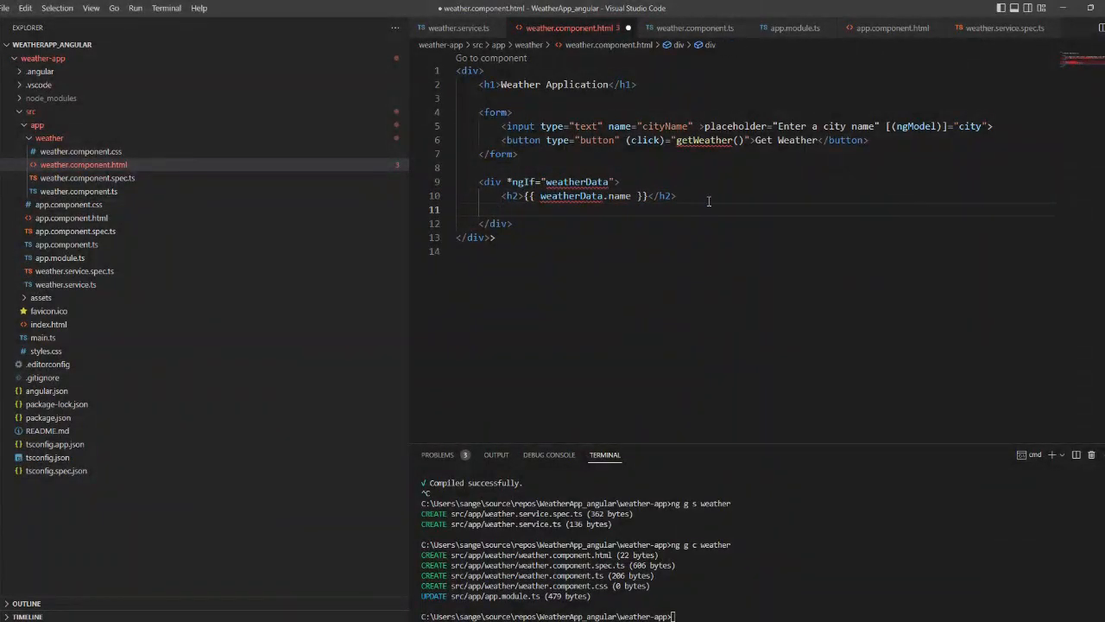
text(<p></p>)
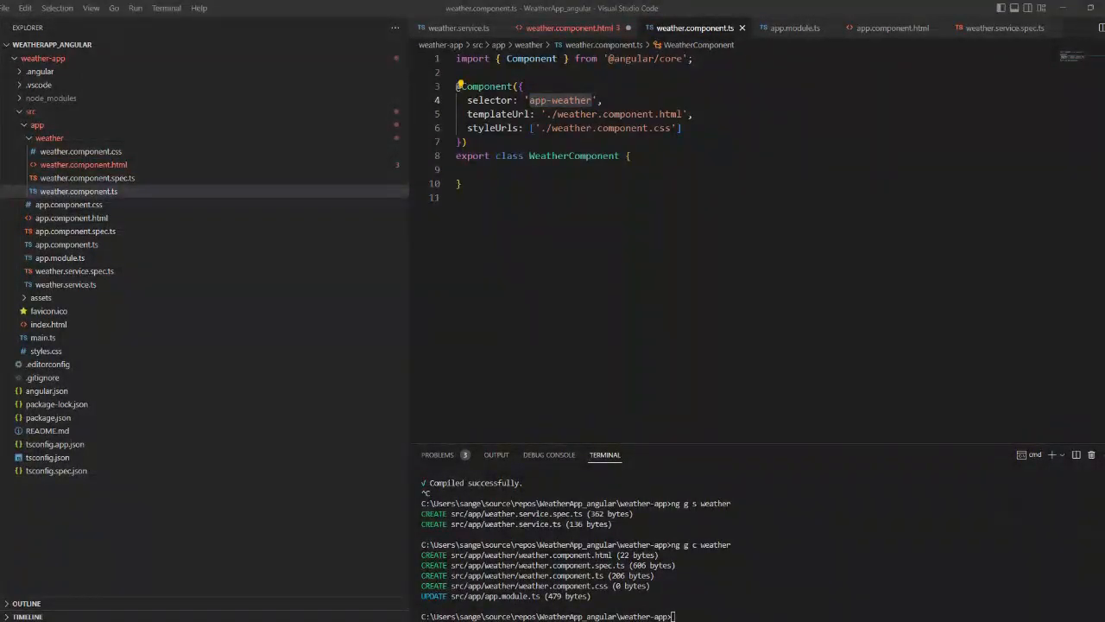
Declare city: string and weatherData: any, inject WeatherService in the constructor and add an empty ngOnInit
text(c)
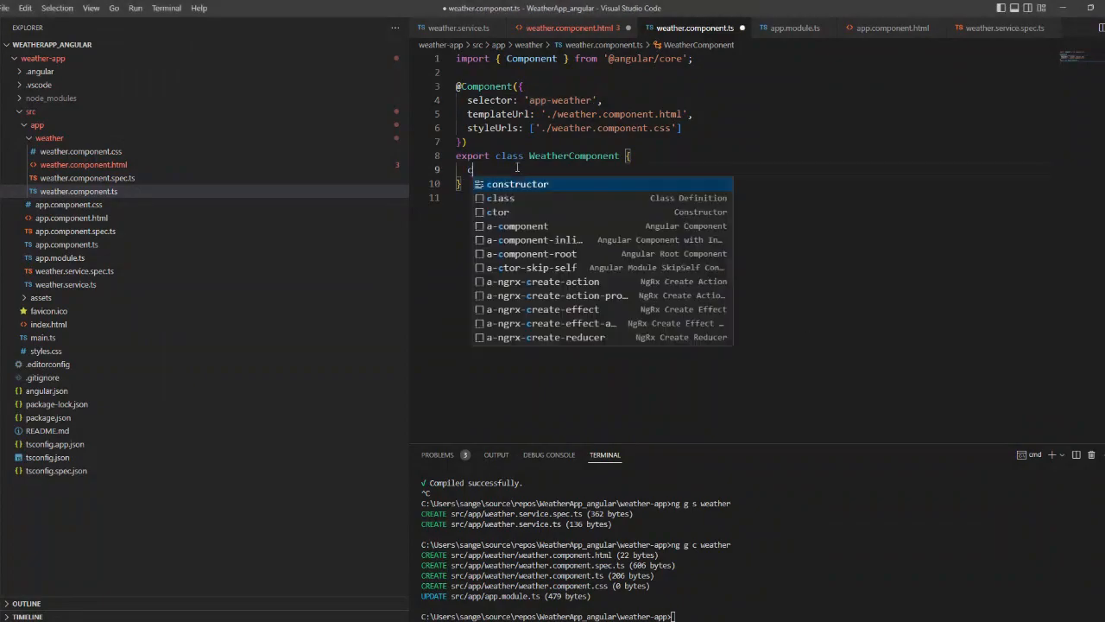
text(ity:string;)
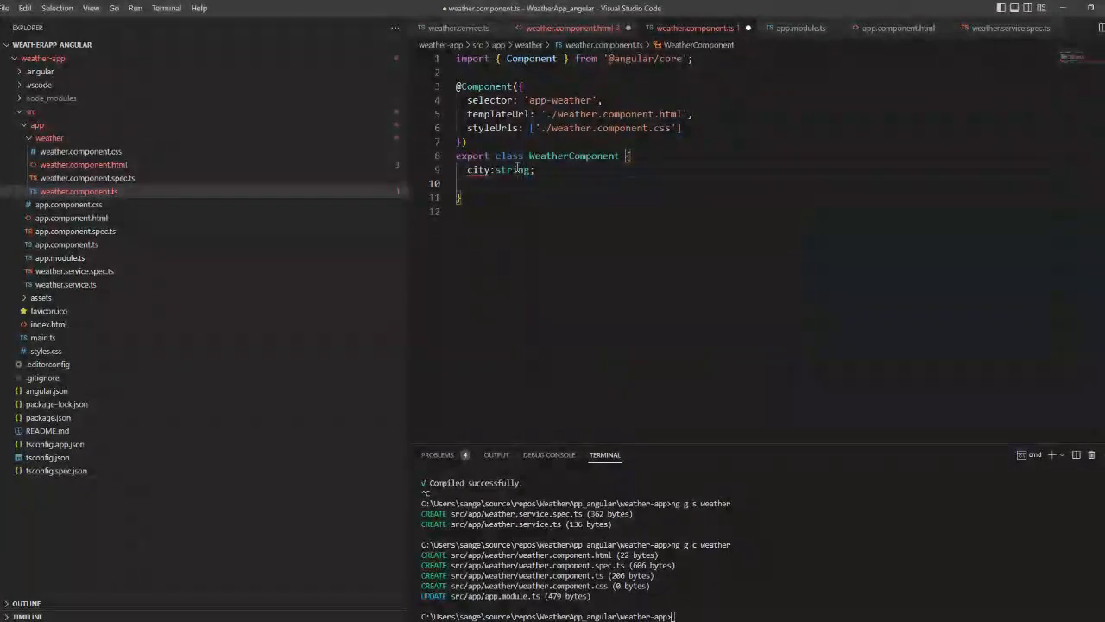
text(weatherData: string)
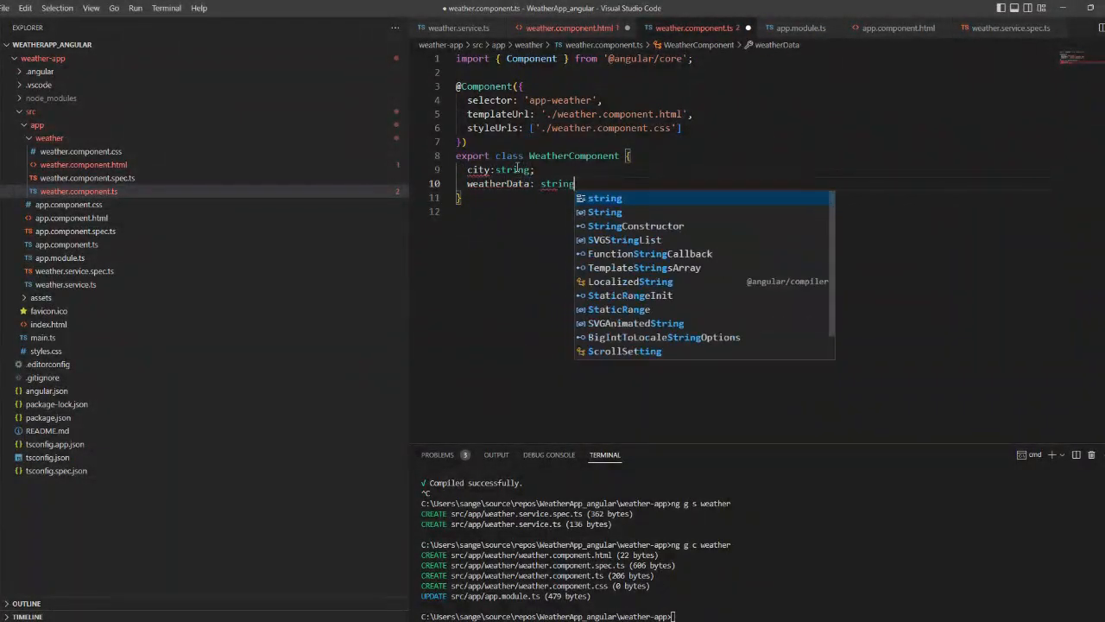
text(any;)
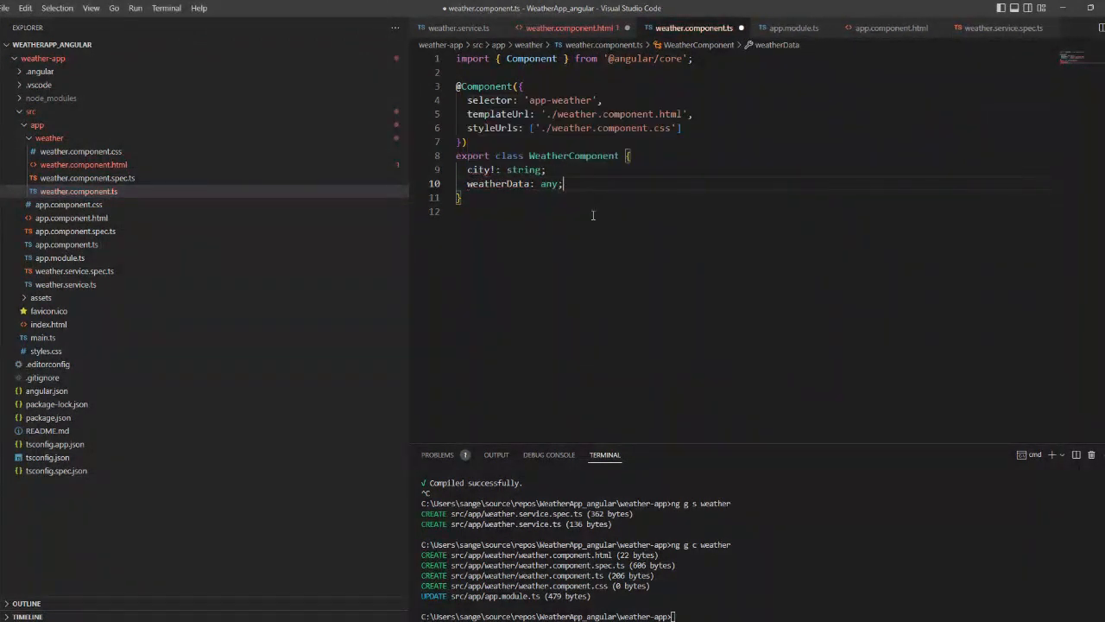
text(con)
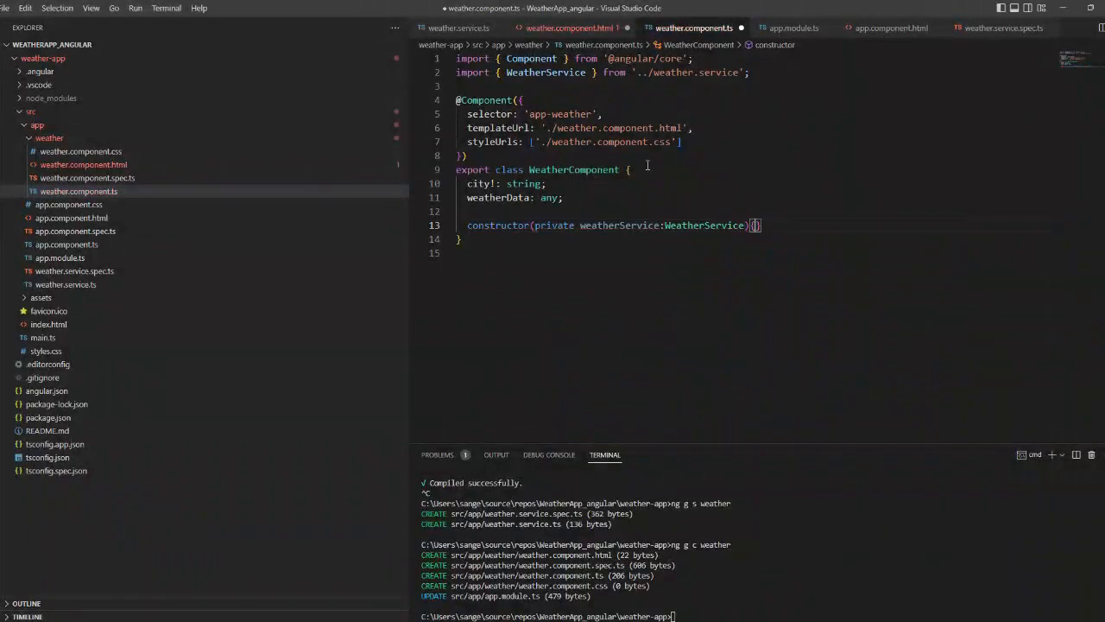
text(ngOnInit)
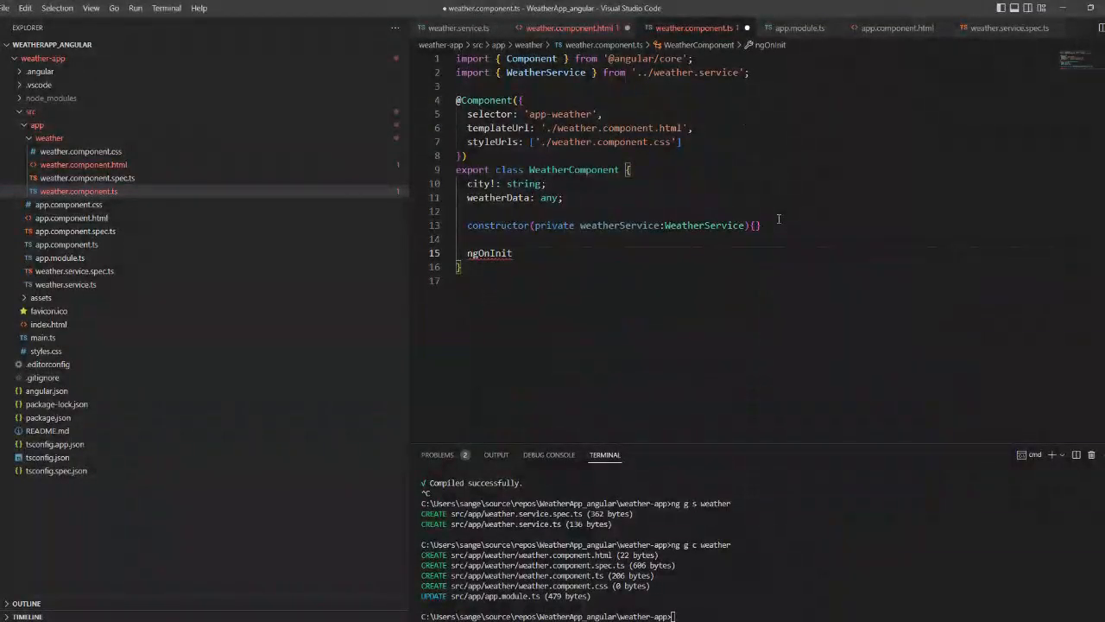
text((){})
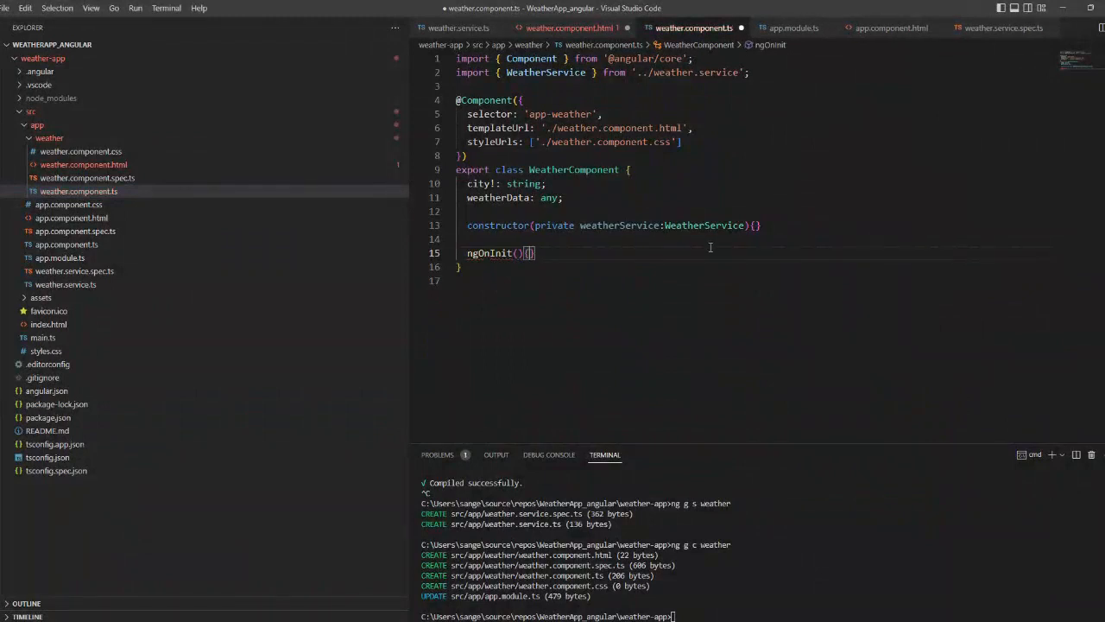
Add getWeather() subscribing to weatherService.getWeather(this.city), storing data in weatherData and console.logging it
text(getWeather(){)
text(this)
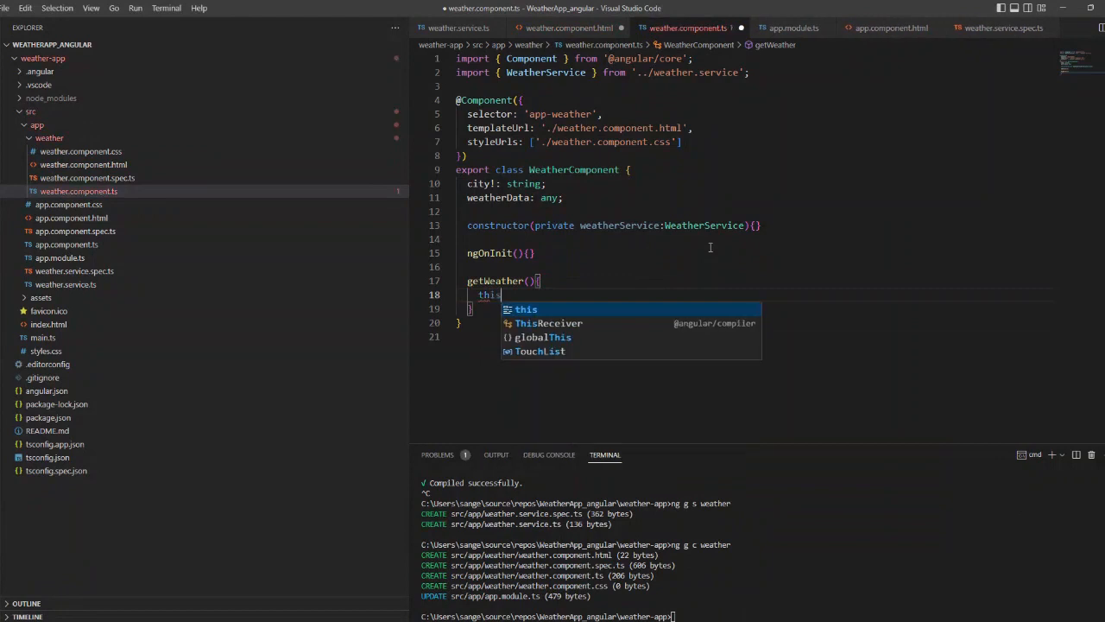
text(.weatherService.getWeather(this.city)
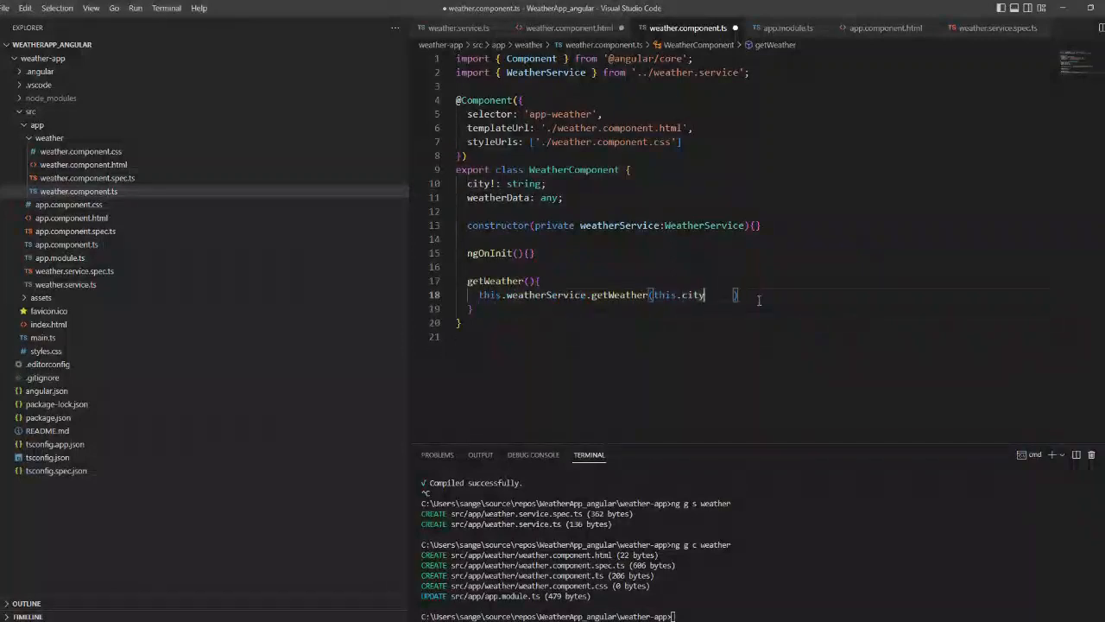
text(.)
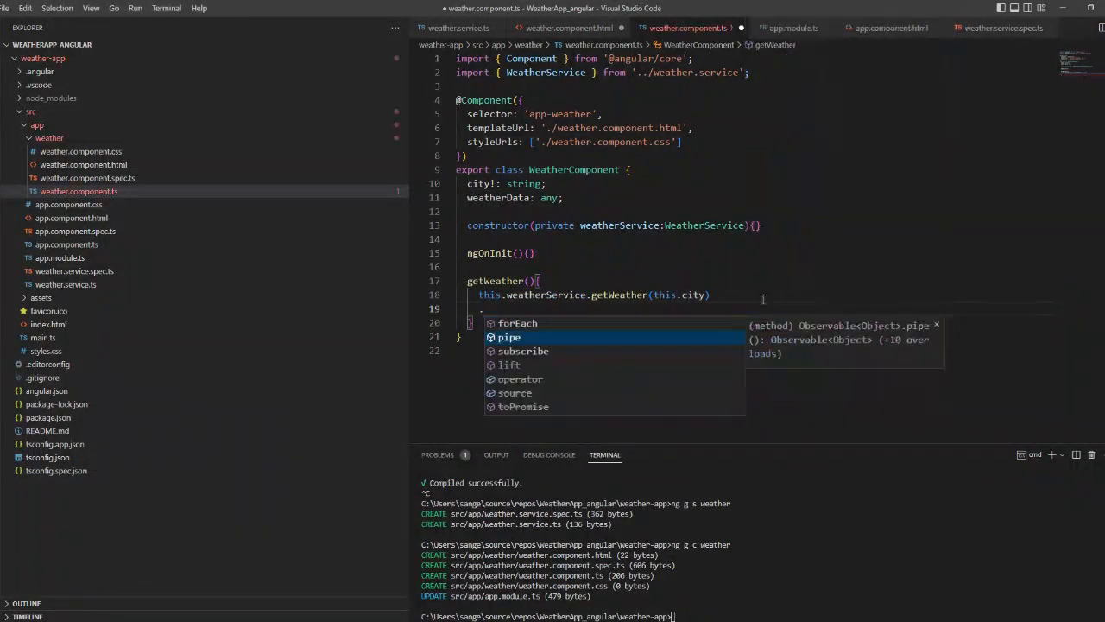
text(.subscribe(data=>{)
text(this.)
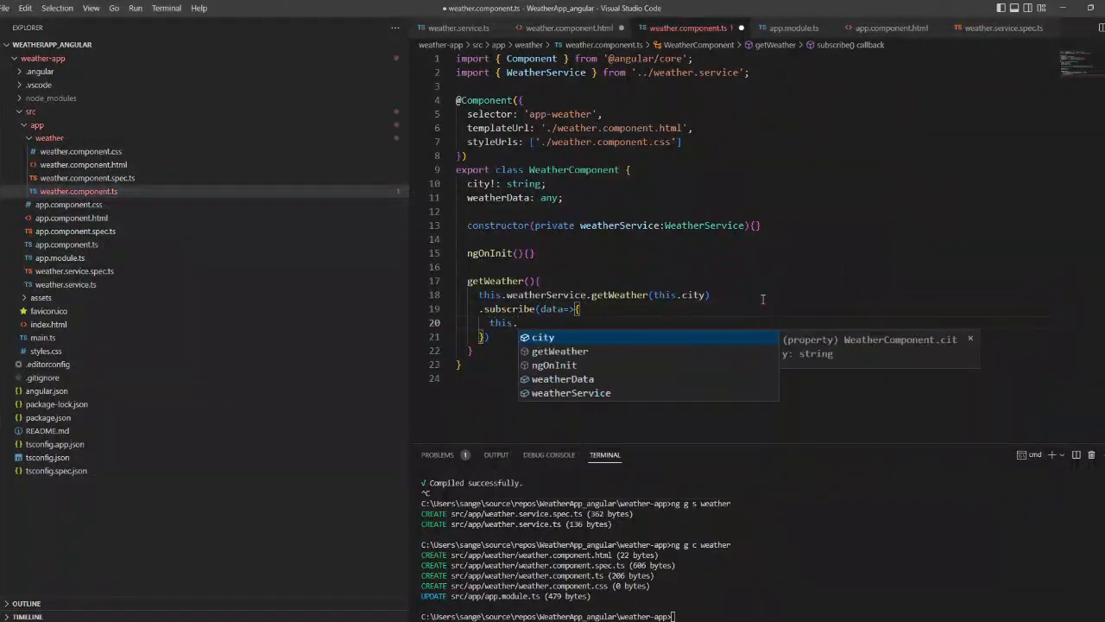
text(weatherData=data;)
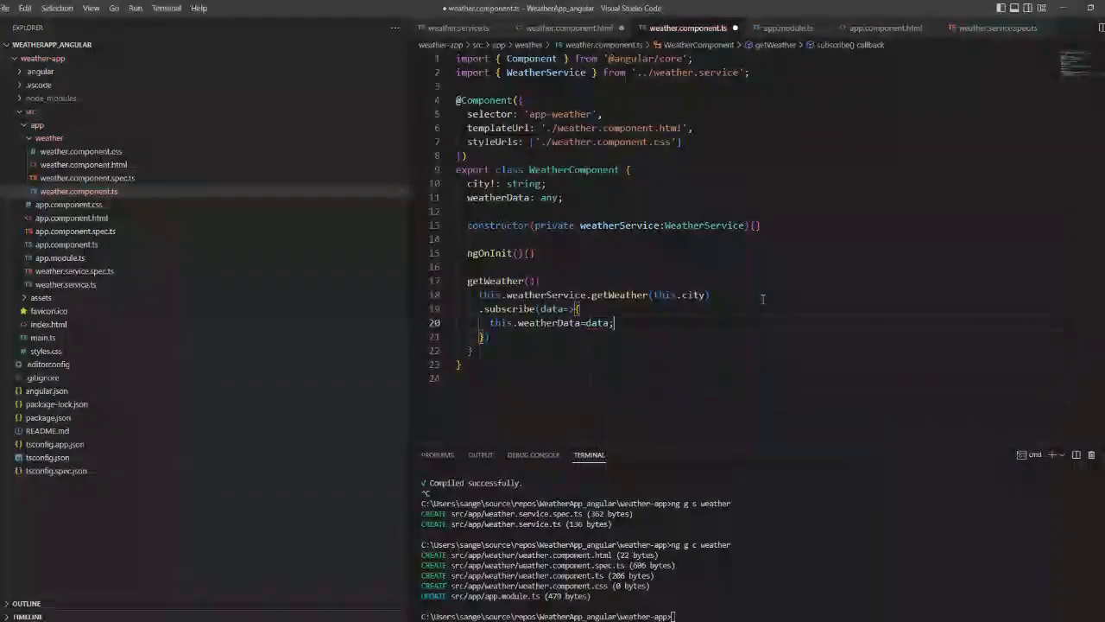
text(console.log)
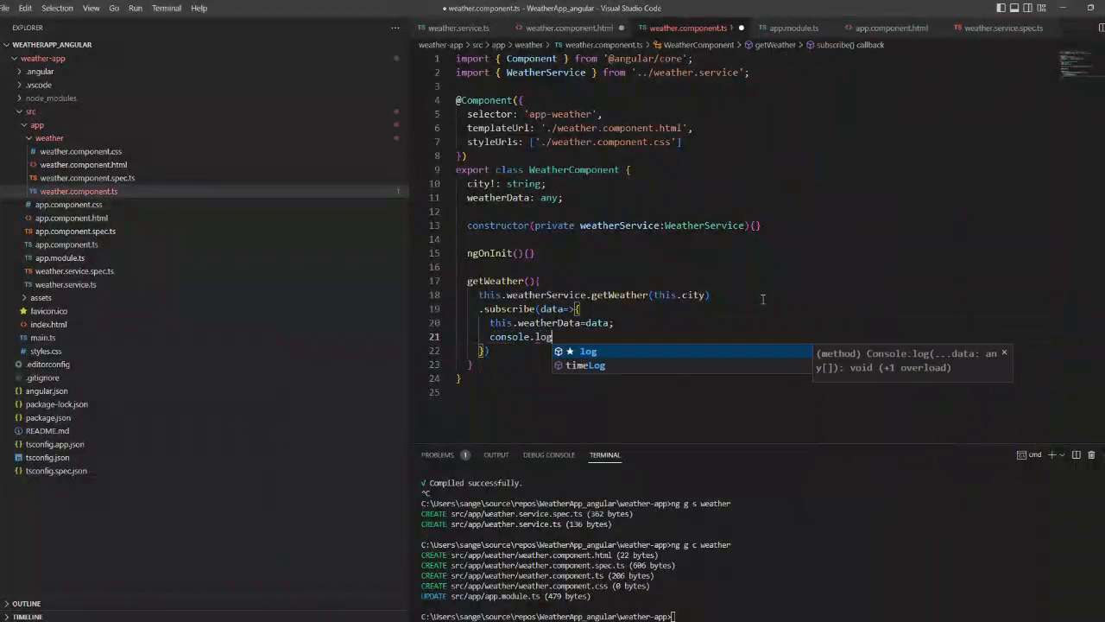
text((data);)
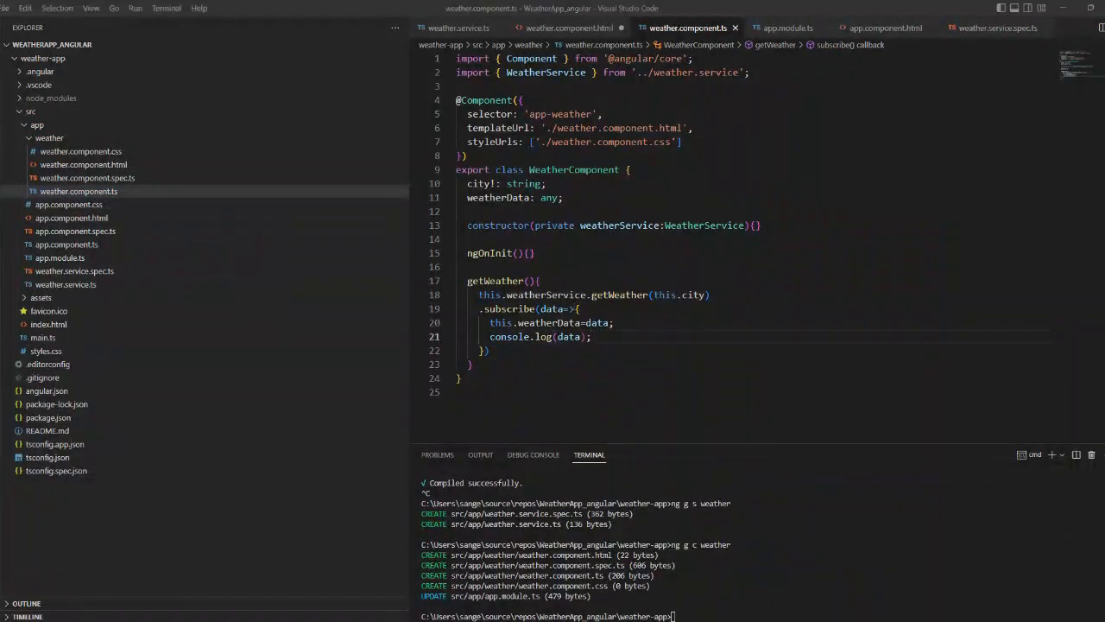
click(80, 190)
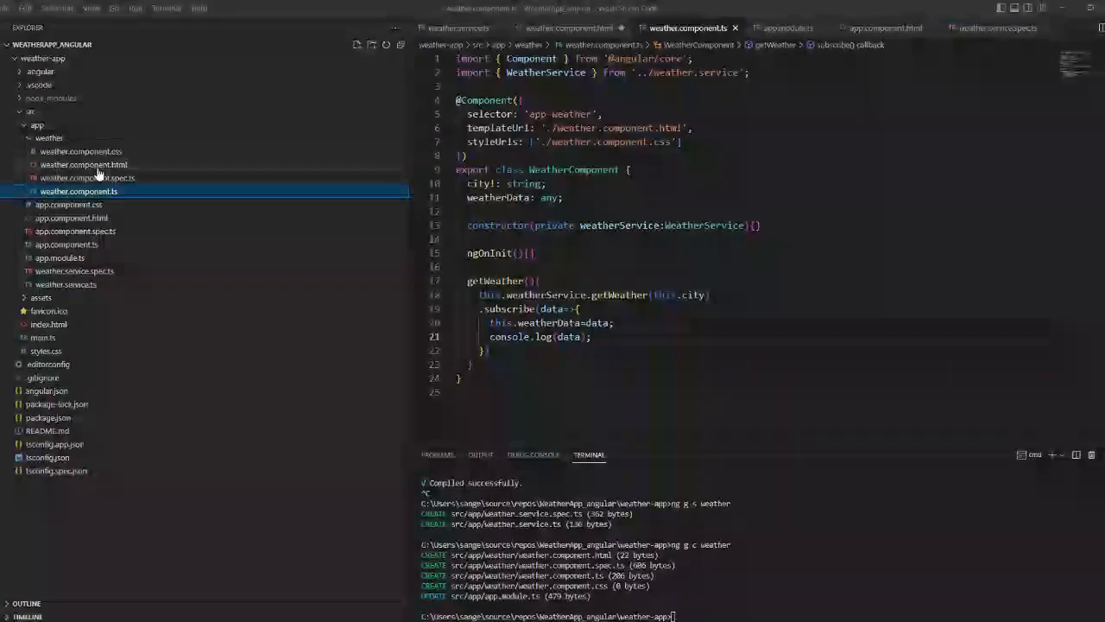
Add paragraphs bound to weatherData.main.temp, main.humidity and weather[0].description in the template
click(83, 164)
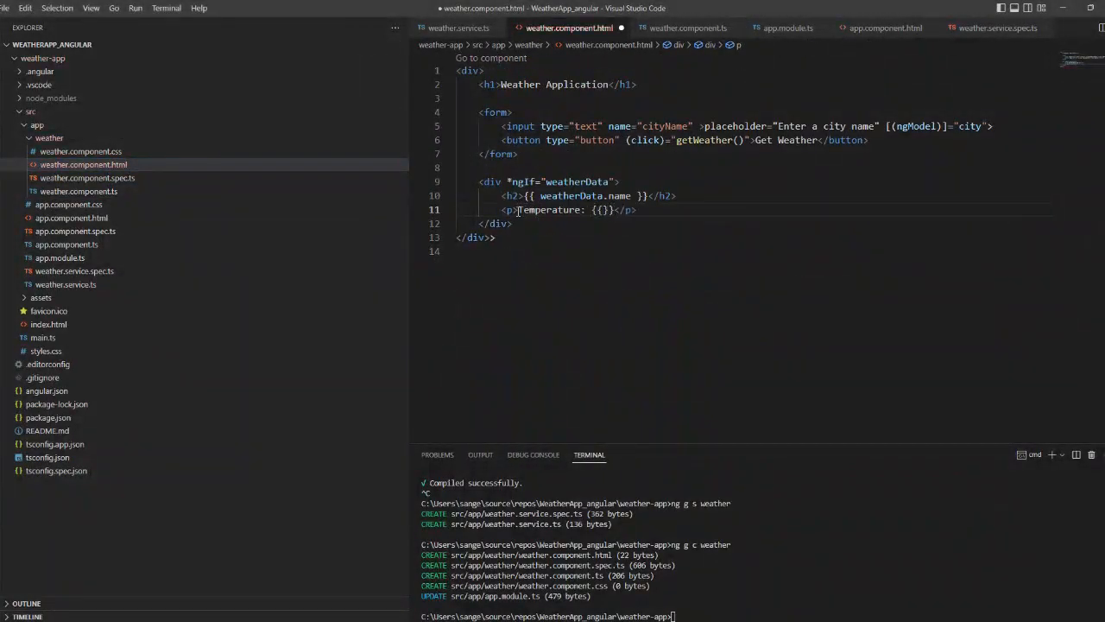
text(weatherData.main.temp)
text(<p></p>)
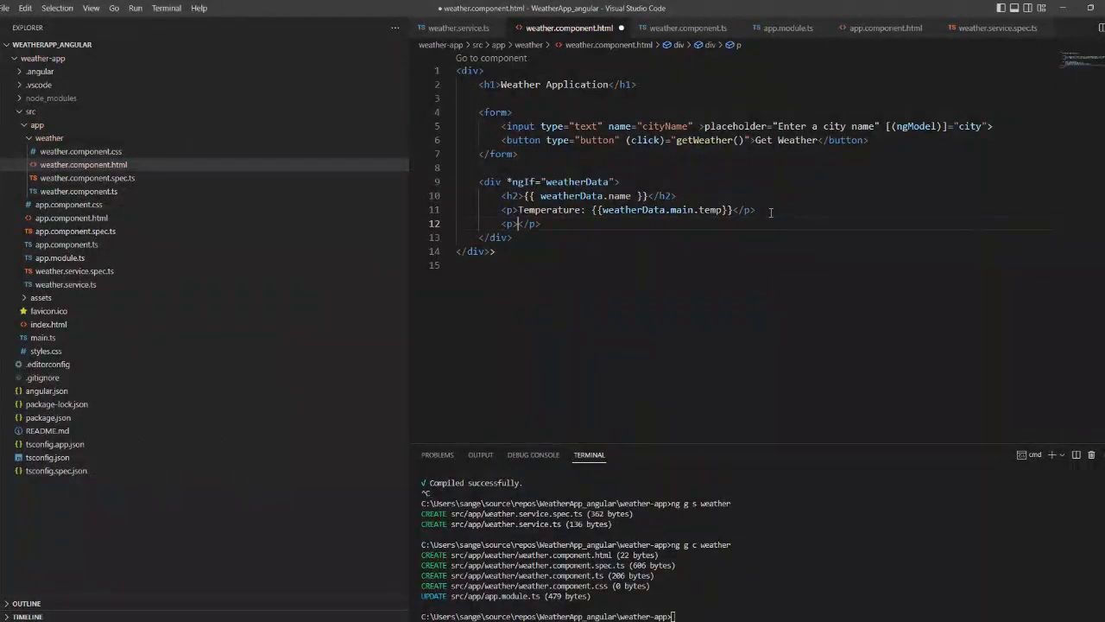
text(Humidity: {{weatherData.main)
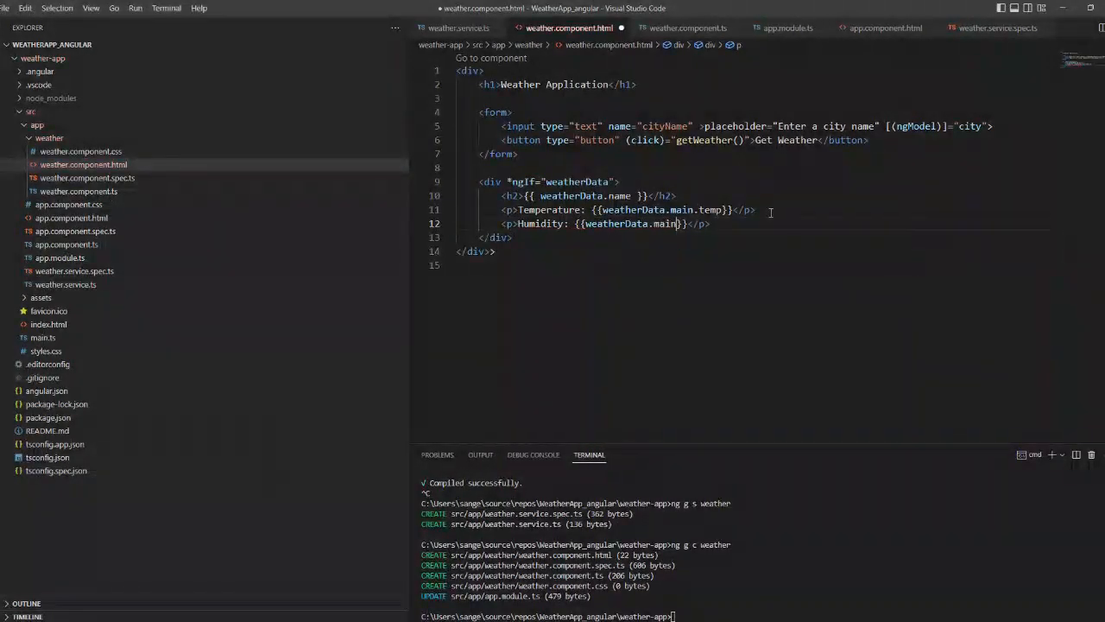
text(.Humidity)
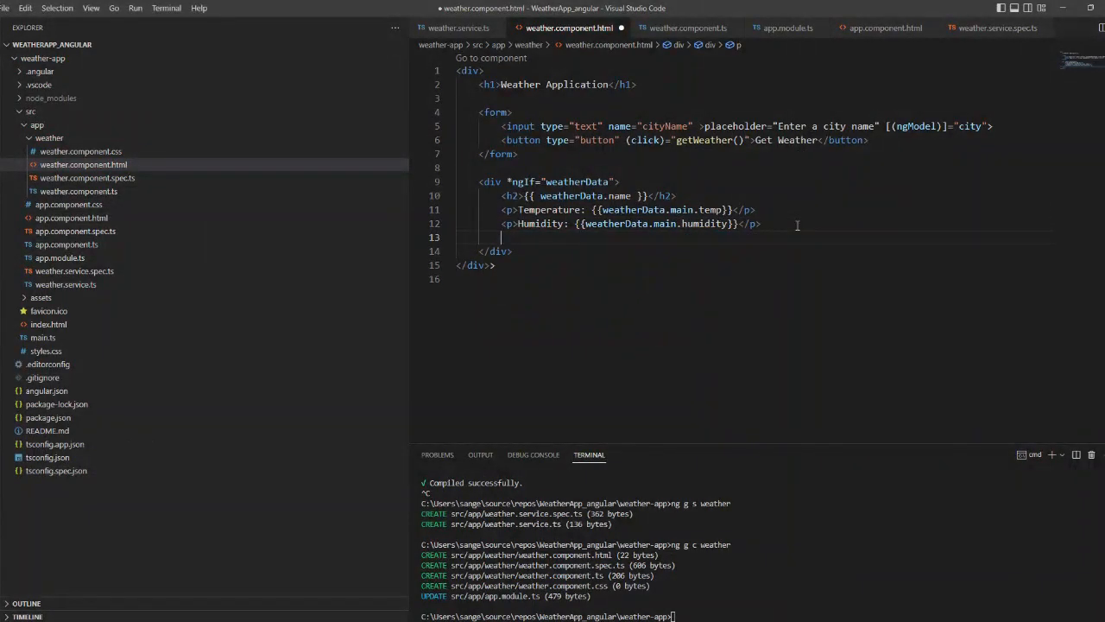
text(Weather: {{}}</p>)
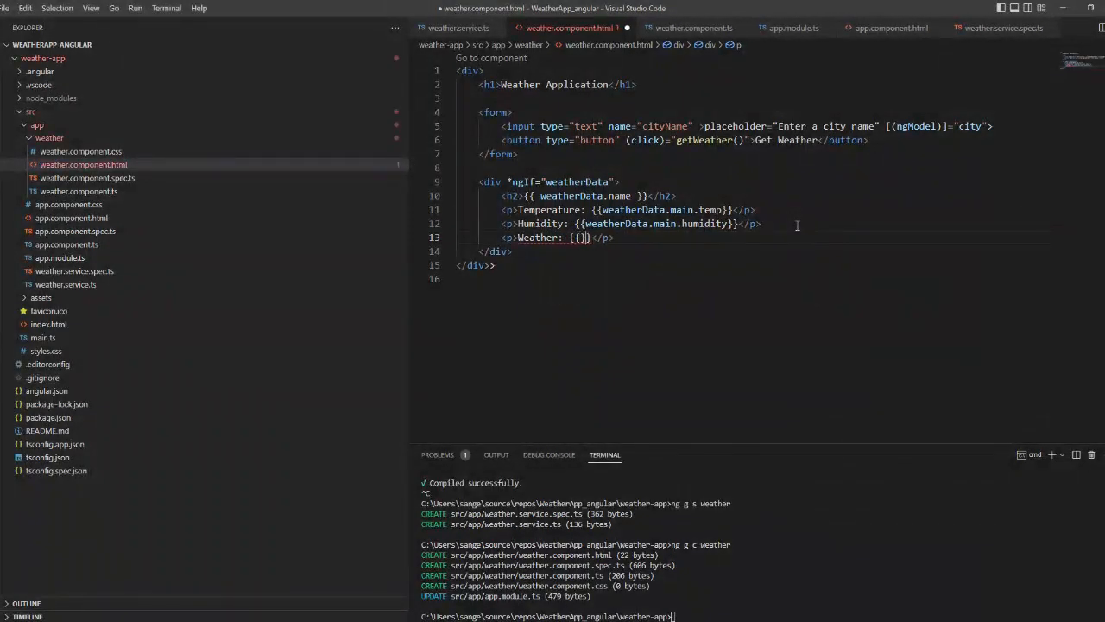
text(weatherData.weather[)
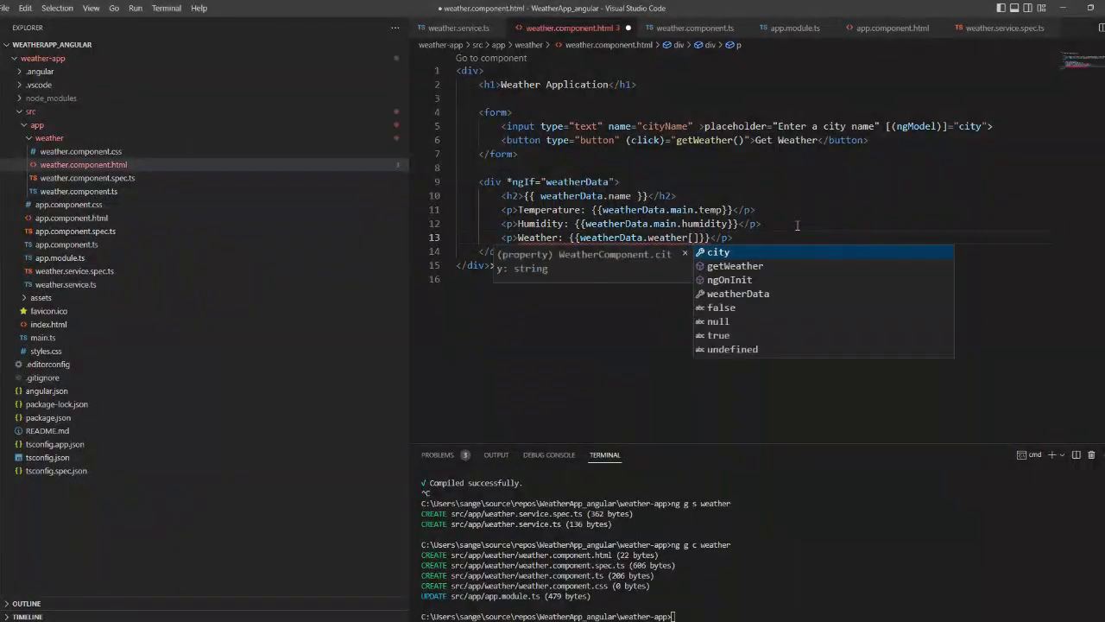
text(0].description)
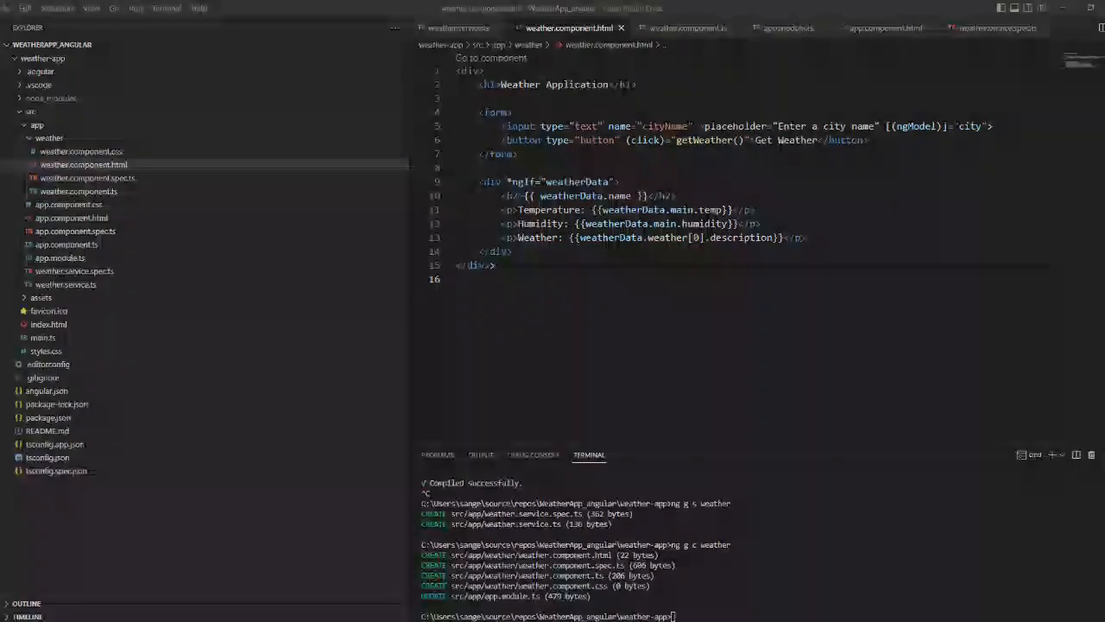
click(83, 152)
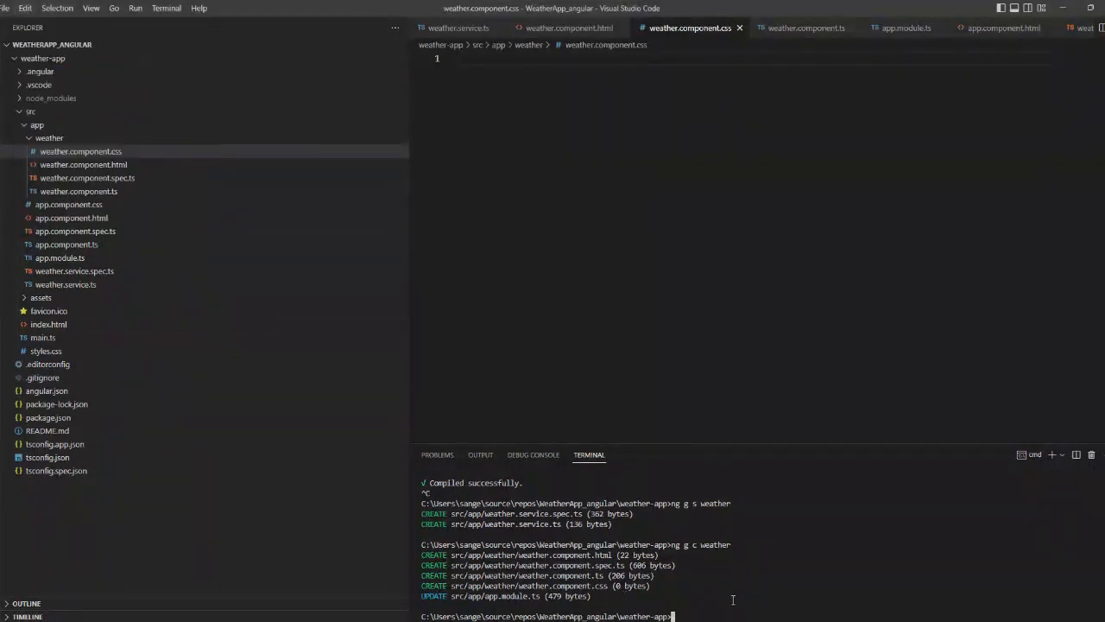
Start the dev server with ng serve and view the Weather Application heading in the browser
text(ng seve)
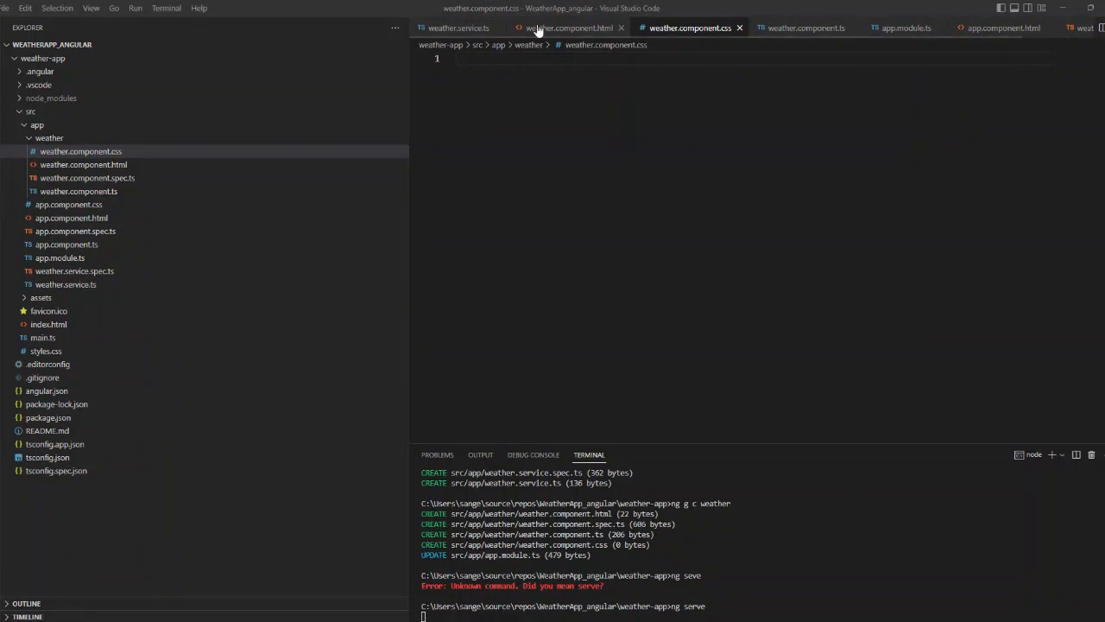
click(568, 28)
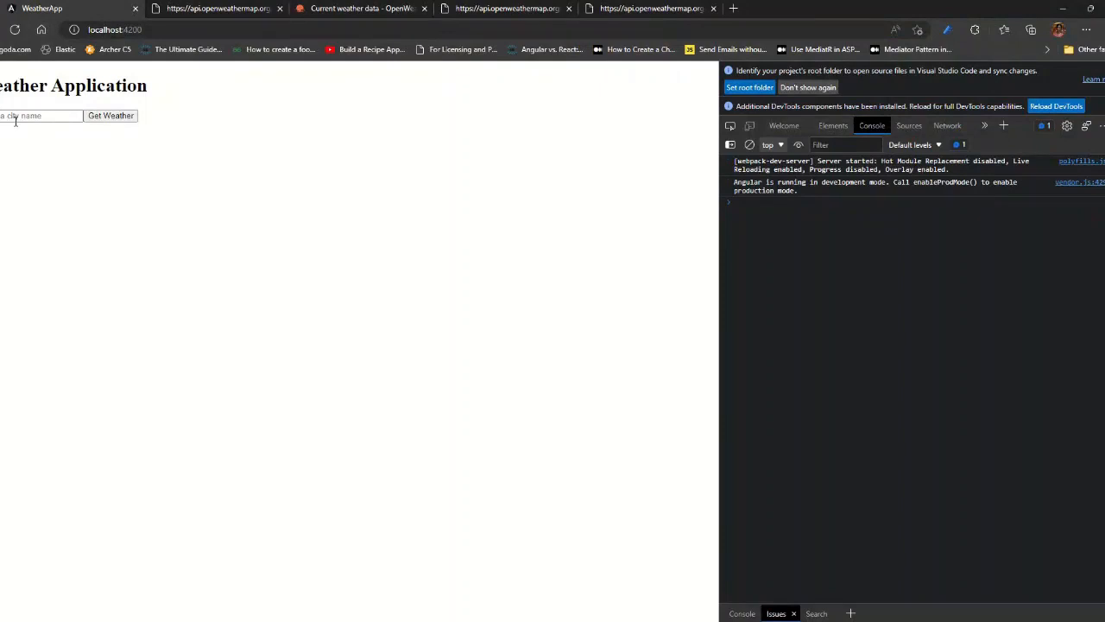
Search Bengaluru, then expand the logged response, its main readings and weather[0] description
click(111, 114)
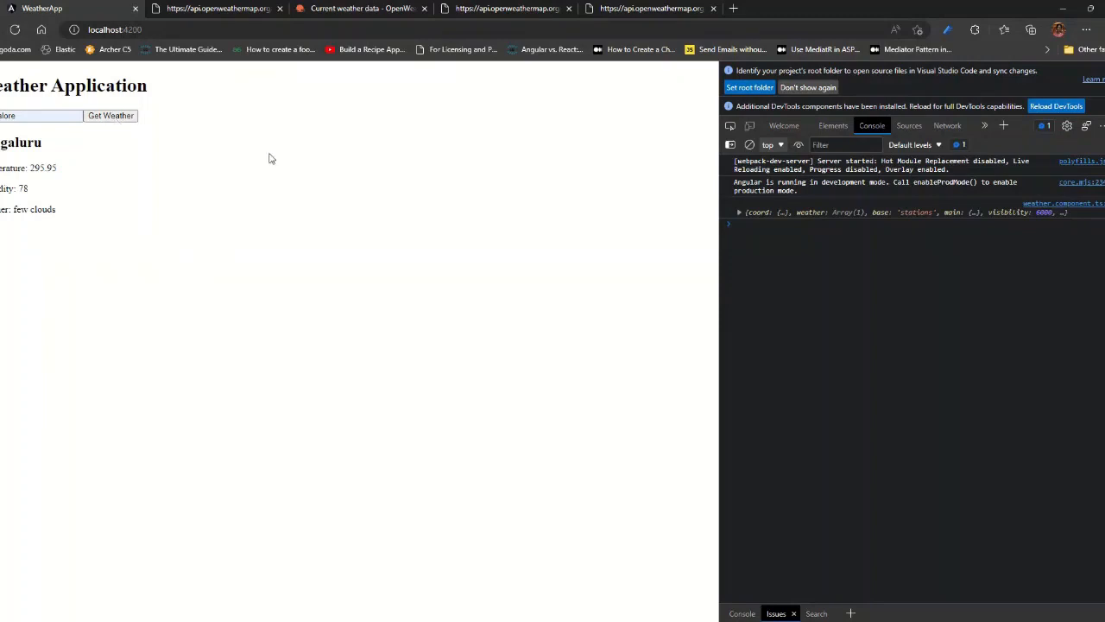
click(739, 210)
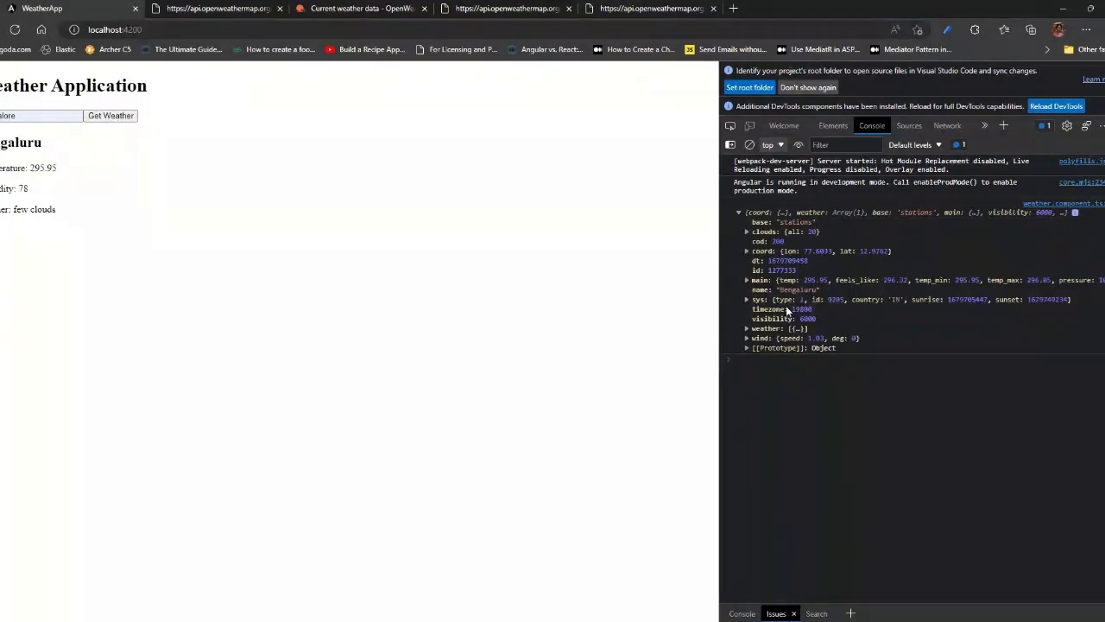
click(748, 328)
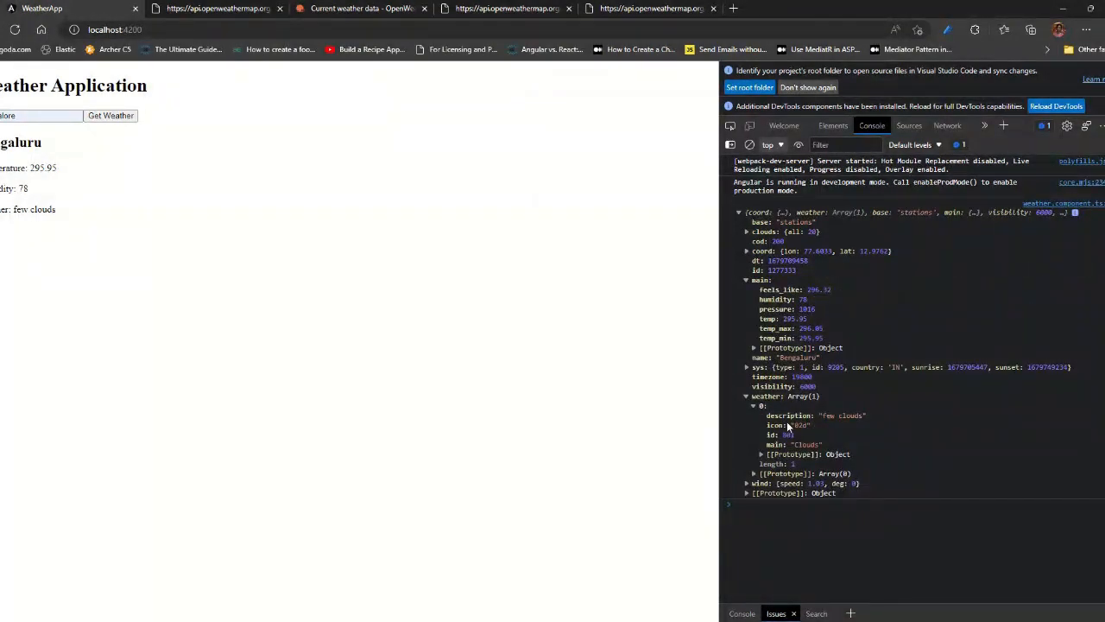
click(746, 484)
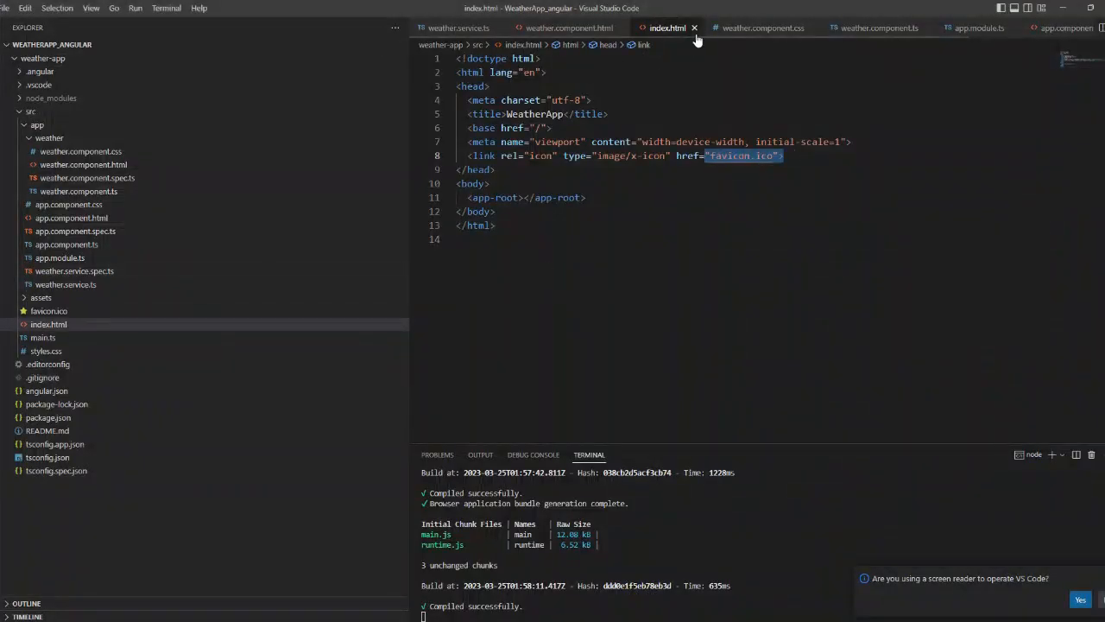
Add class="container" to the outer div and begin .container with display: block and border-radius: 10px
click(568, 27)
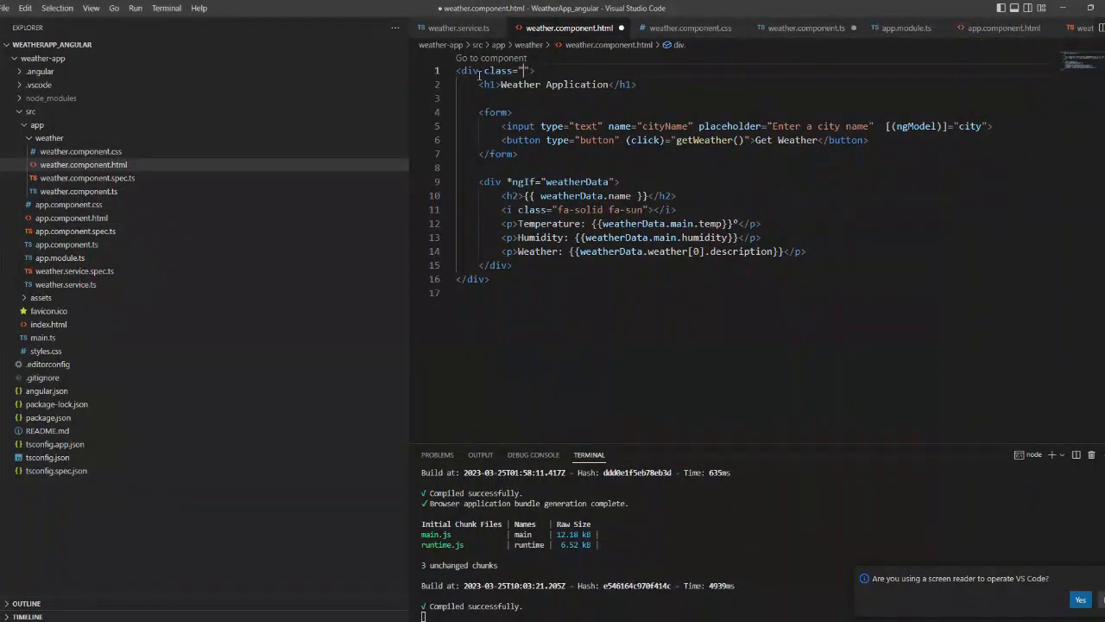
click(80, 152)
text(width: ;)
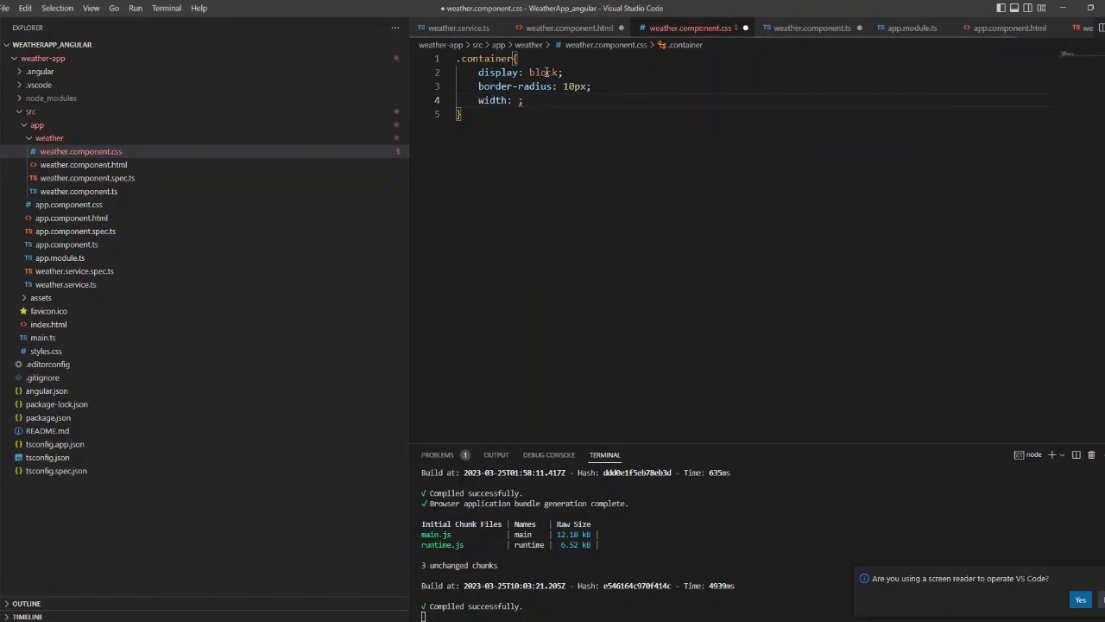
Set .container to 220px by 220px with color: white and background: blueviolet, then preview the card
text(220px)
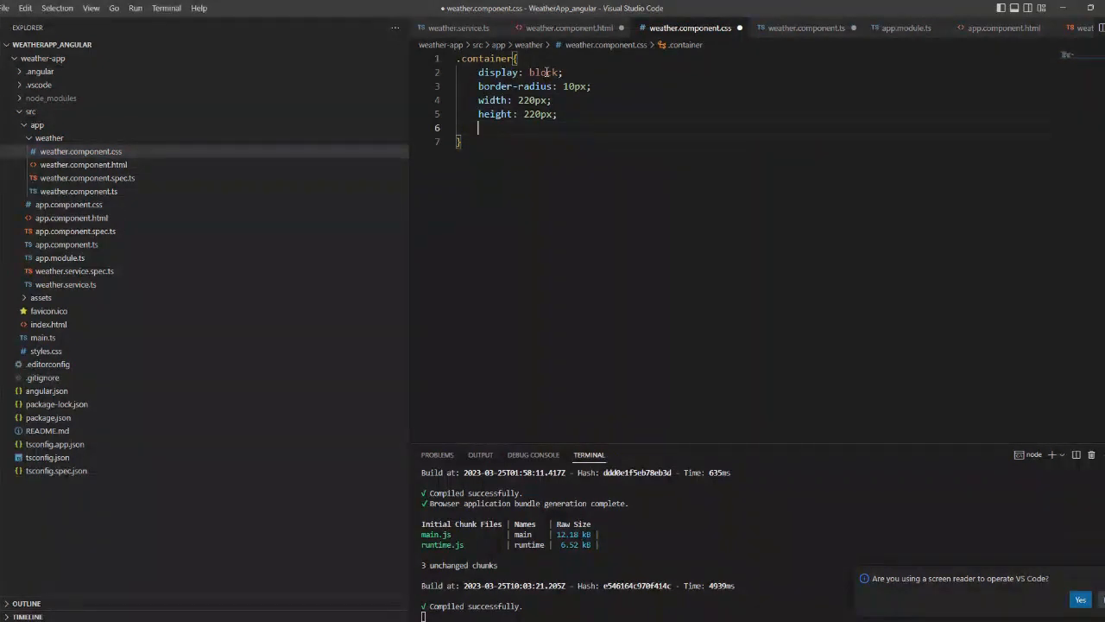
text(color: white;)
text(background: l)
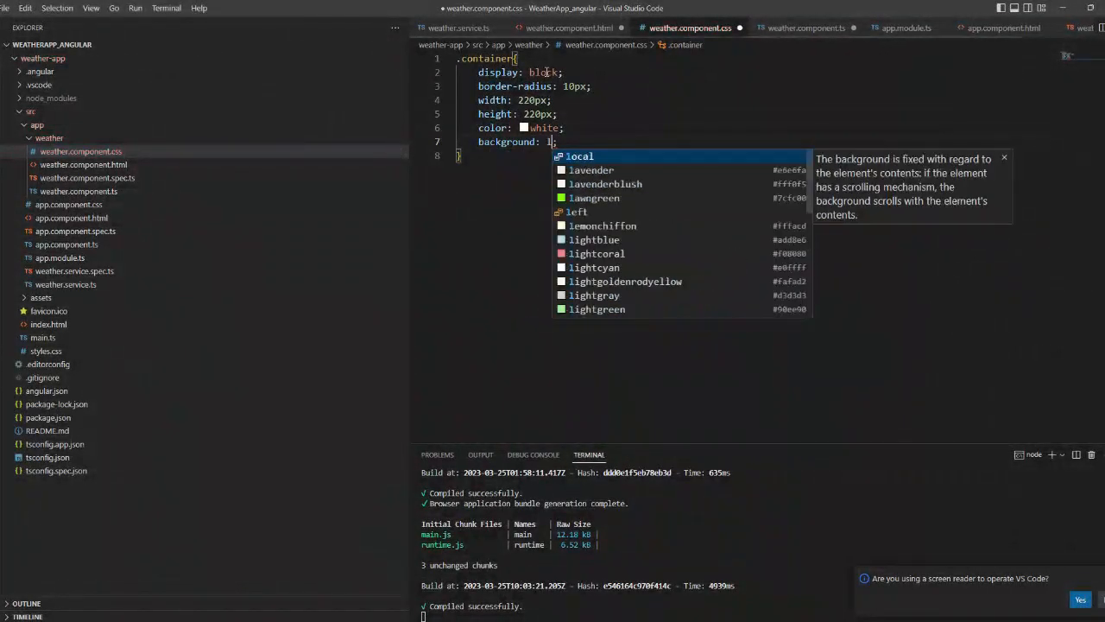
text(inear)
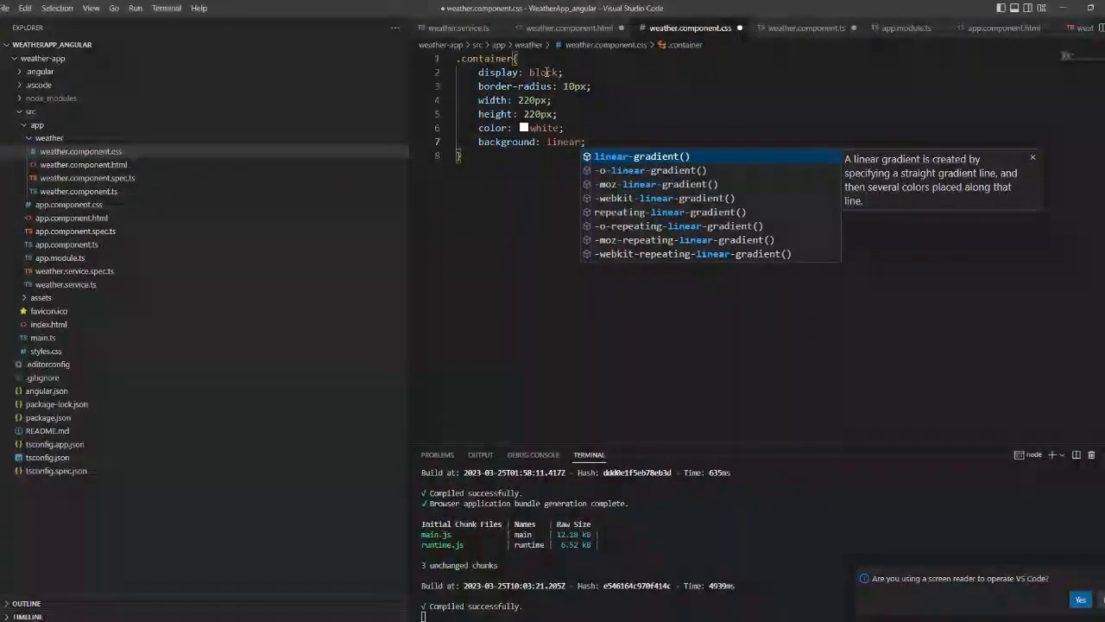
text(c)
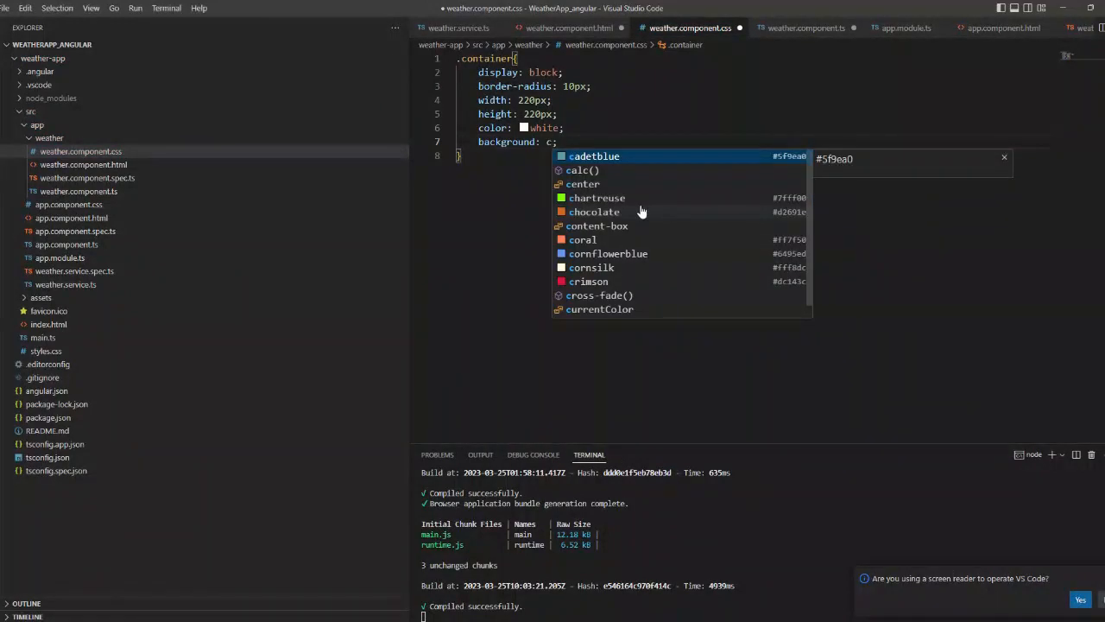
text(blueviolet)
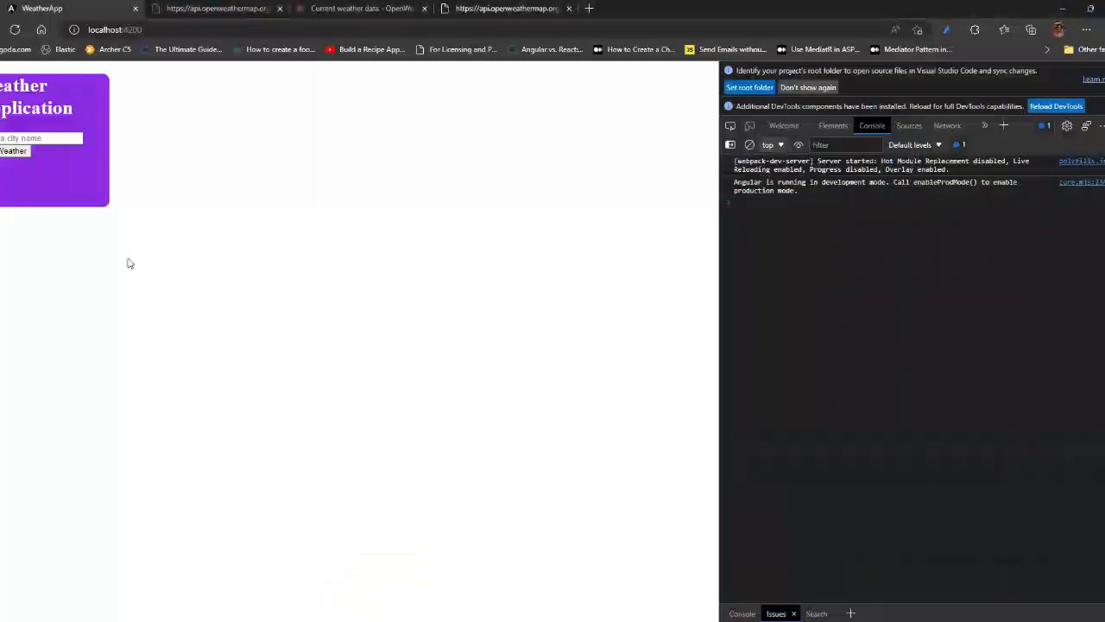
Resize .container to 300px by 350px and centre text in .container and a new h1 rule
click(14, 152)
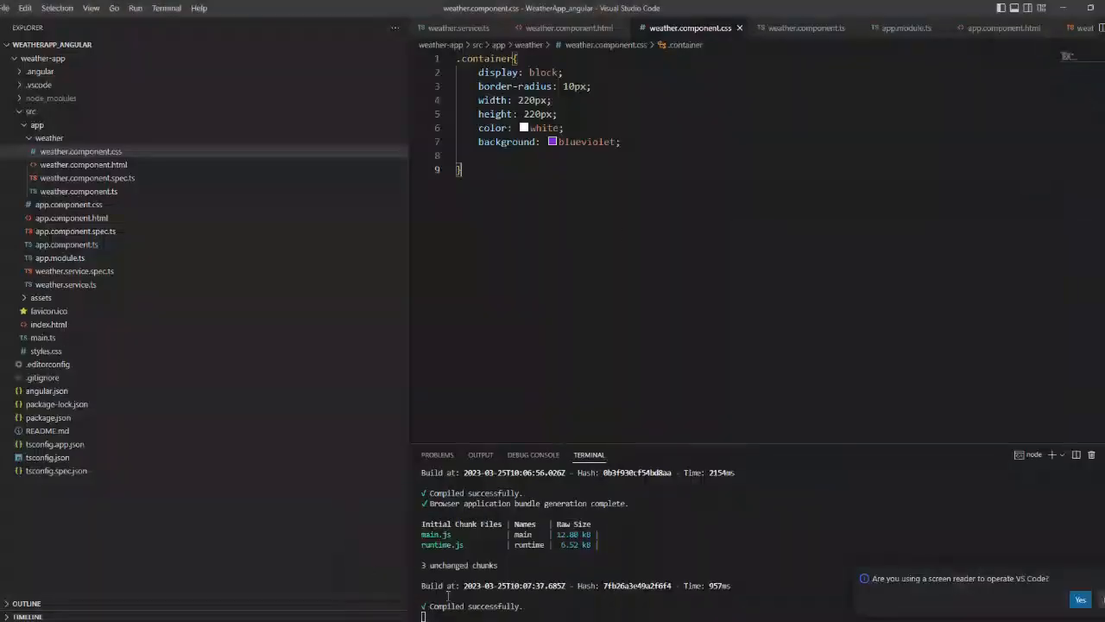
text(500)
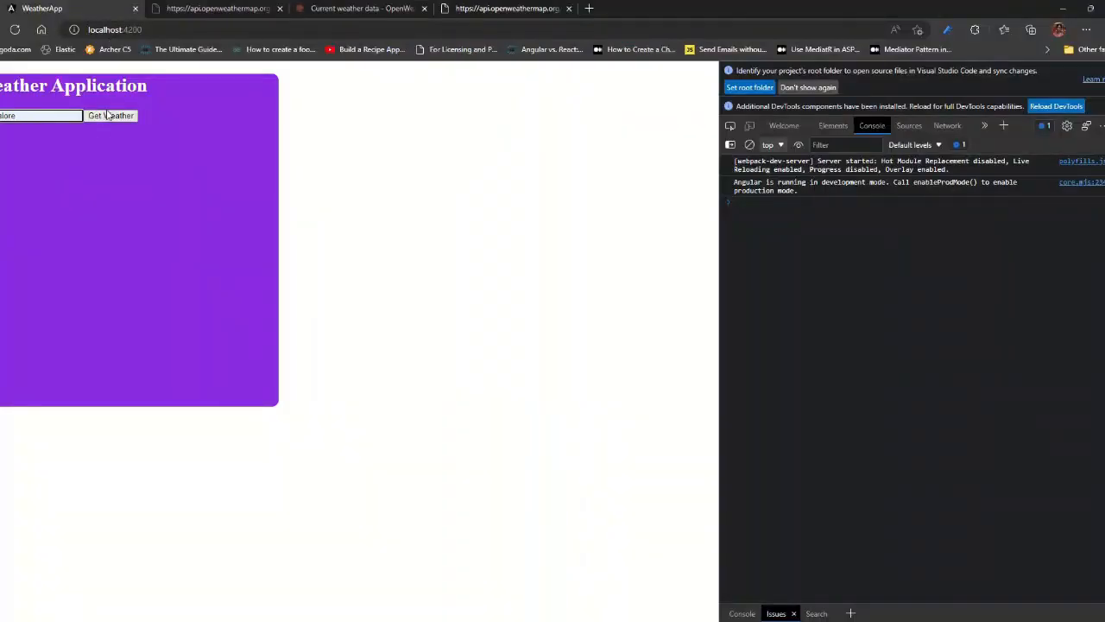
click(111, 114)
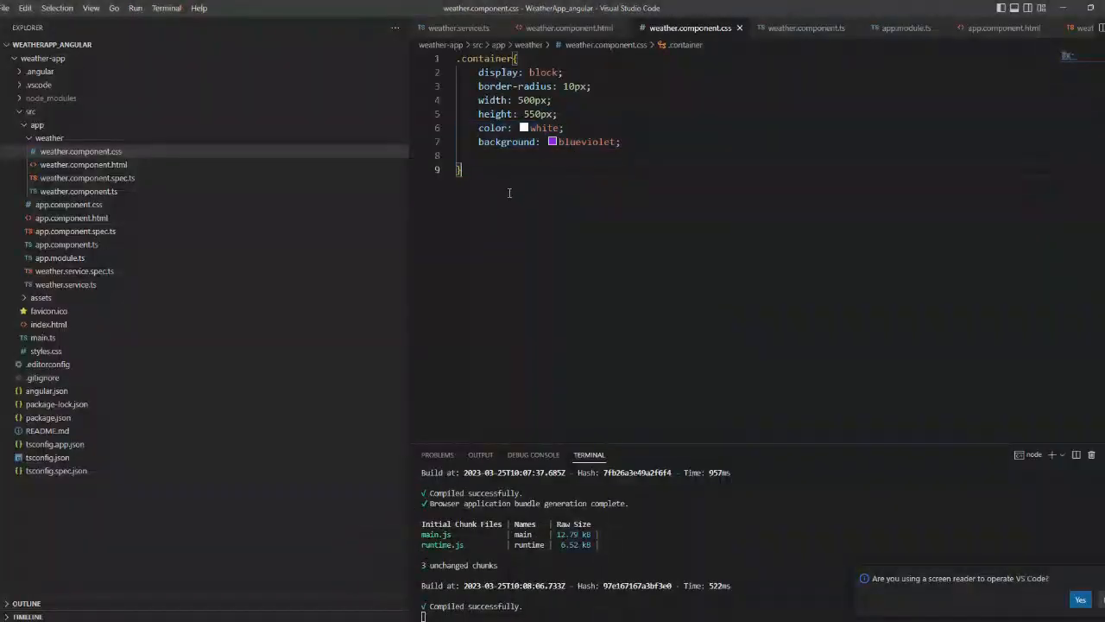
text(h1{)
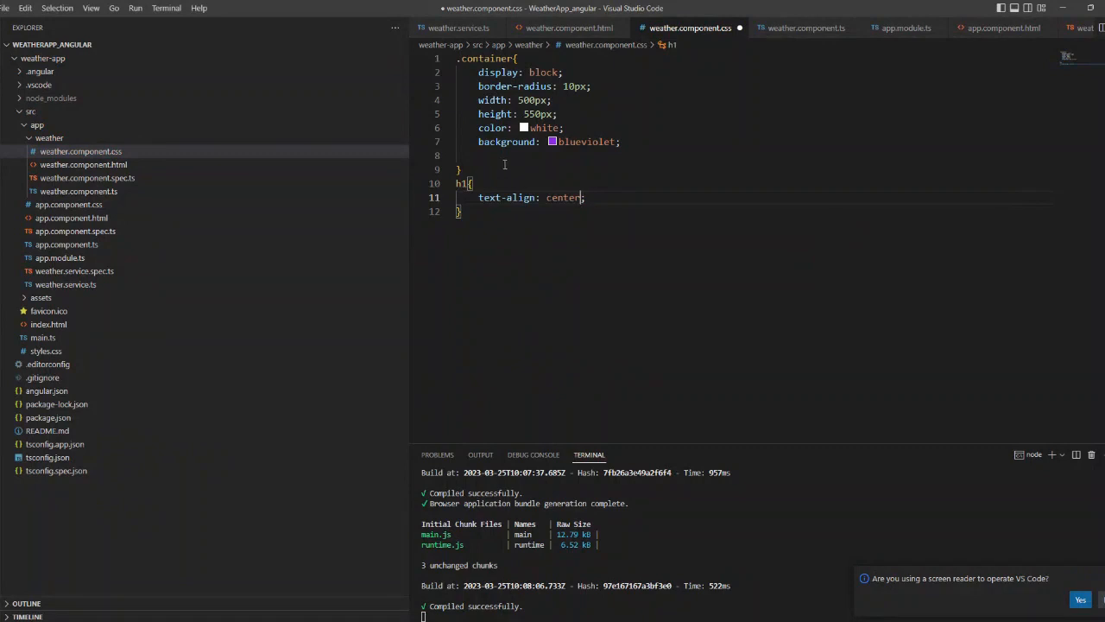
text(text-align: c)
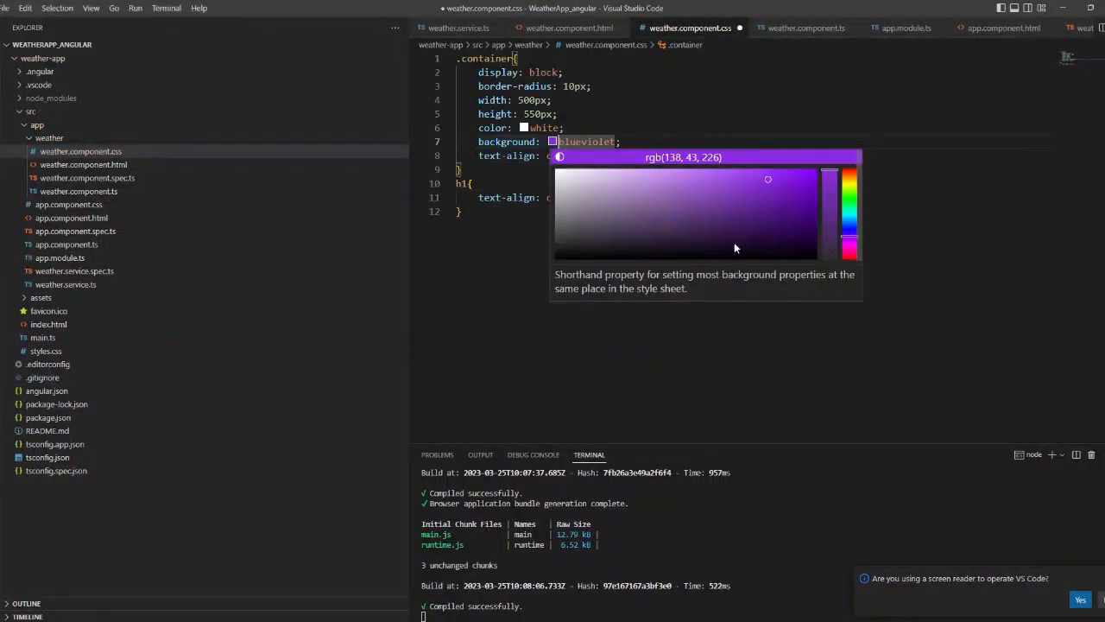
Darken the card background to rgb(48, 9, 85) via the colour picker and preview it
click(532, 379)
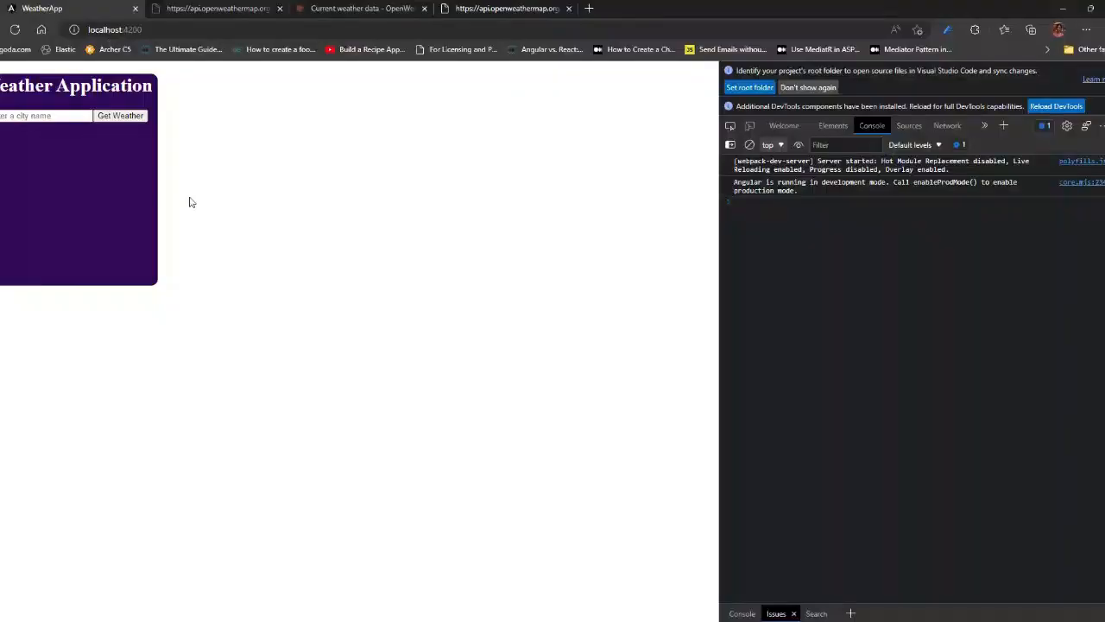
click(121, 115)
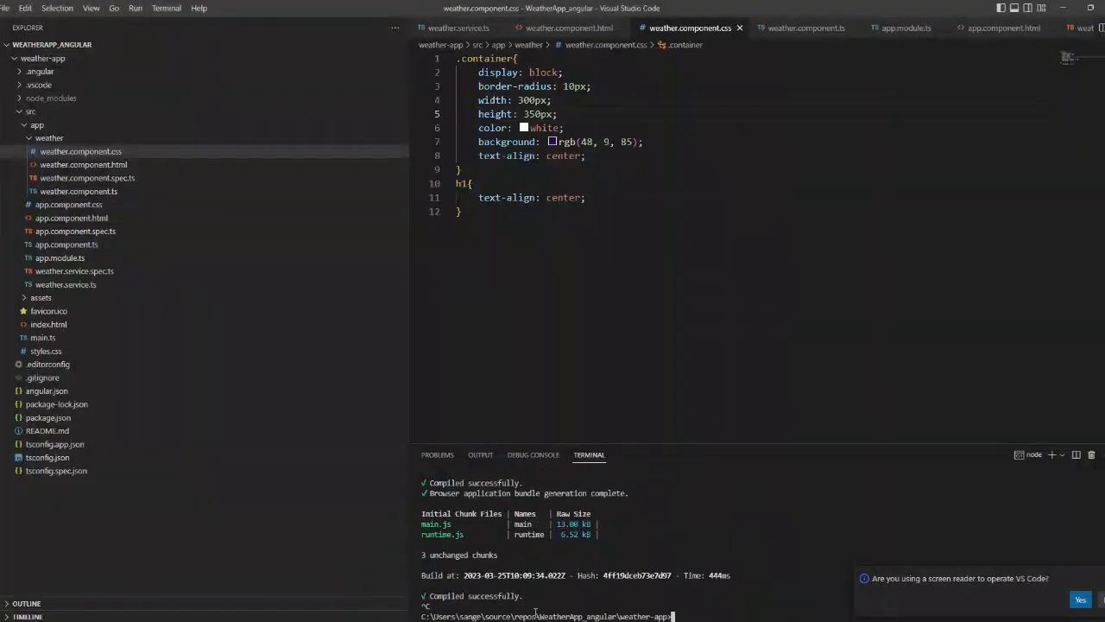
text(ng add)
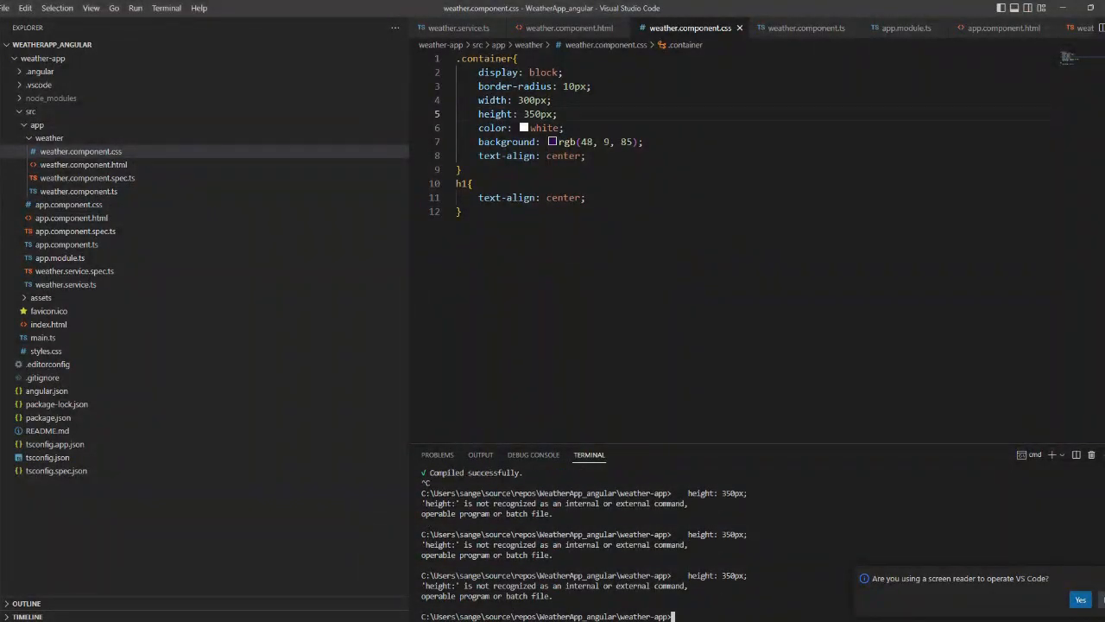
right_click(318, 527)
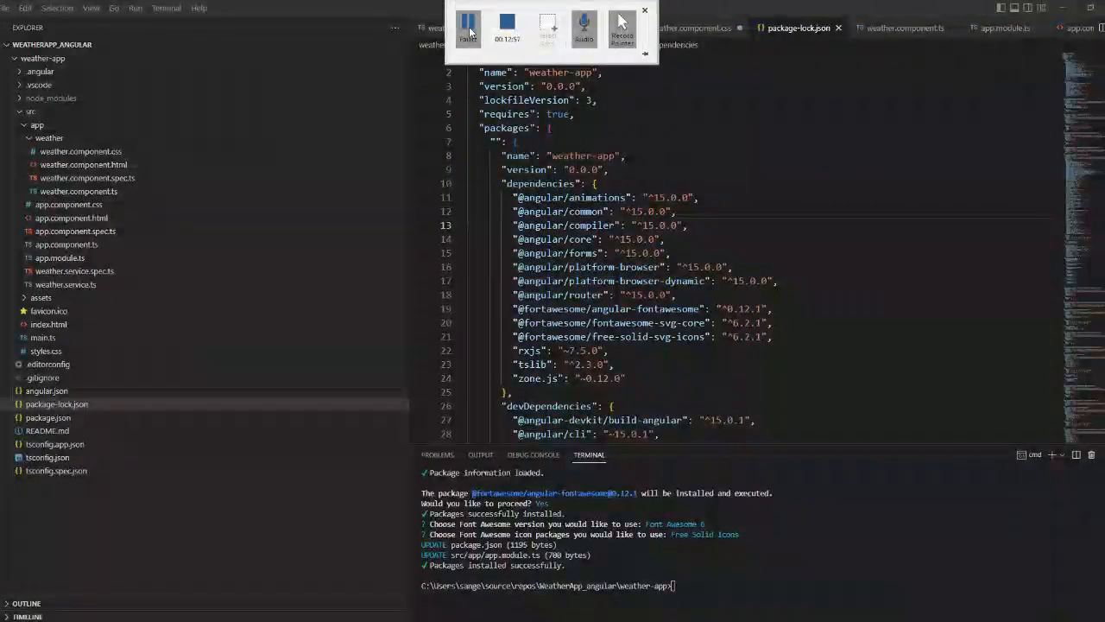
Add a fa-solid fa-sun icon to the template, run ng serve, and browse free-solid-svg-icons/index.d.ts
click(566, 27)
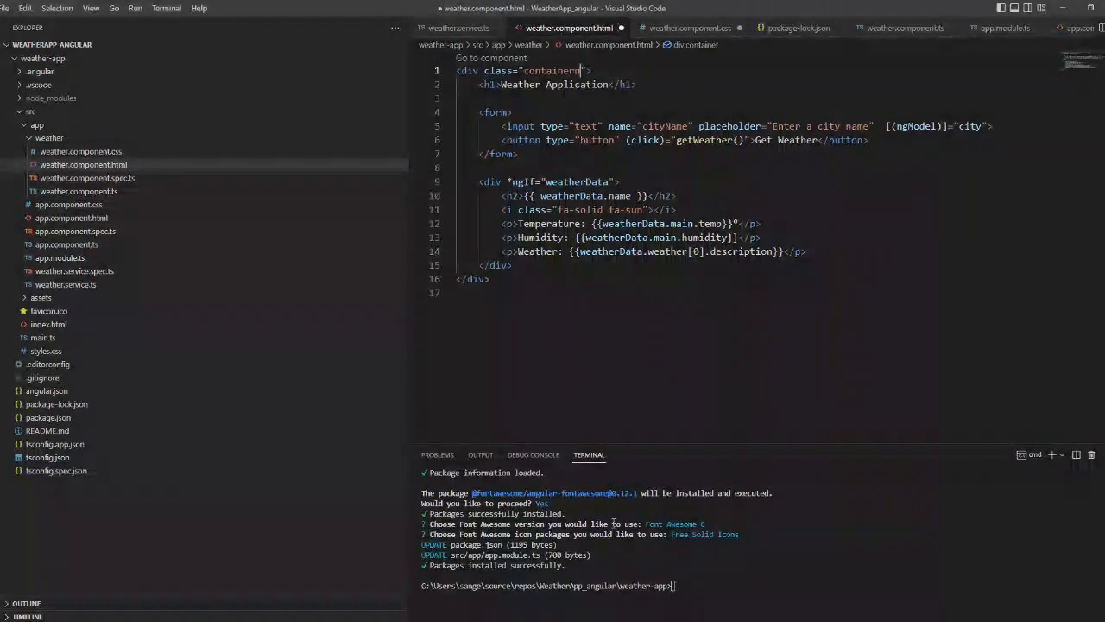
text(ng serve)
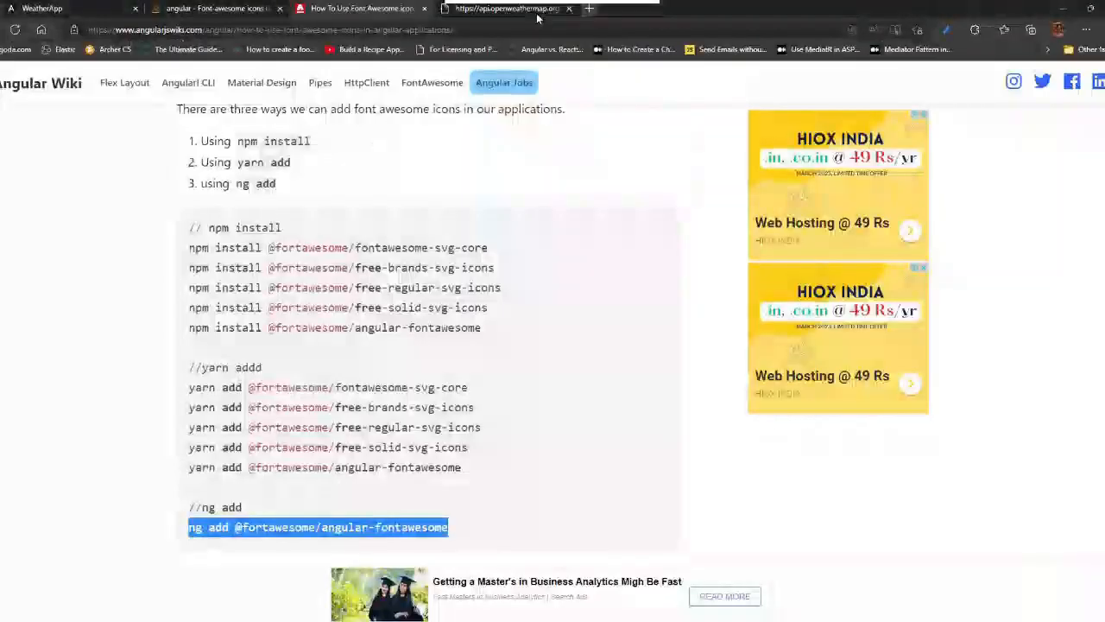
scroll(down, 3)
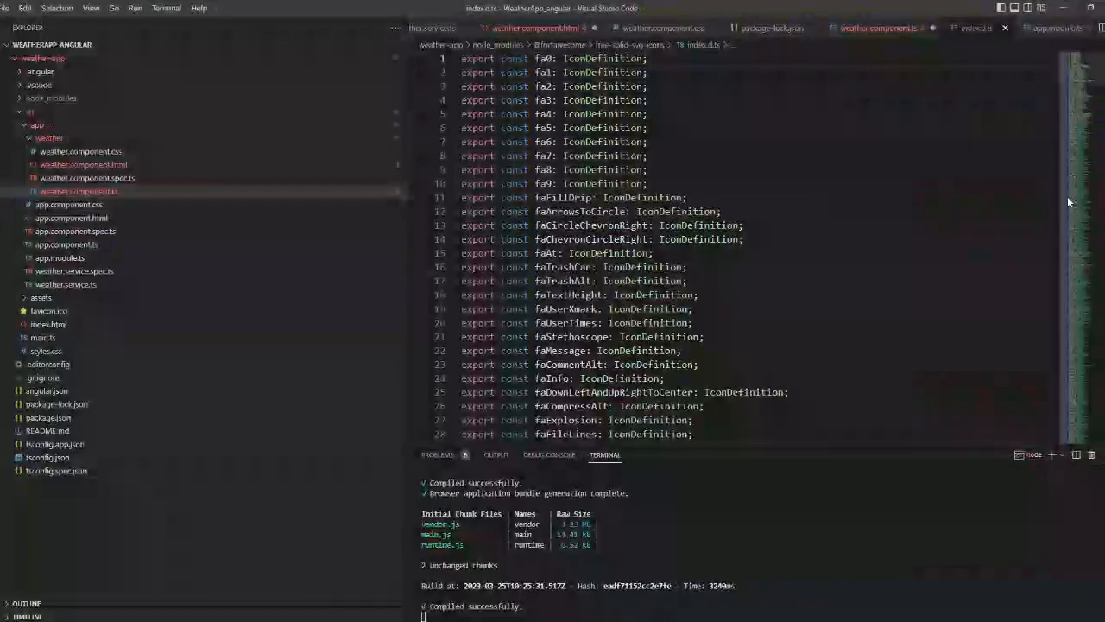
Search index.d.ts for 'sun' and 'cloudsun' to find the faCloudSunRain icon name
key(Ctrl+f)
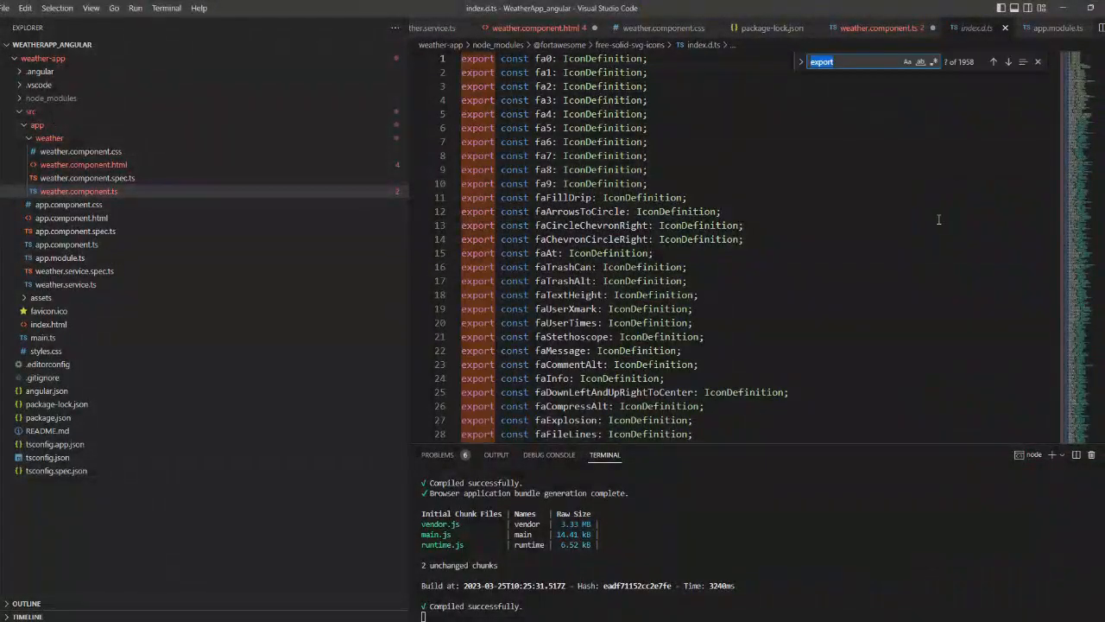
text(sun)
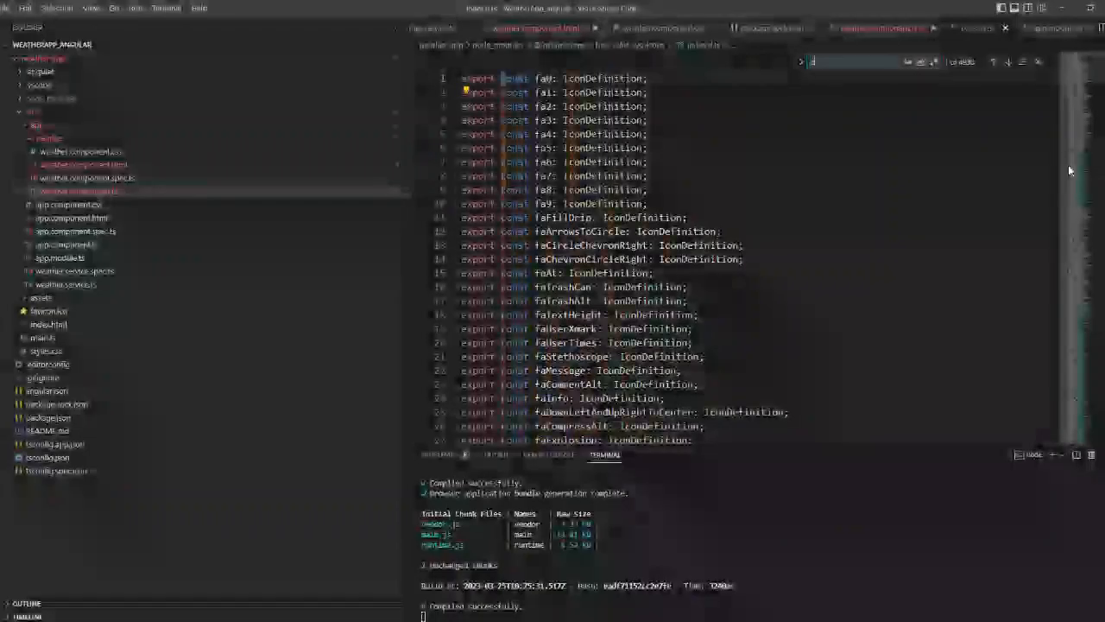
text(cld)
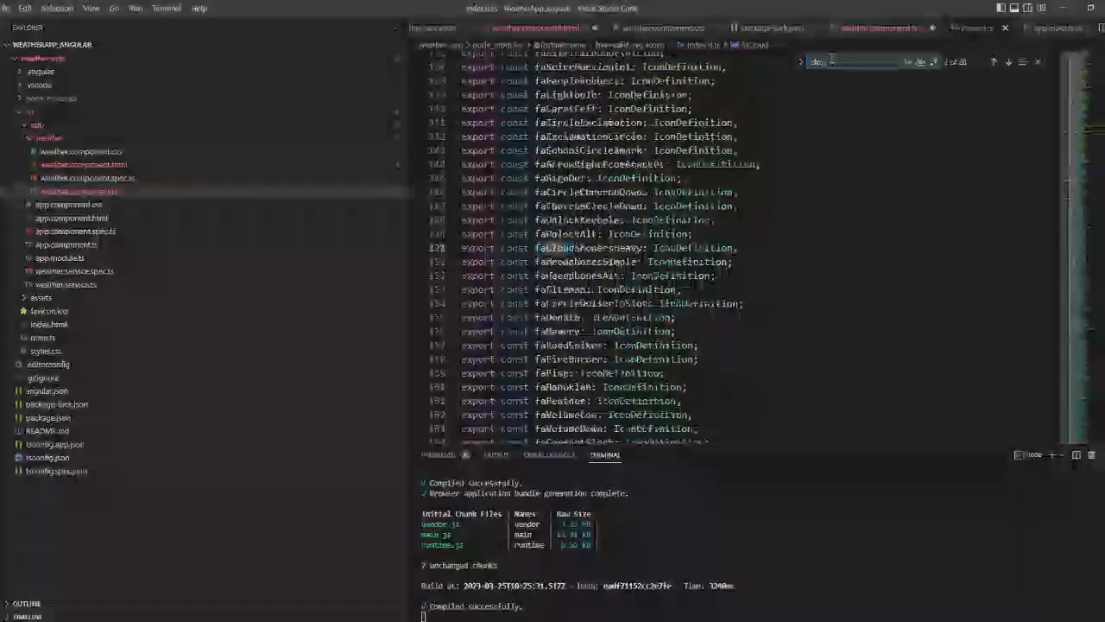
text(cloudsun)
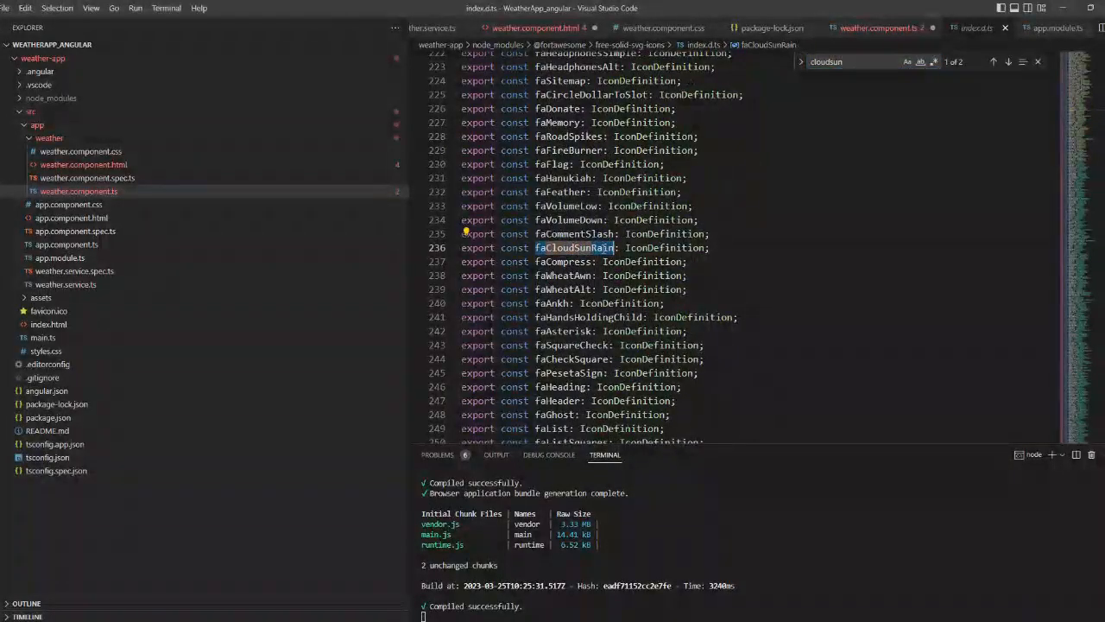
Import faCloudSunRain in the component, bind a fa-icon to it in the template, and return to look up faTemperatureHalf
click(877, 28)
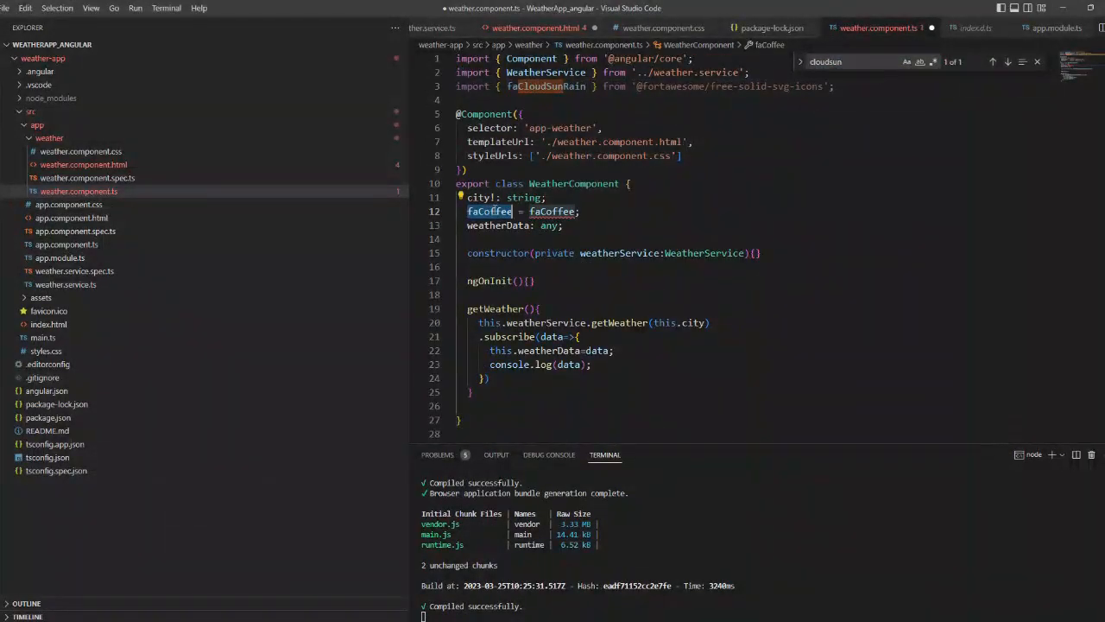
click(535, 28)
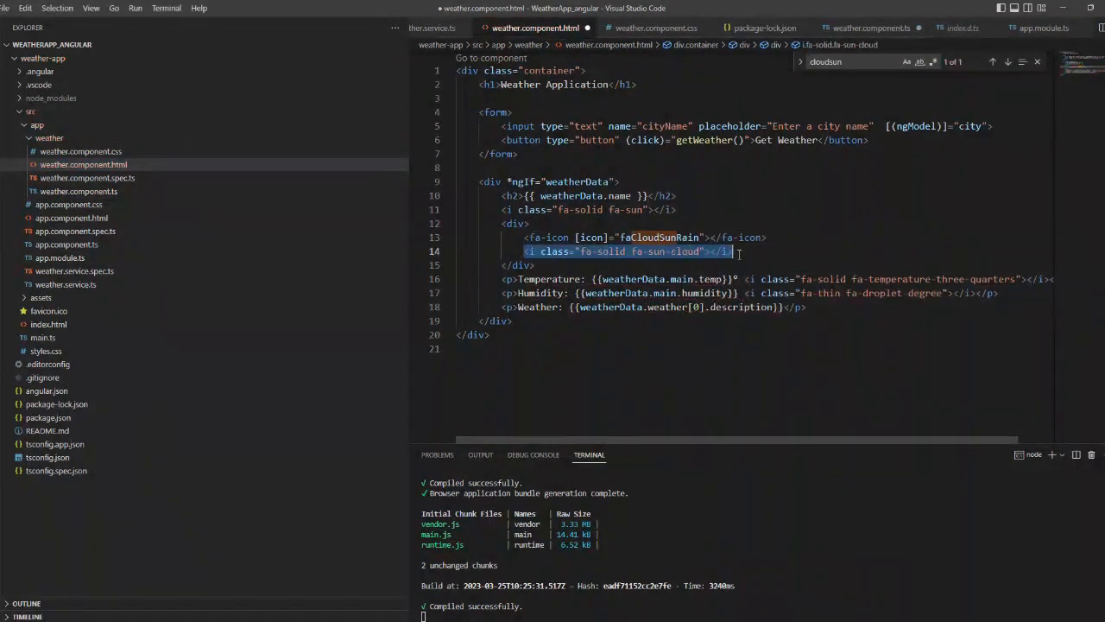
key(Delete)
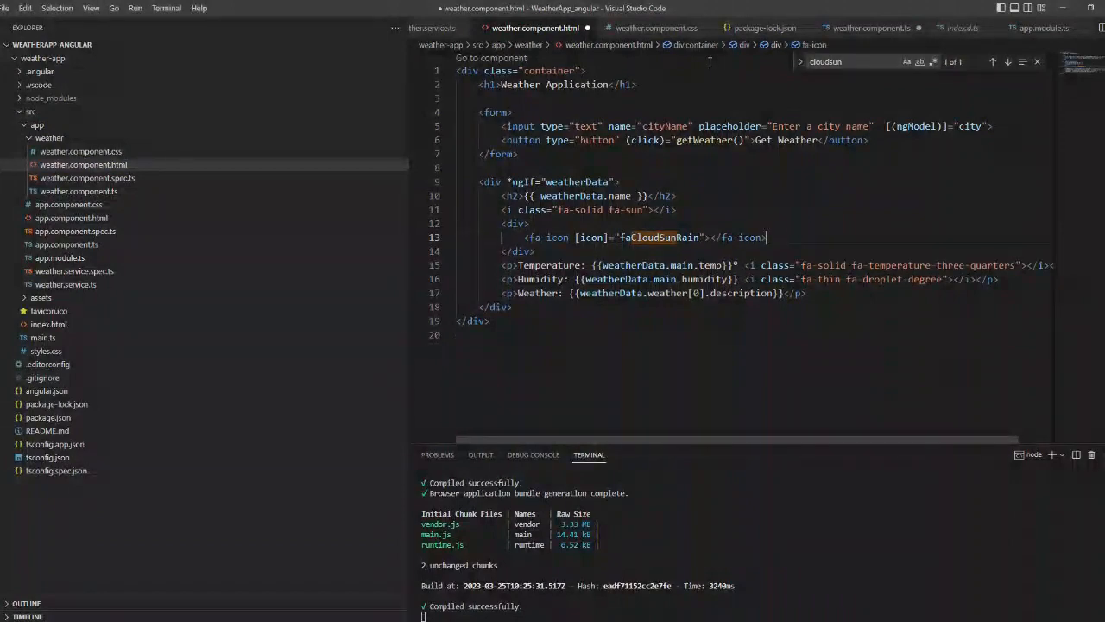
click(867, 28)
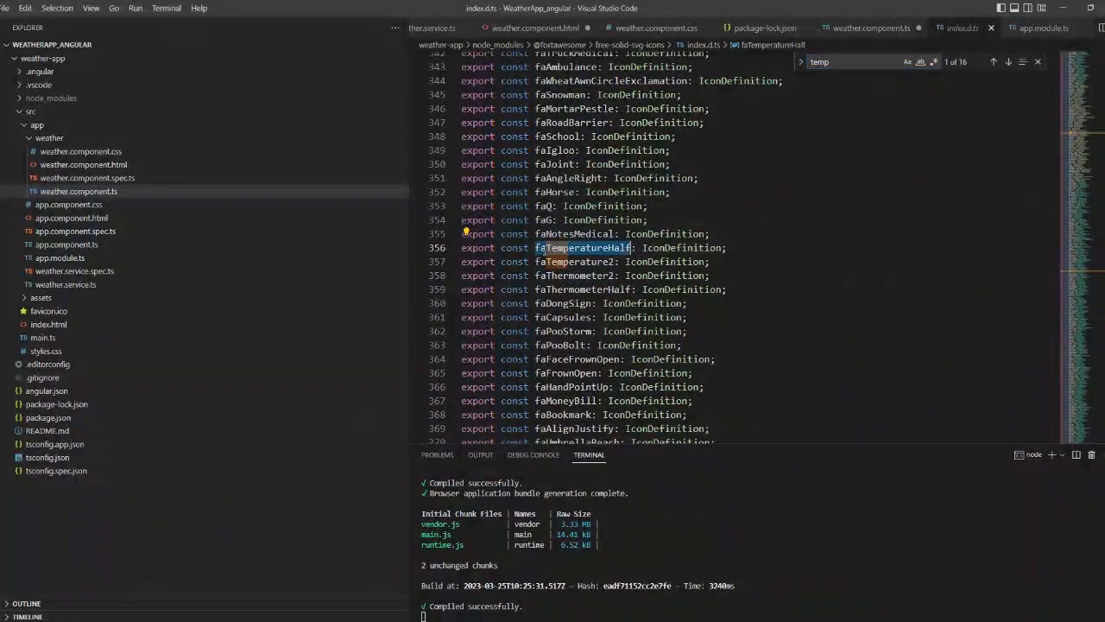
Import faTemperatureHalf in weather.component.ts and add a fa-icon after the Temperature value
click(870, 28)
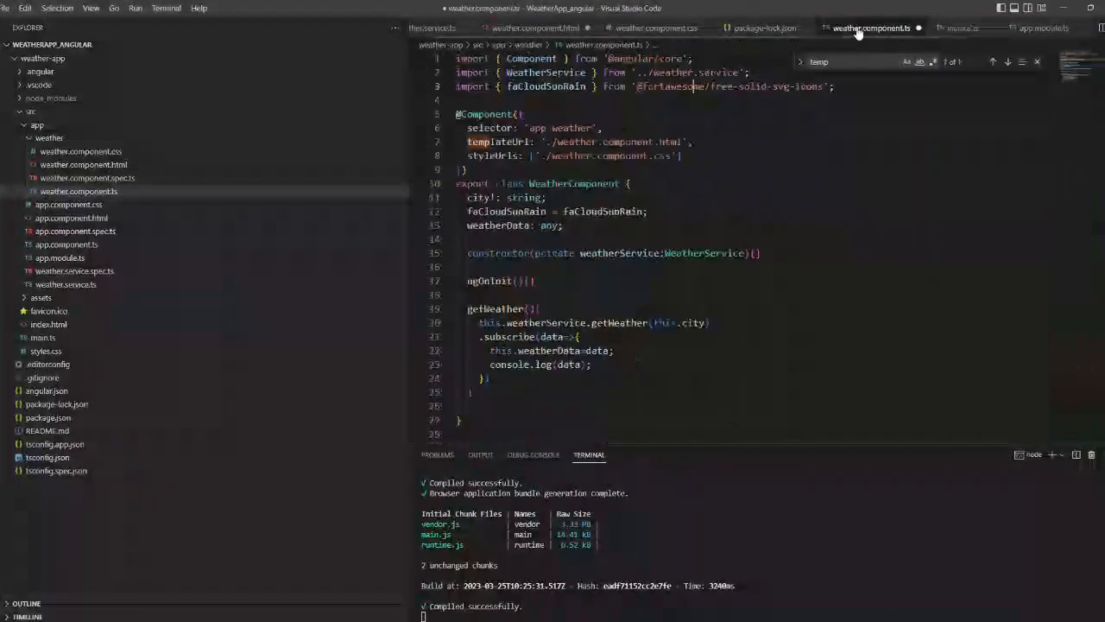
text(faTemperatureHalf)
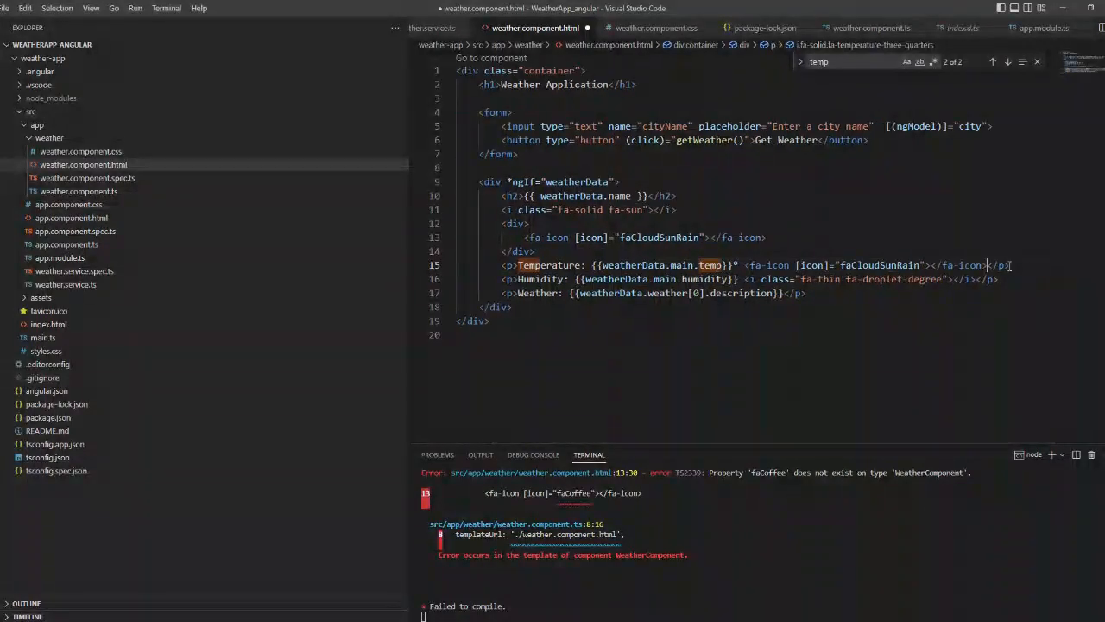
click(871, 28)
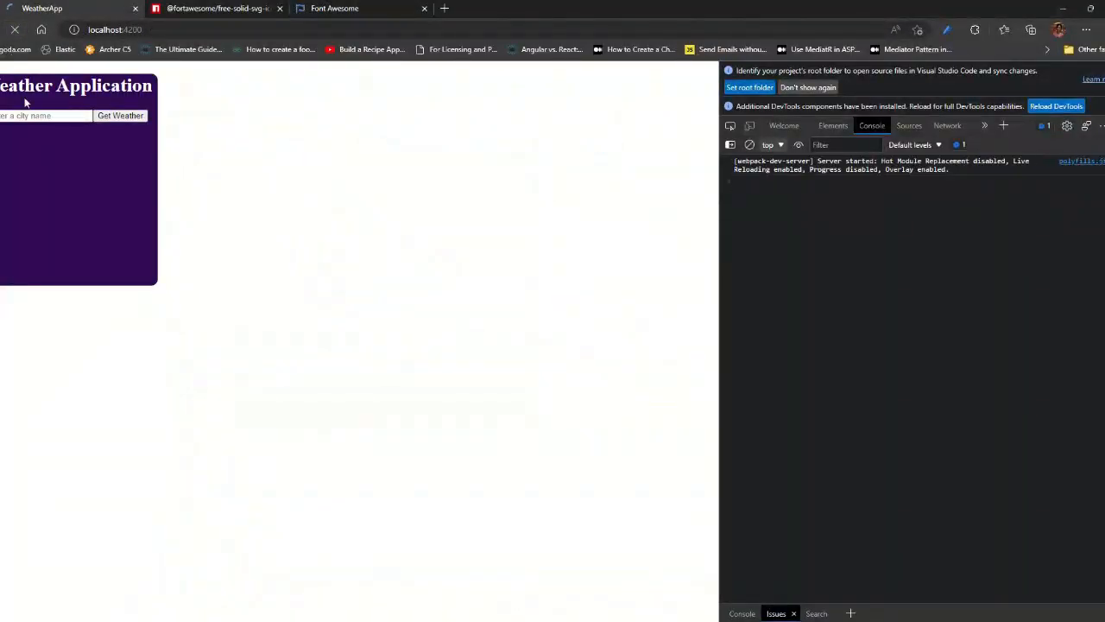
Search index.d.ts for humid, rain and droplet icons, landing on faDropletSlash
click(121, 114)
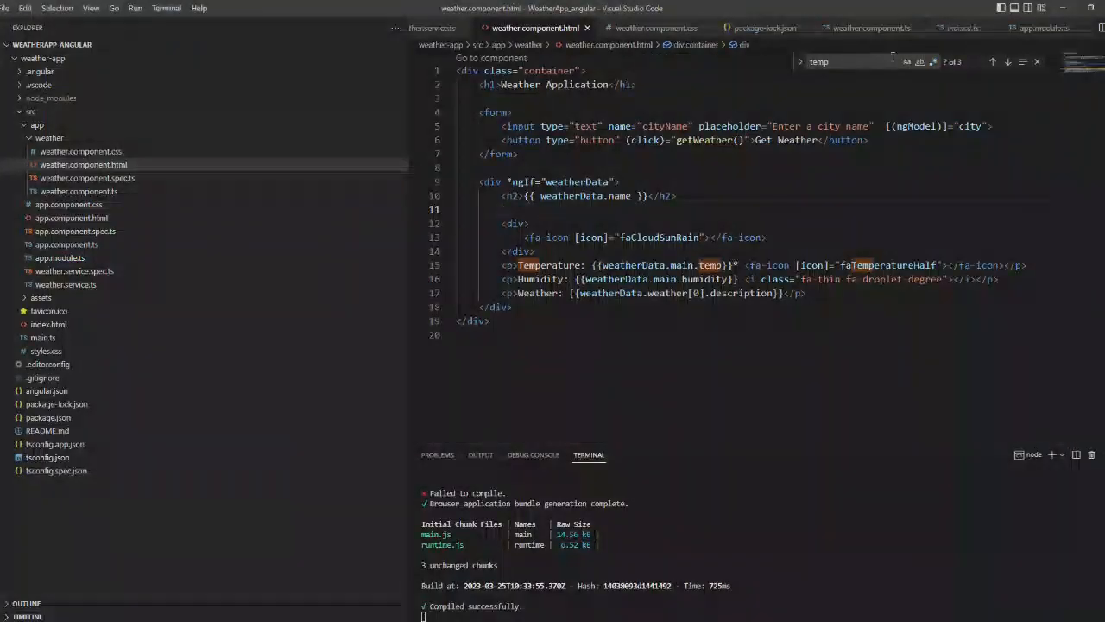
click(870, 28)
text(w)
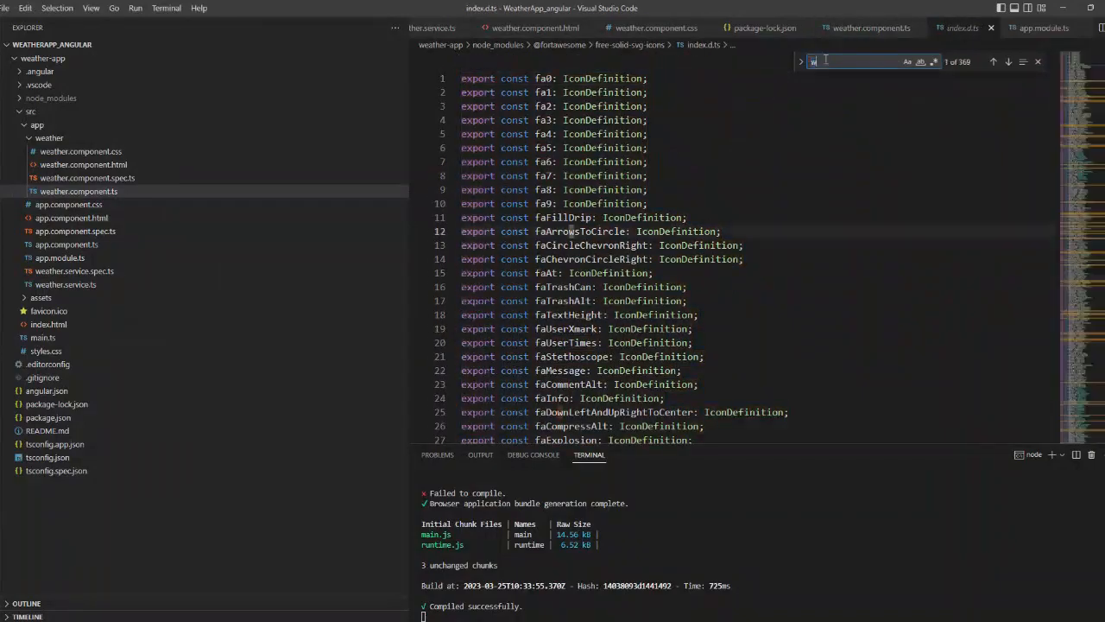
text(faArrowsToCircle)
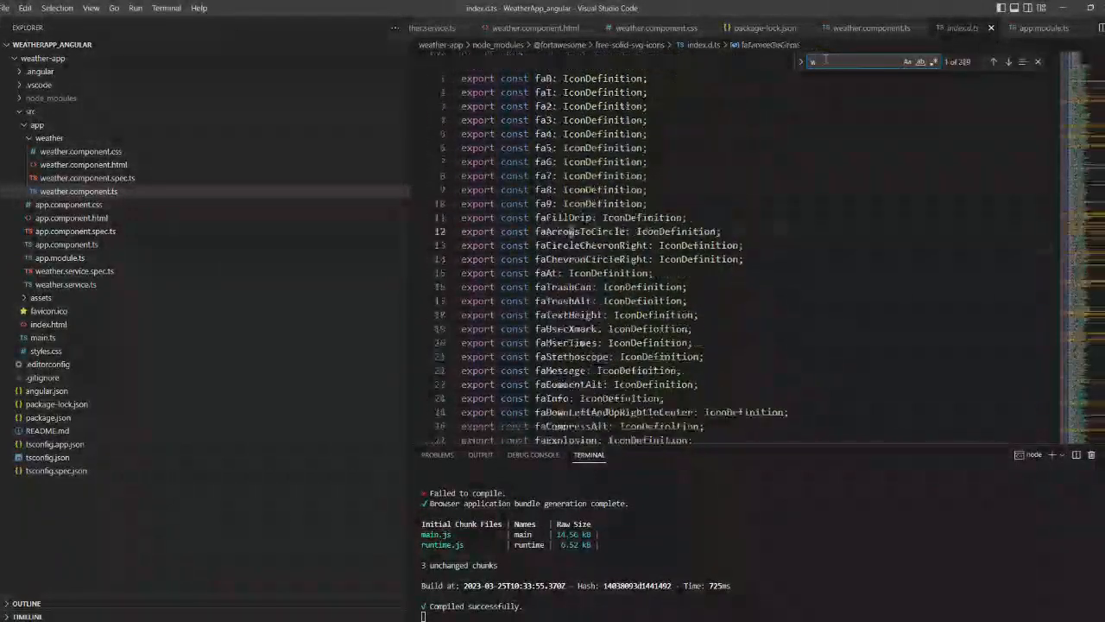
text(humid)
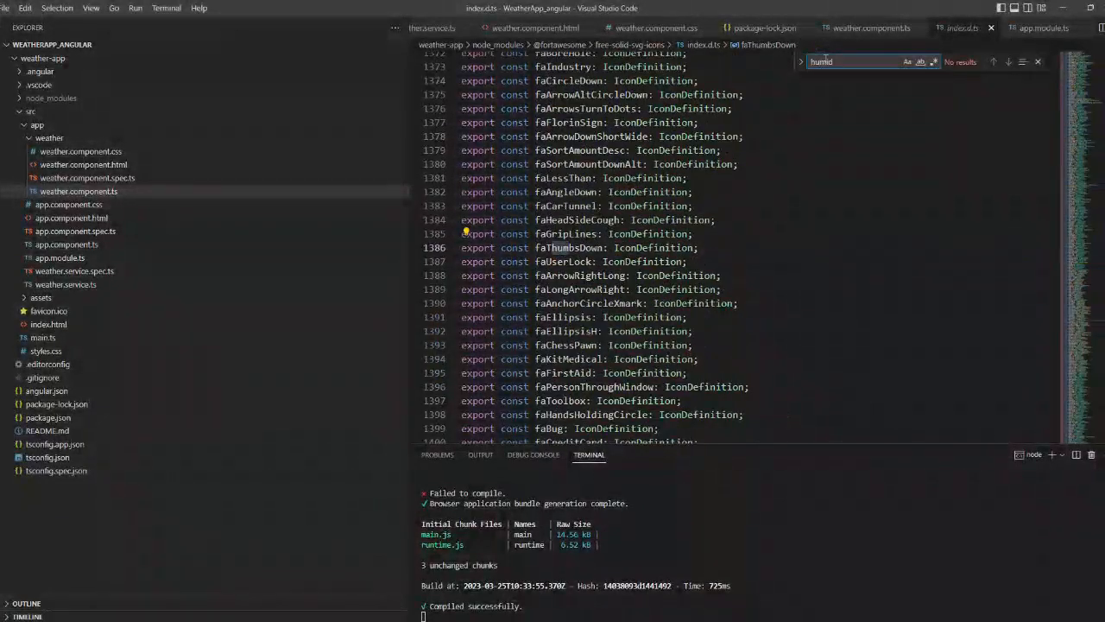
text(rain)
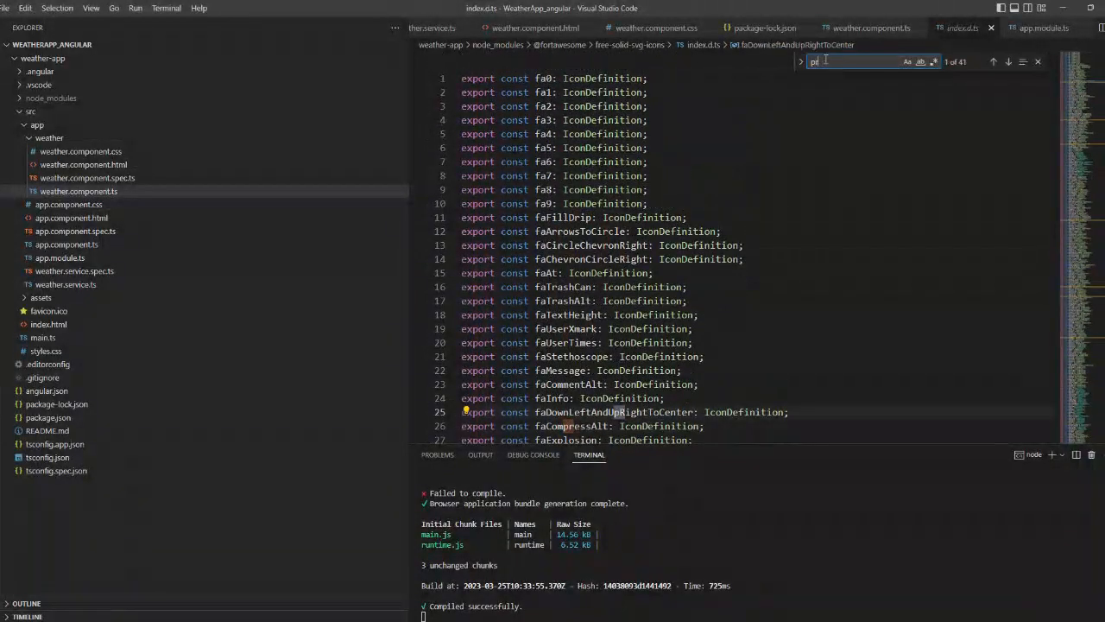
text(rain)
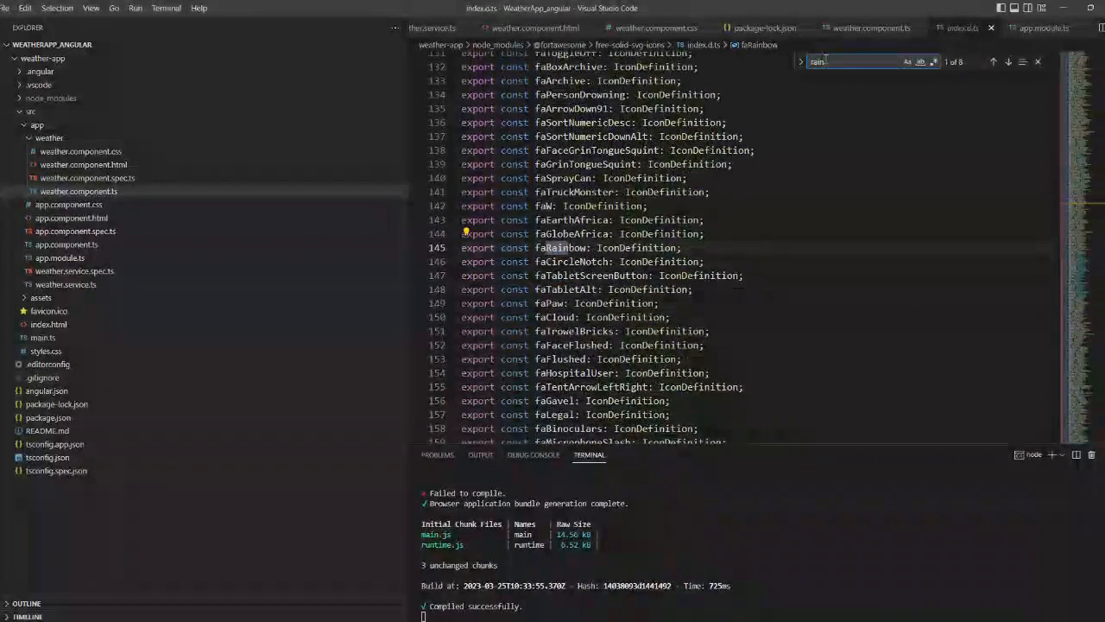
click(1009, 62)
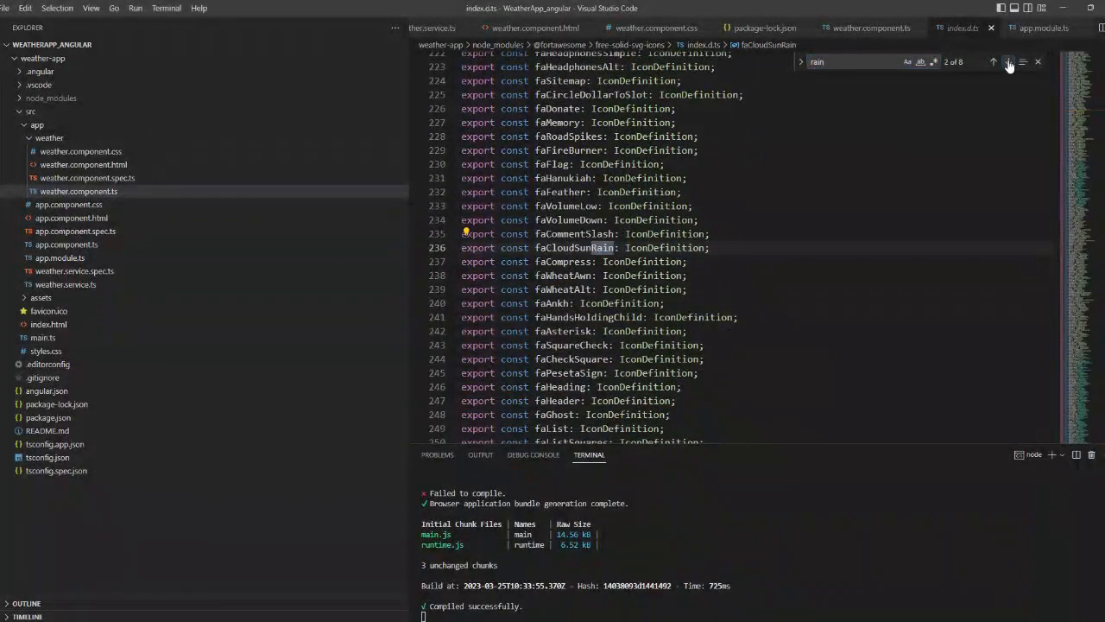
click(1009, 62)
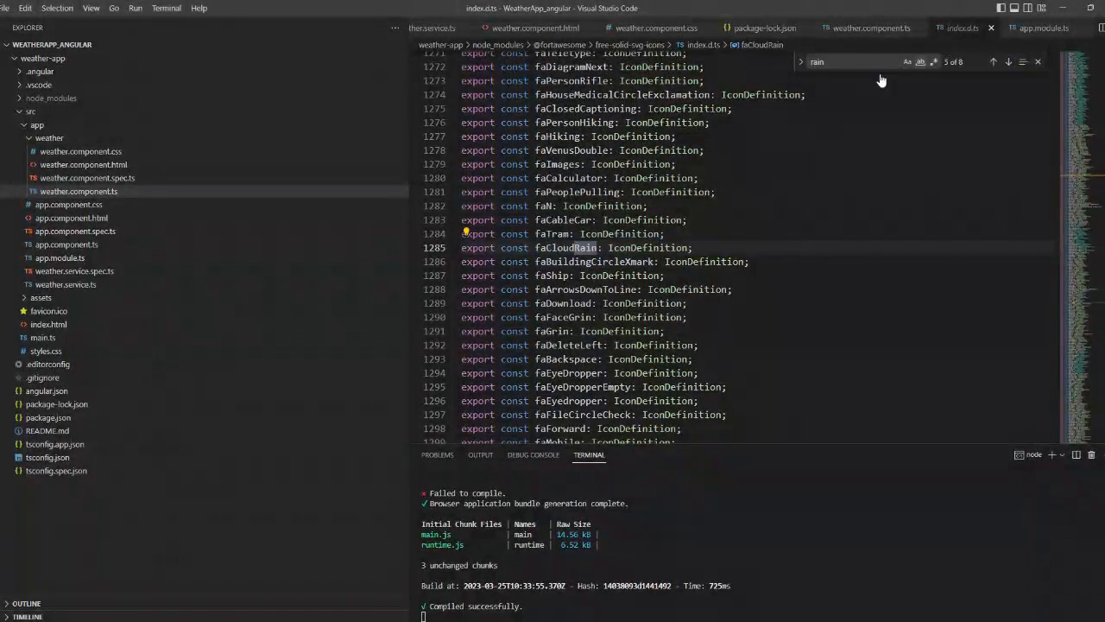
text(droplet)
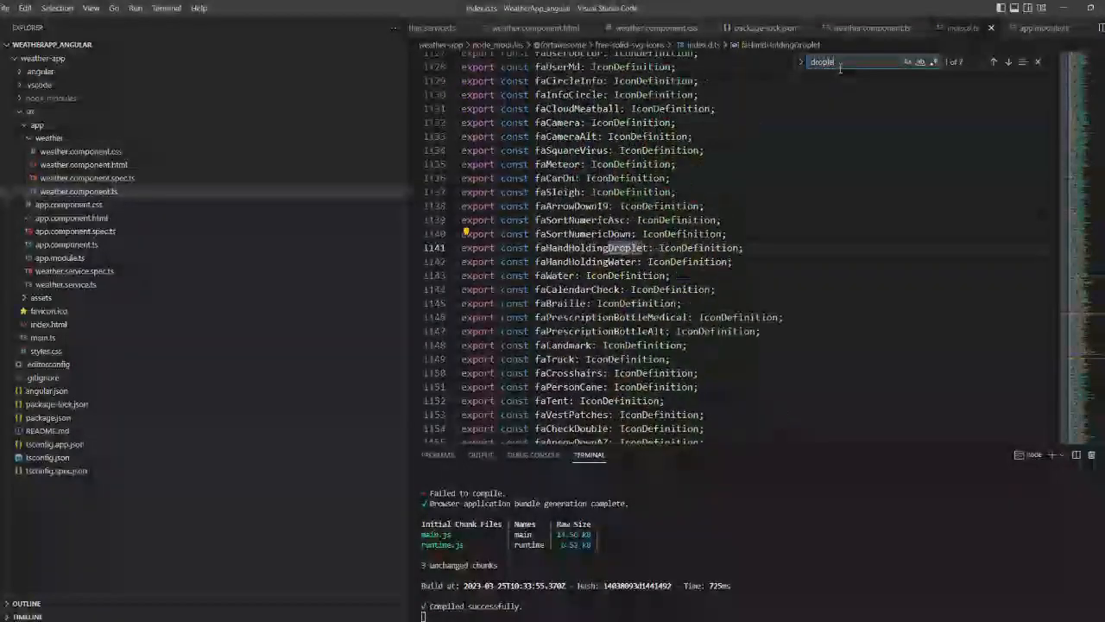
click(1006, 62)
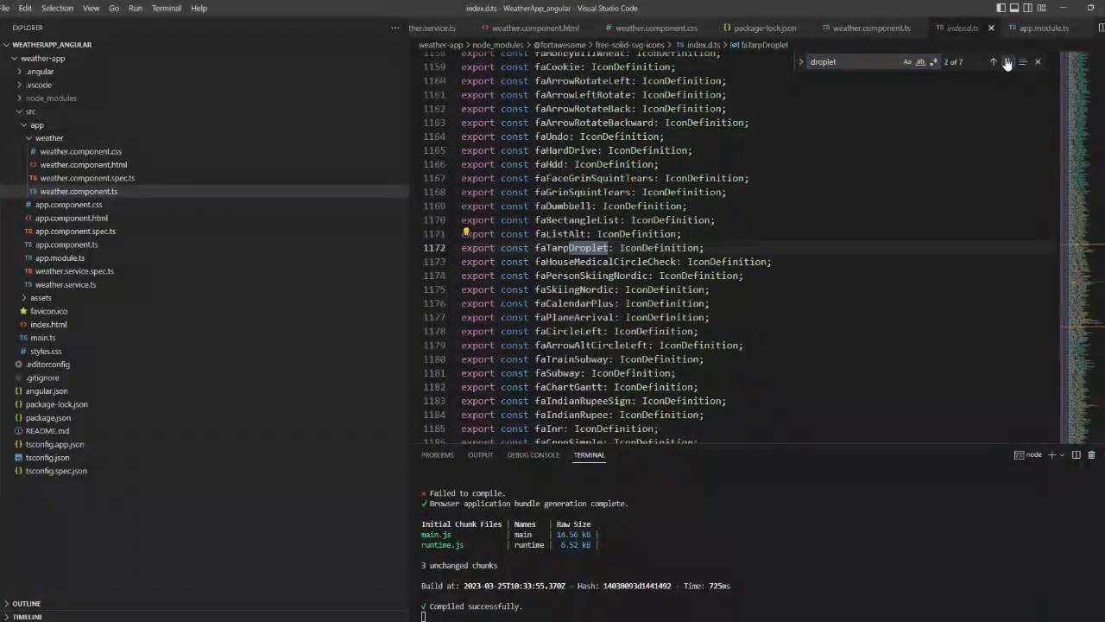
click(1008, 62)
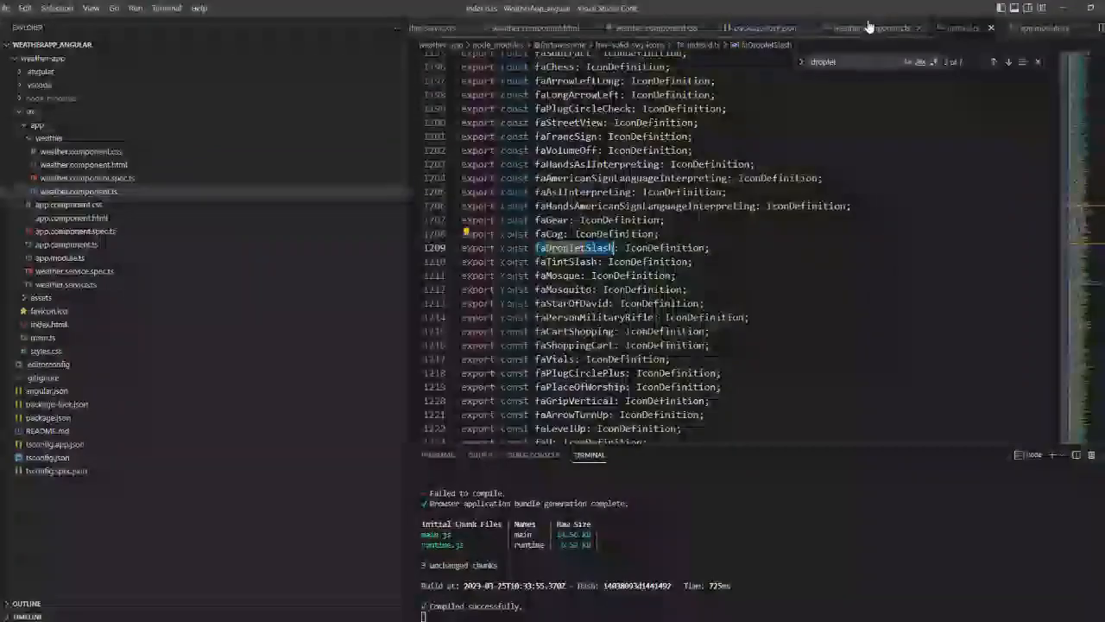
Import faDropletSlash and declare faTemperatureHalf and faDropletSlash properties, then reload the app
click(870, 27)
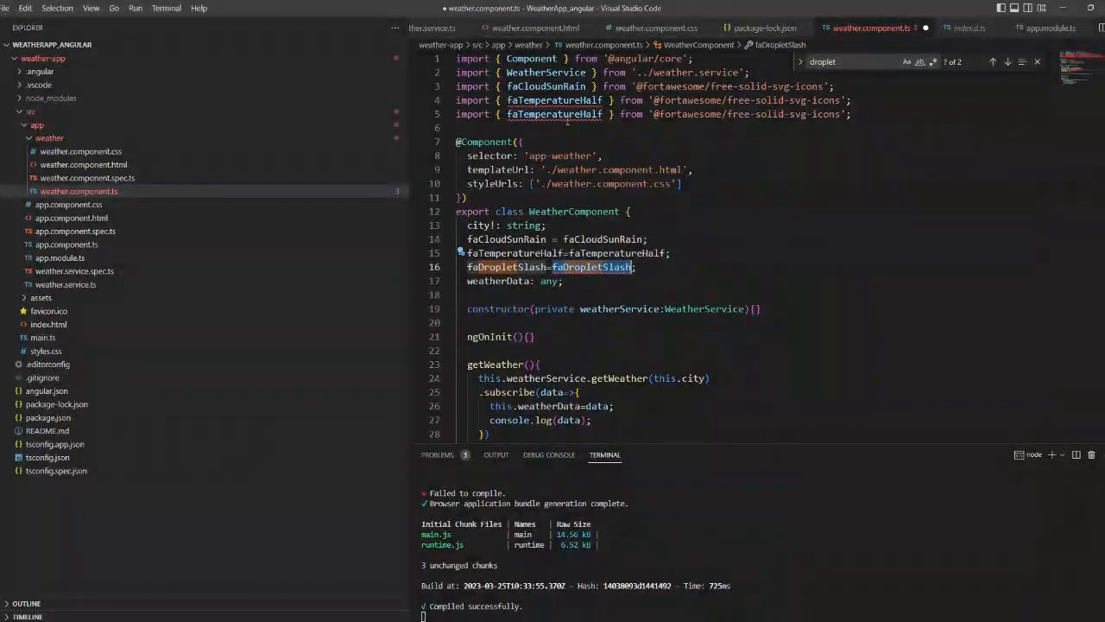
click(535, 28)
text(DropletSlash)
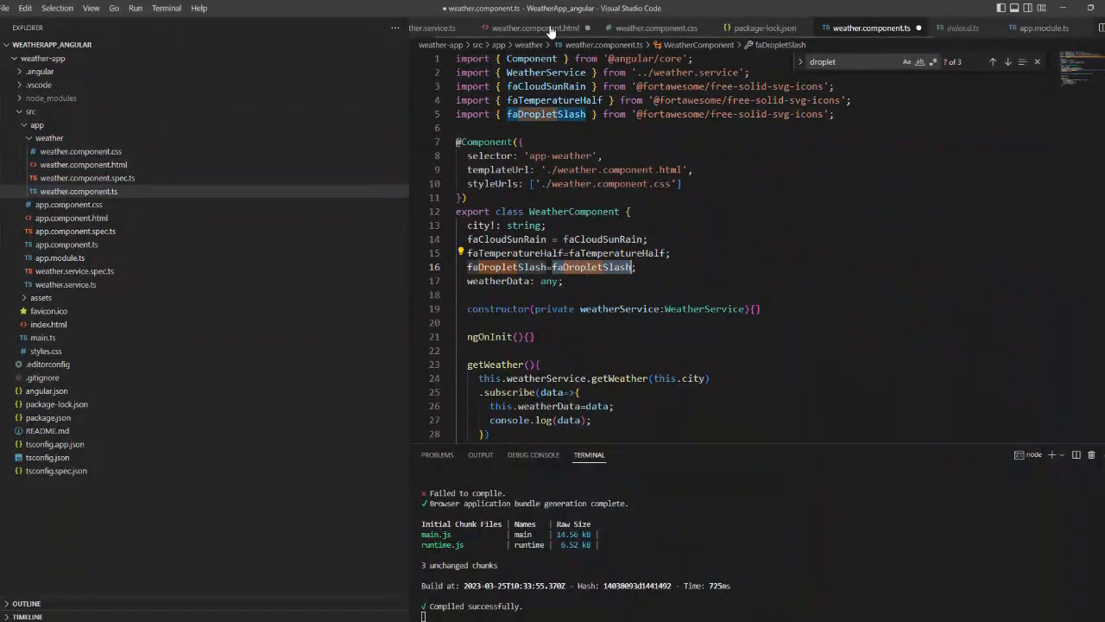
click(535, 28)
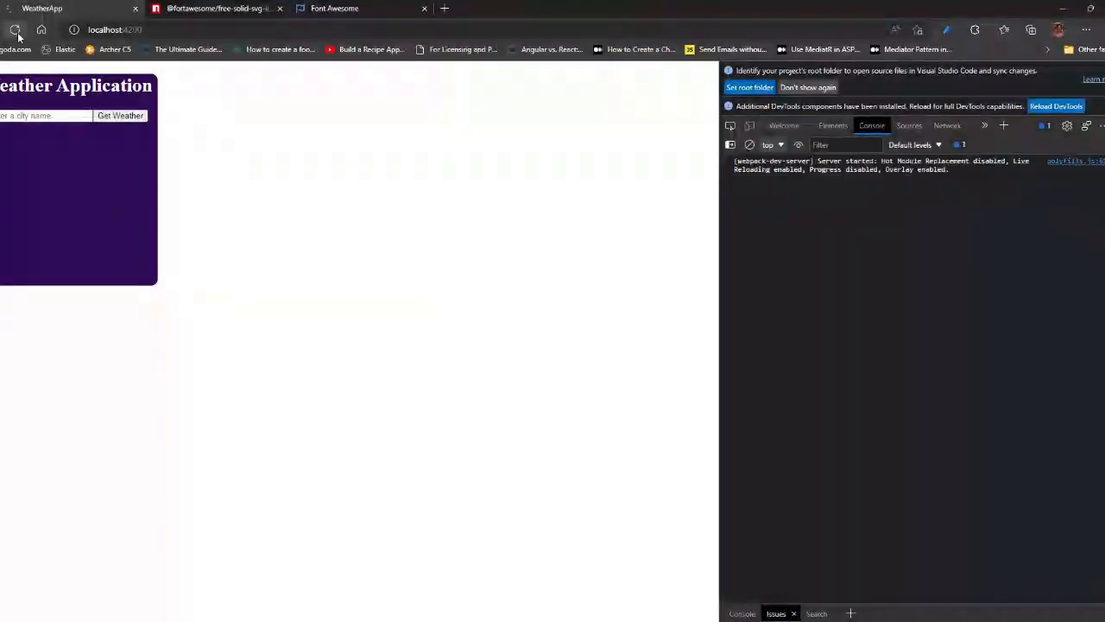
Reload localhost:4200, fetch Bengaluru's weather in the card, and expand the logged response in the console
click(120, 113)
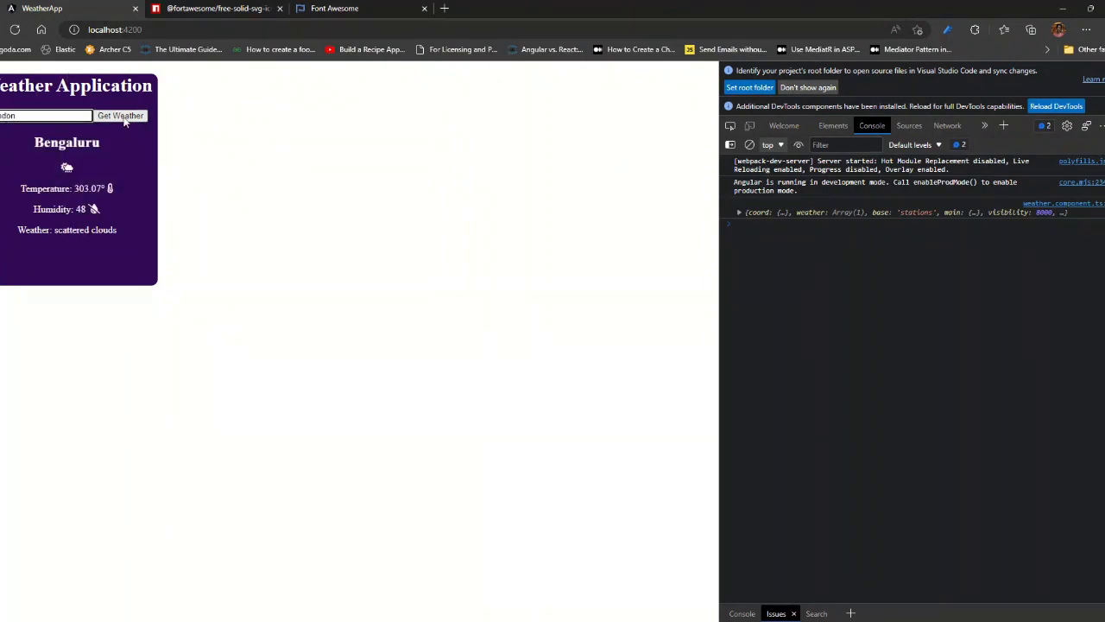
click(121, 114)
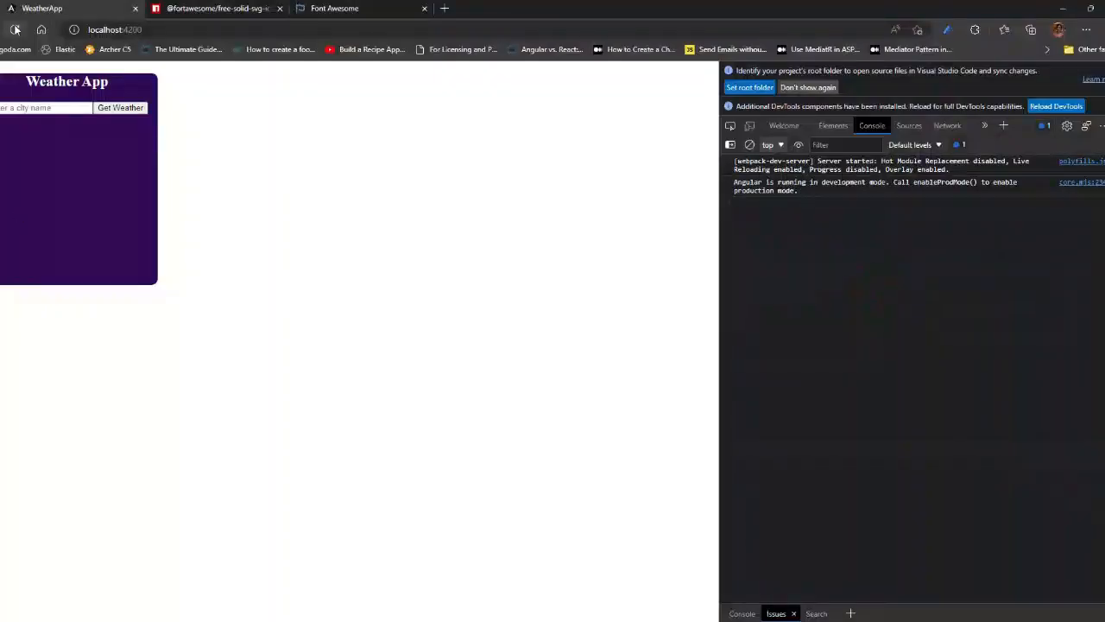
click(119, 107)
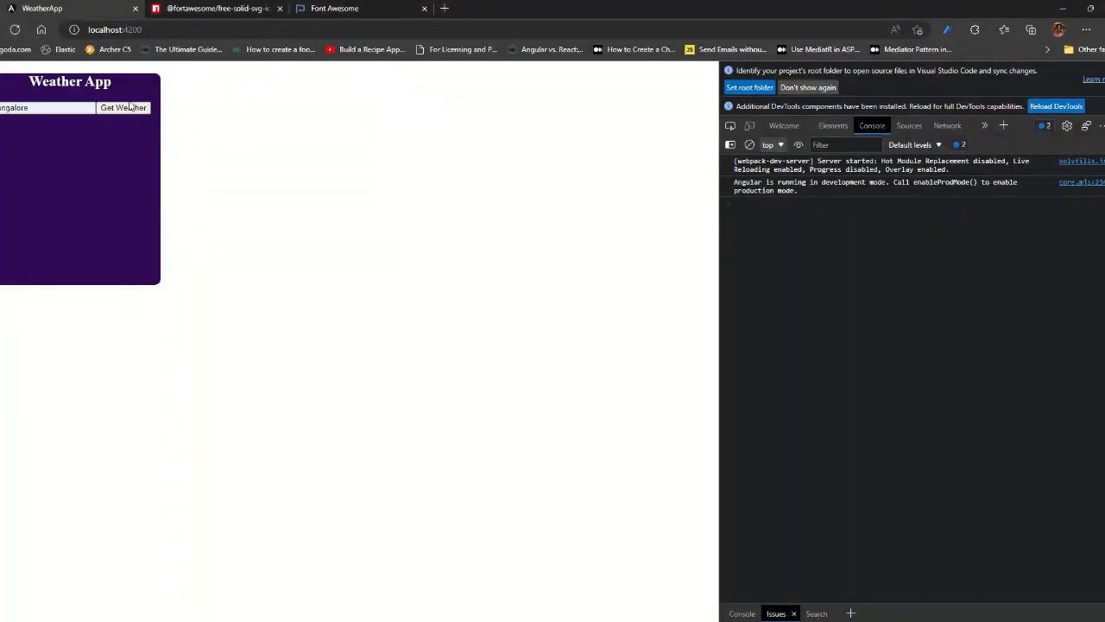
click(124, 107)
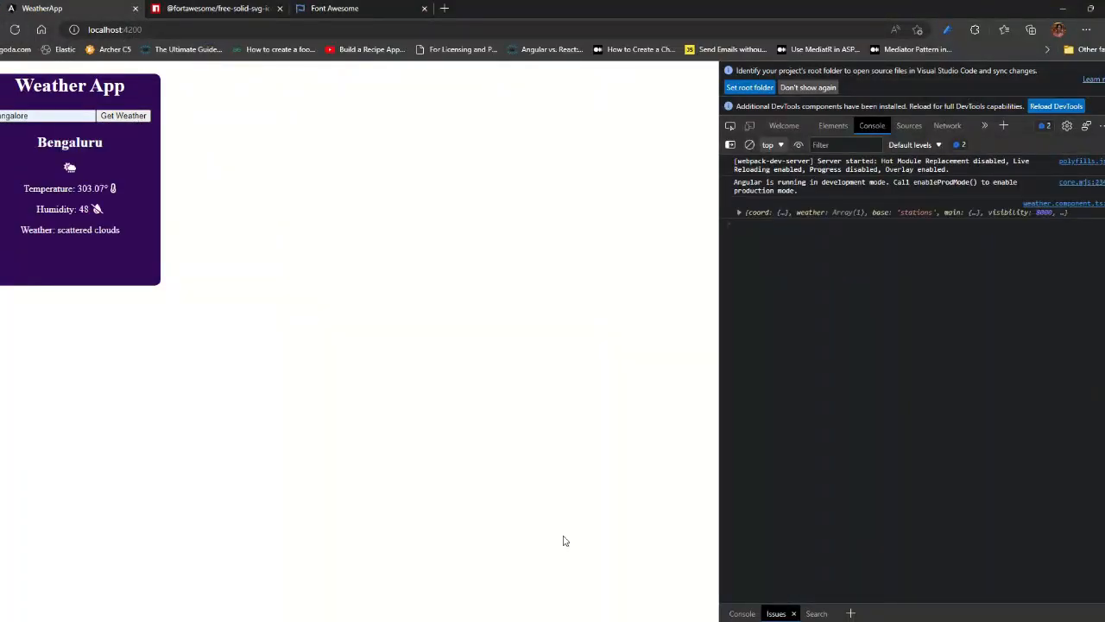
click(739, 211)
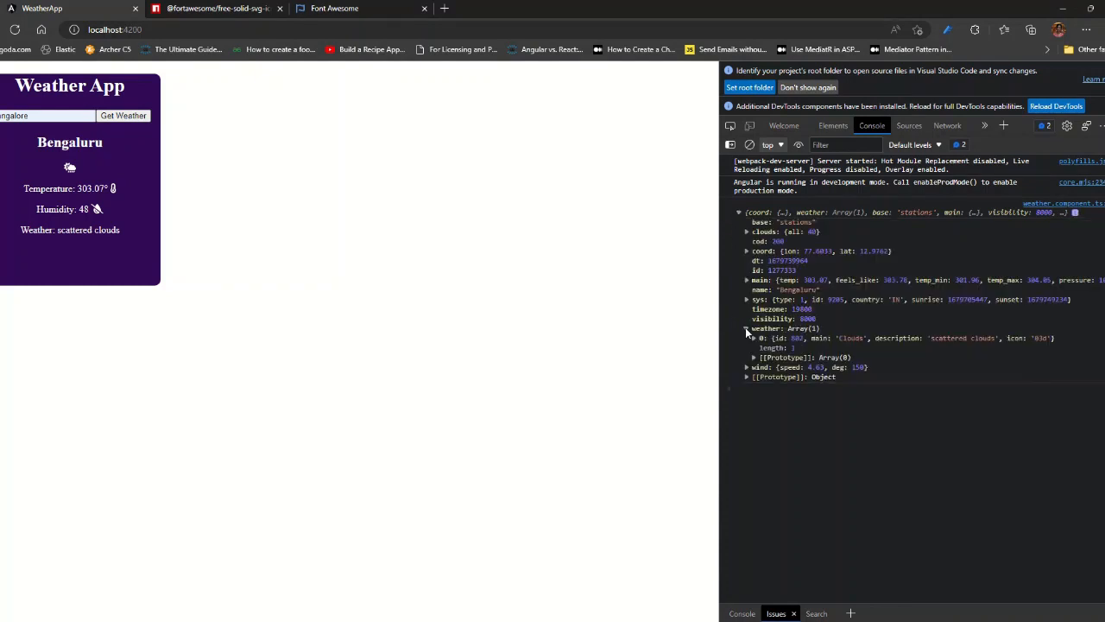